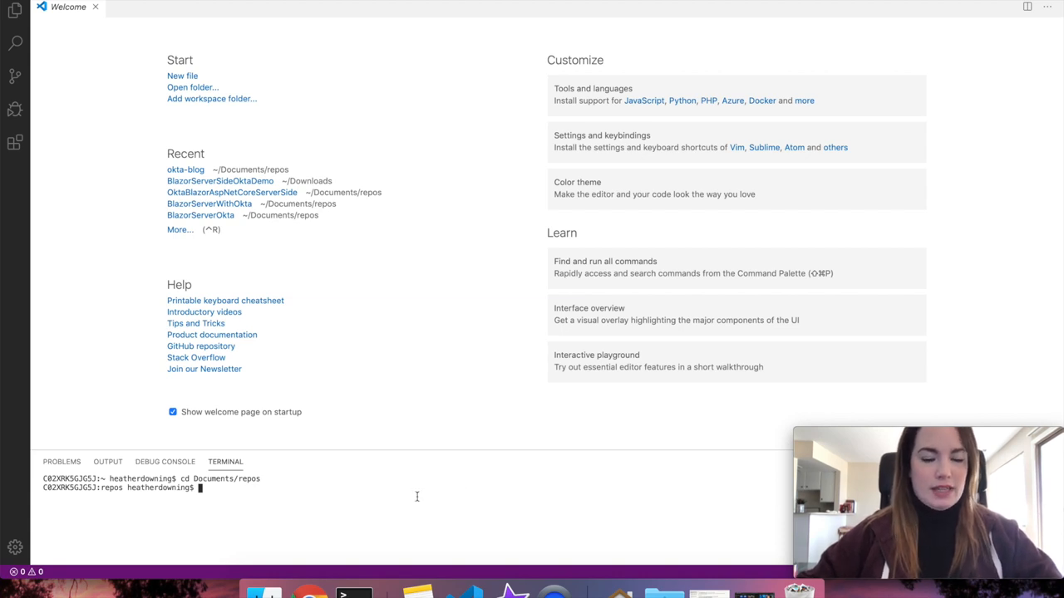
Create a Blazor Server project OktaBlazorServerSideAuth with dotnet new blazorserver
text(dotnet new blazorserver -o OktaBlazorServerSideAuth)
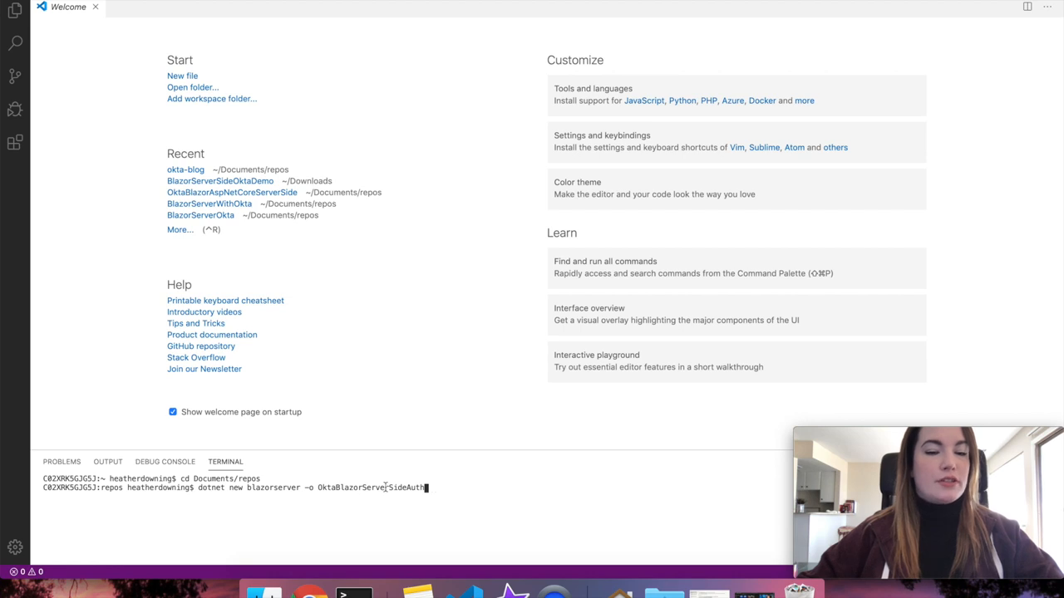
key(Return)
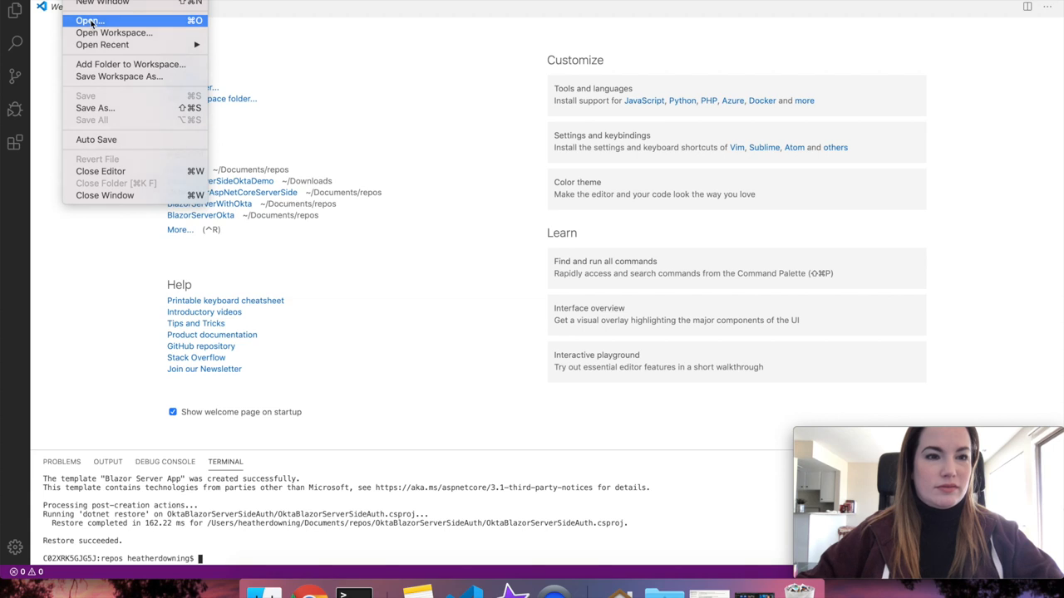
Open the OktaBlazorServerSideAuth folder, accept adding debug assets, and show the integrated terminal
click(89, 20)
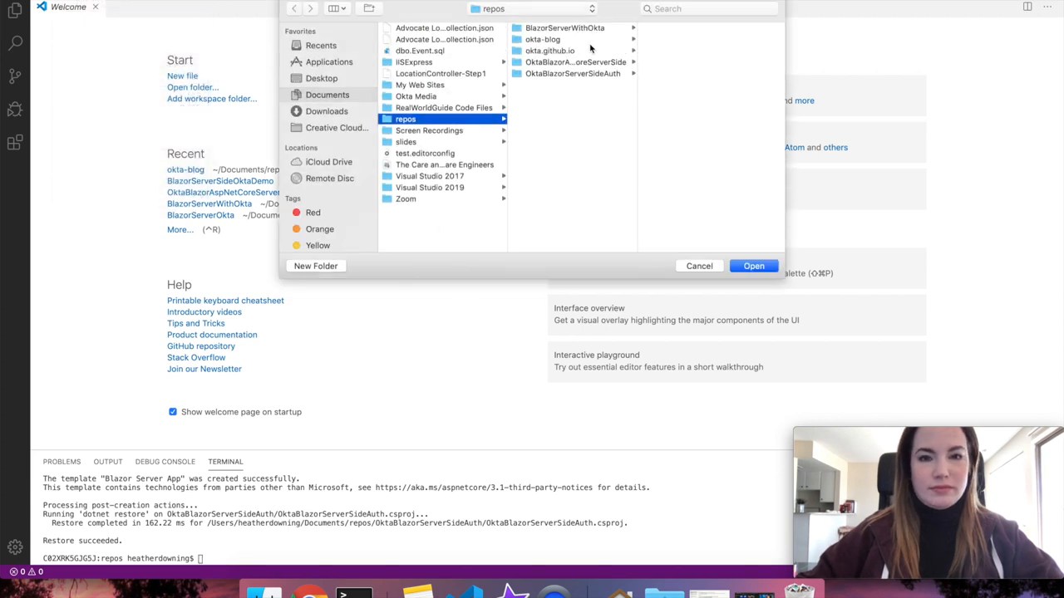
click(572, 73)
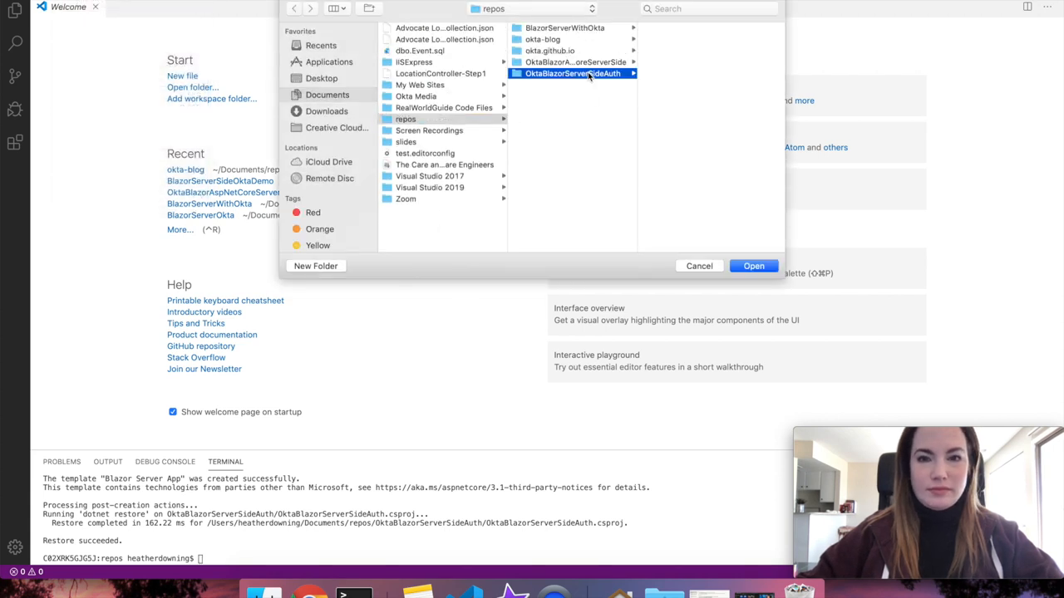
click(753, 266)
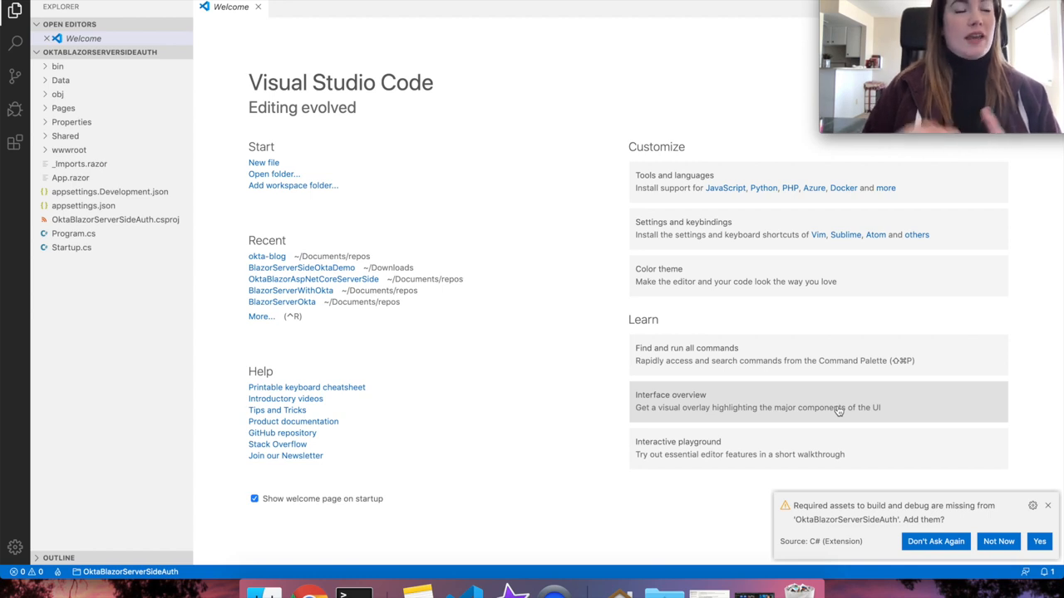
click(1047, 505)
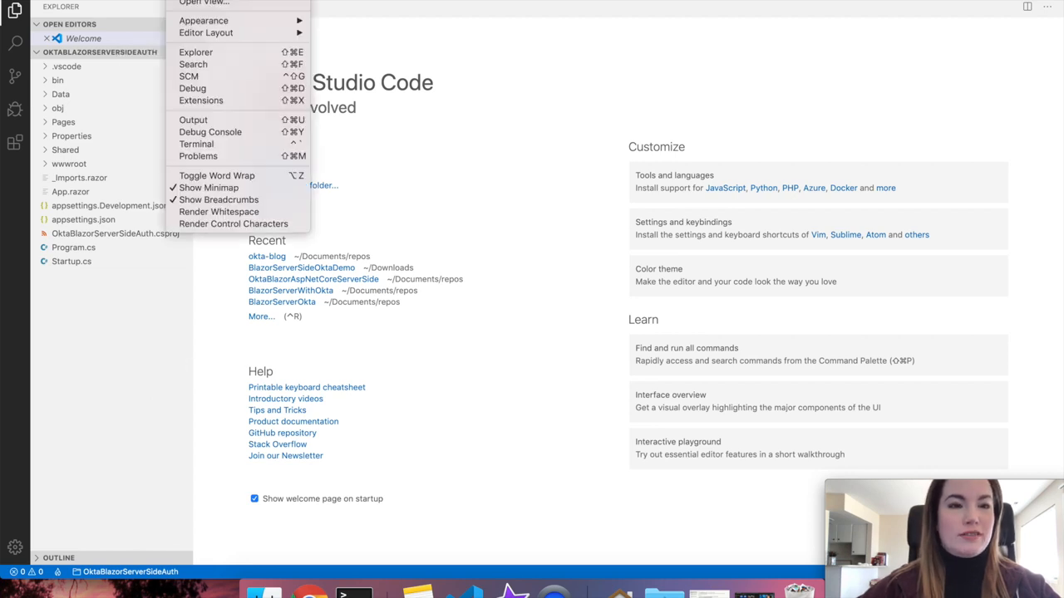
click(196, 143)
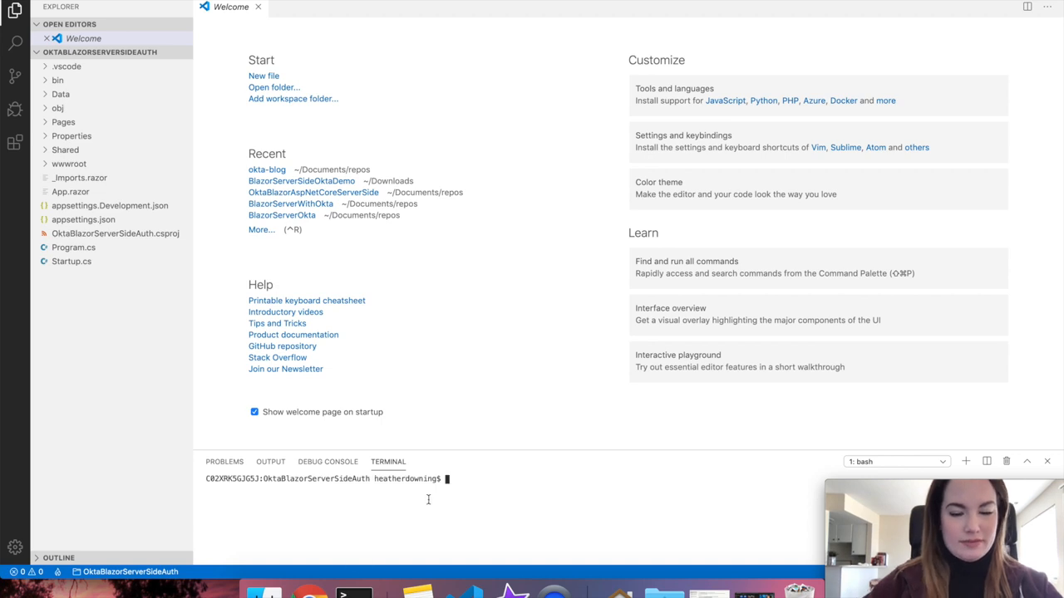
After dotnet run hits a port clash, set launchSettings.json applicationUrl to ports 6001/6000 and save
text(dotnet run)
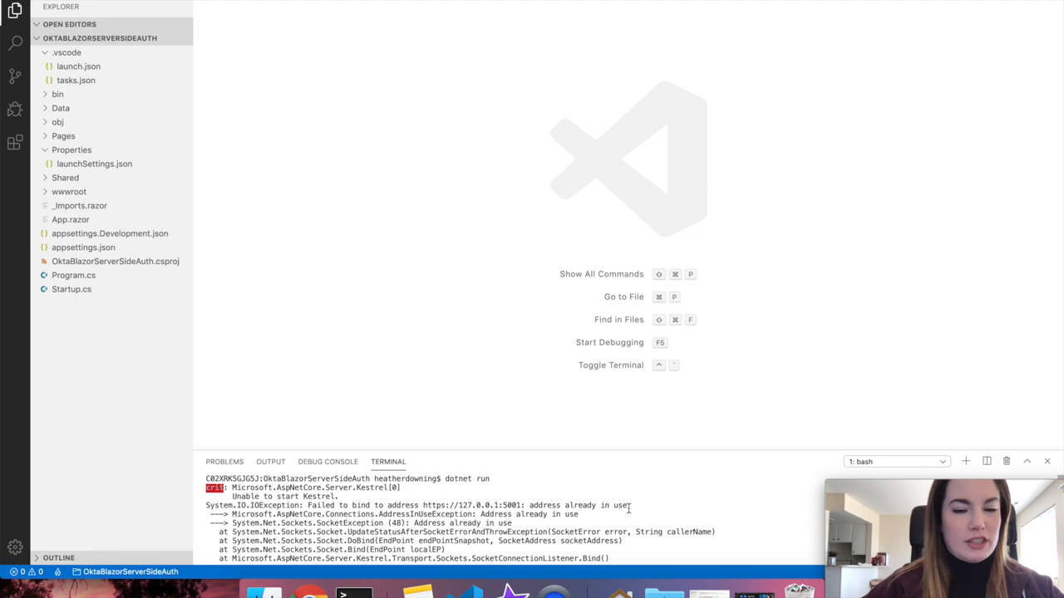
double_click(578, 506)
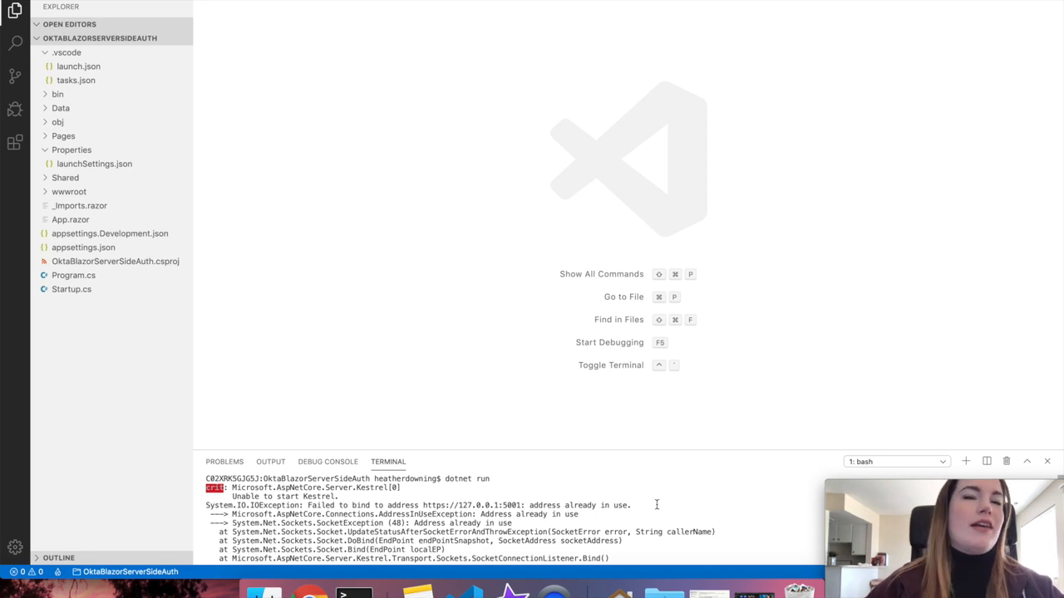
mouse_move(373, 329)
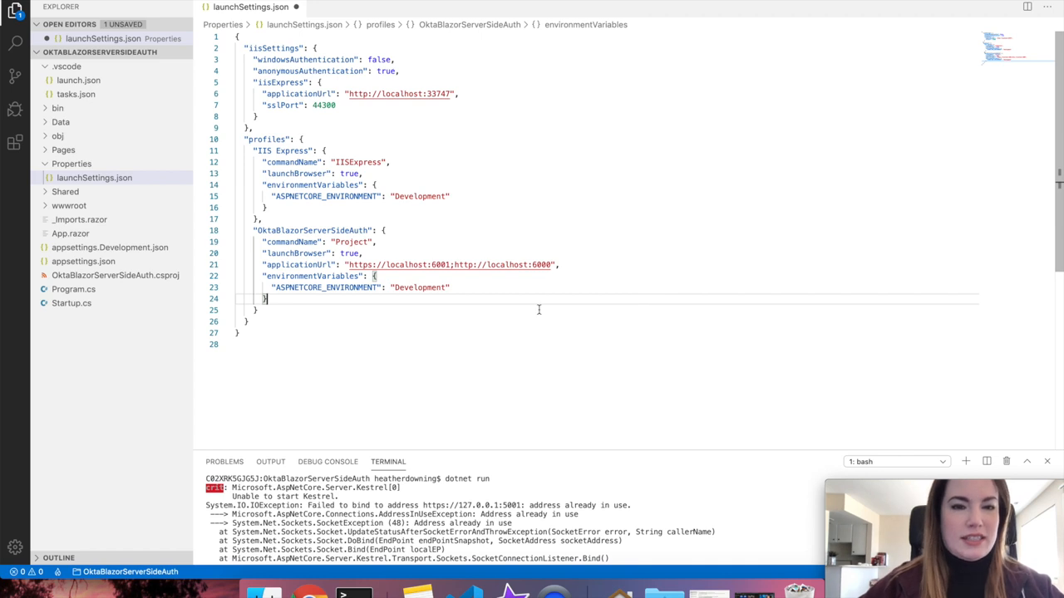
key(ctrl+s)
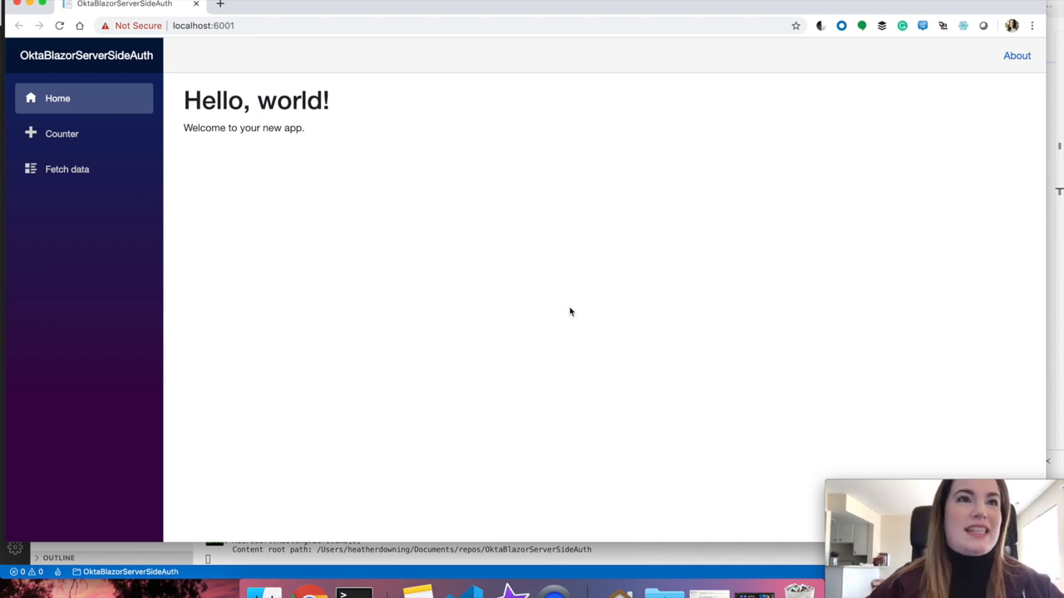
mouse_move(385, 262)
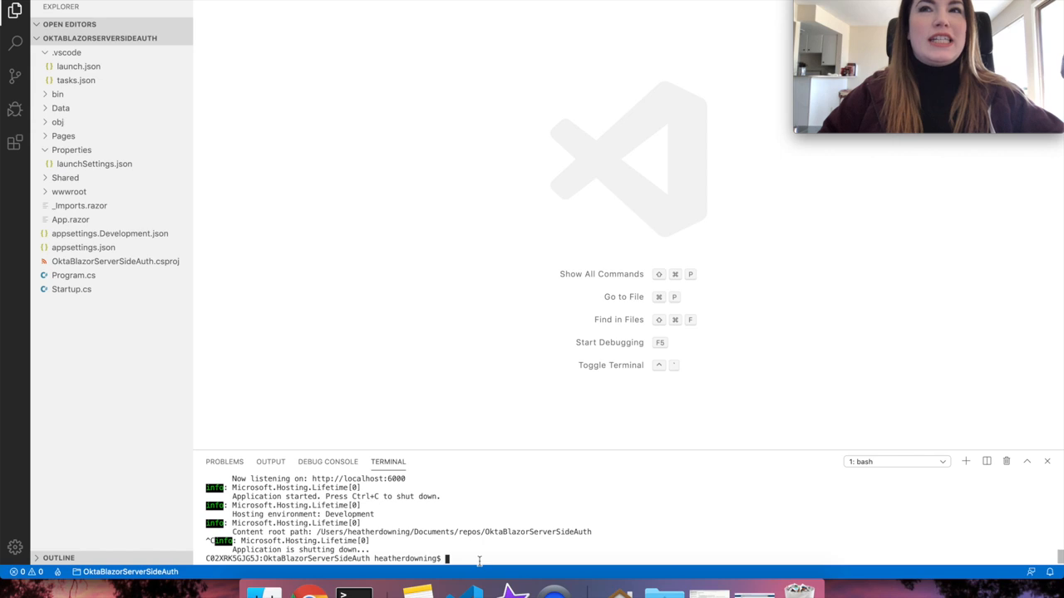
Add the Microsoft.AspNetCore.Authentication.OpenIdConnect 3.1.2 package via dotnet add package
text(dotnet add package Microsoft.AspNetCore.Authentication.OpenIdConnect --version 3.1.2)
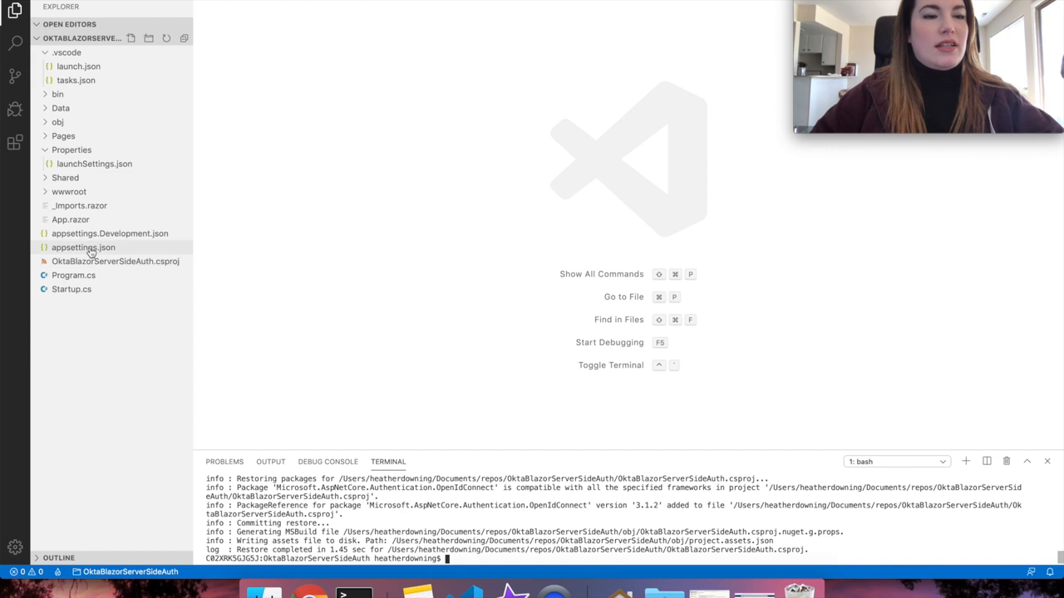
In appsettings.json set the Okta Issuer domain to dev-12345 and review ClientId and ClientSecret
click(83, 246)
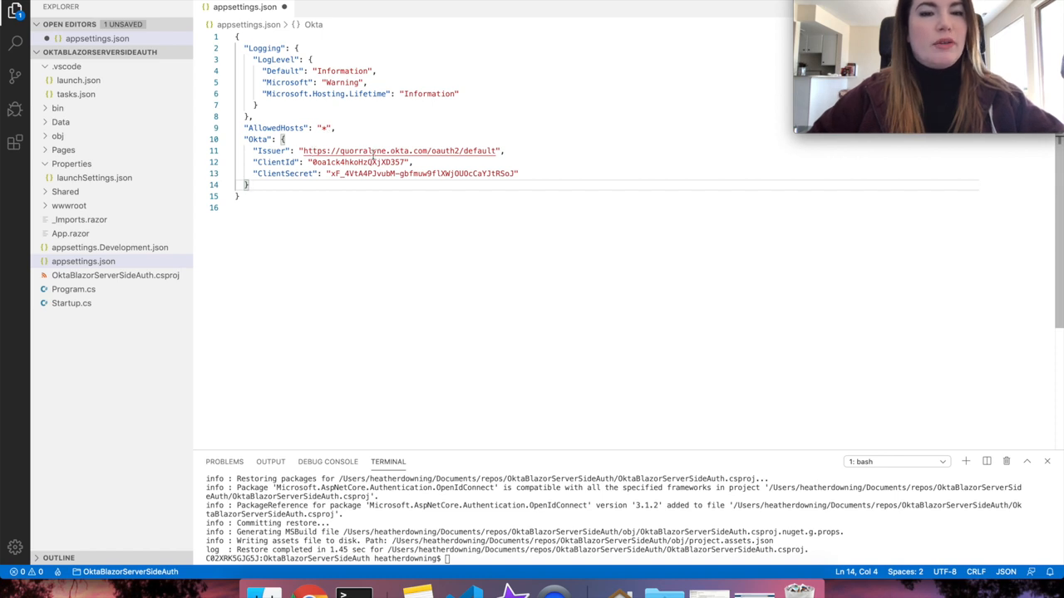
click(362, 149)
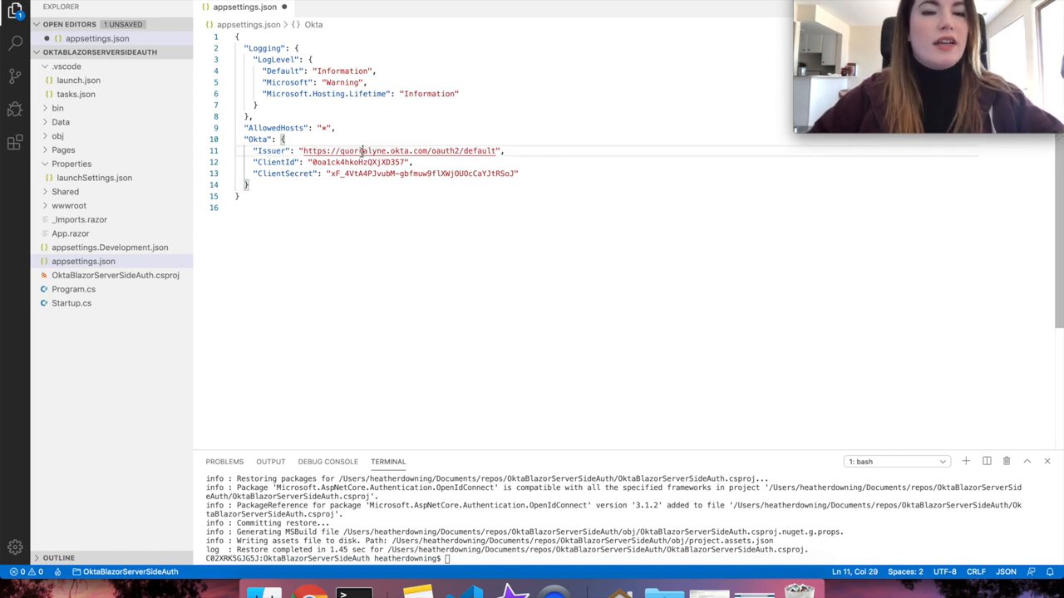
double_click(363, 149)
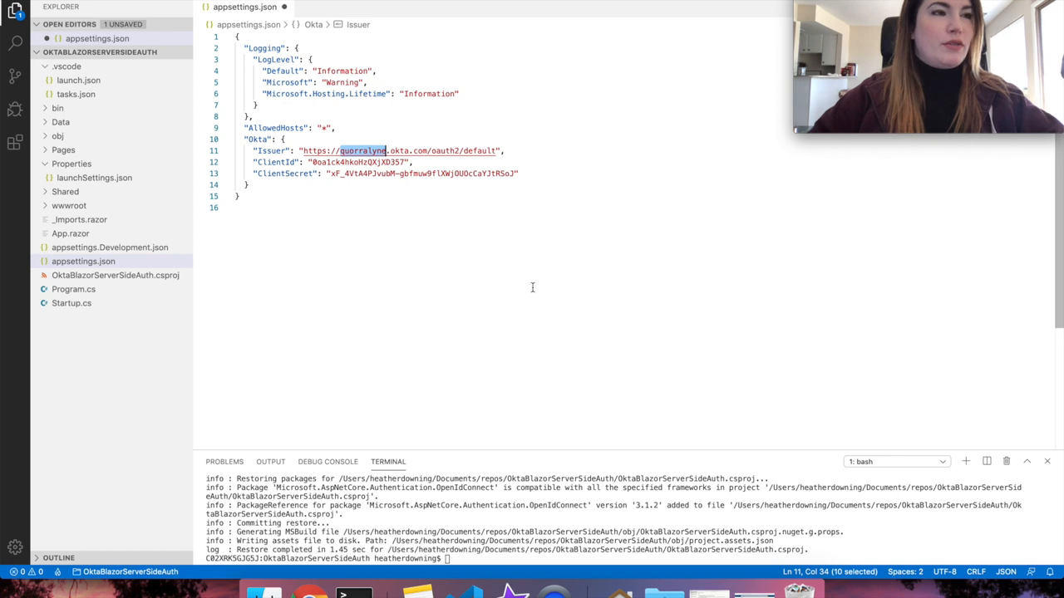
text(dev-12)
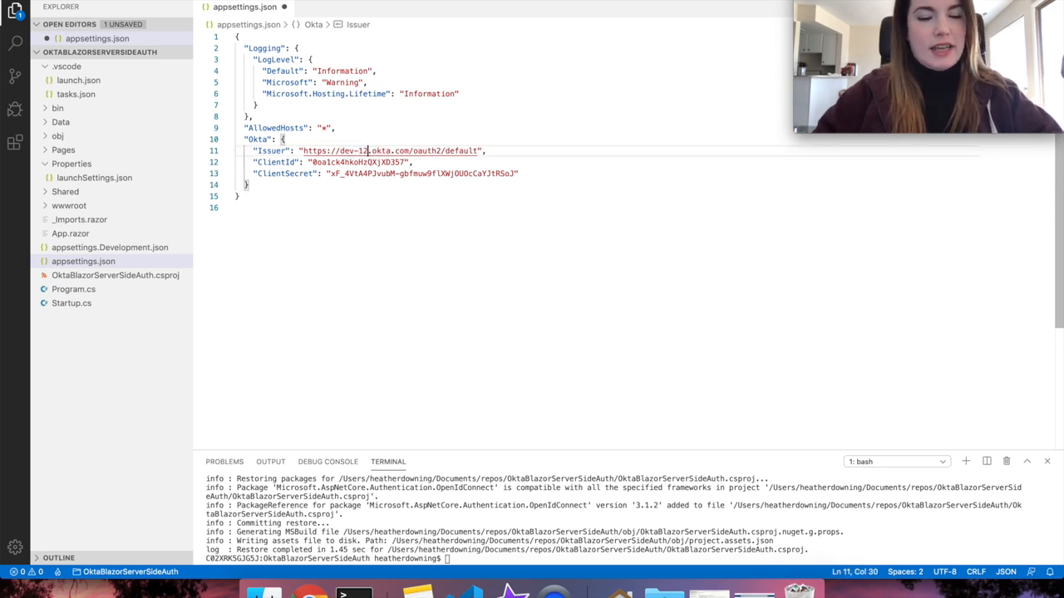
text(345)
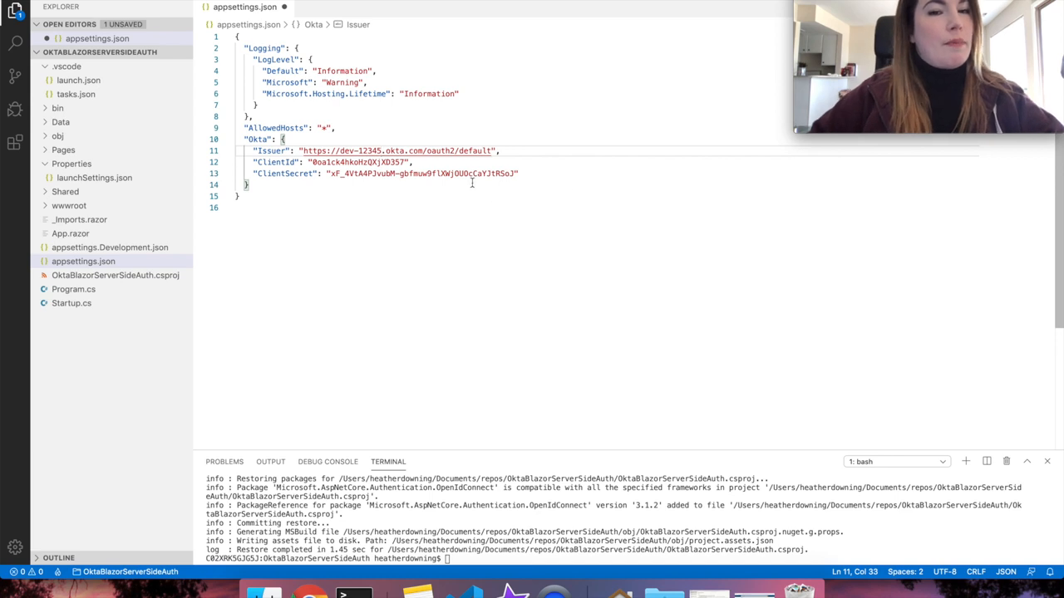
double_click(475, 150)
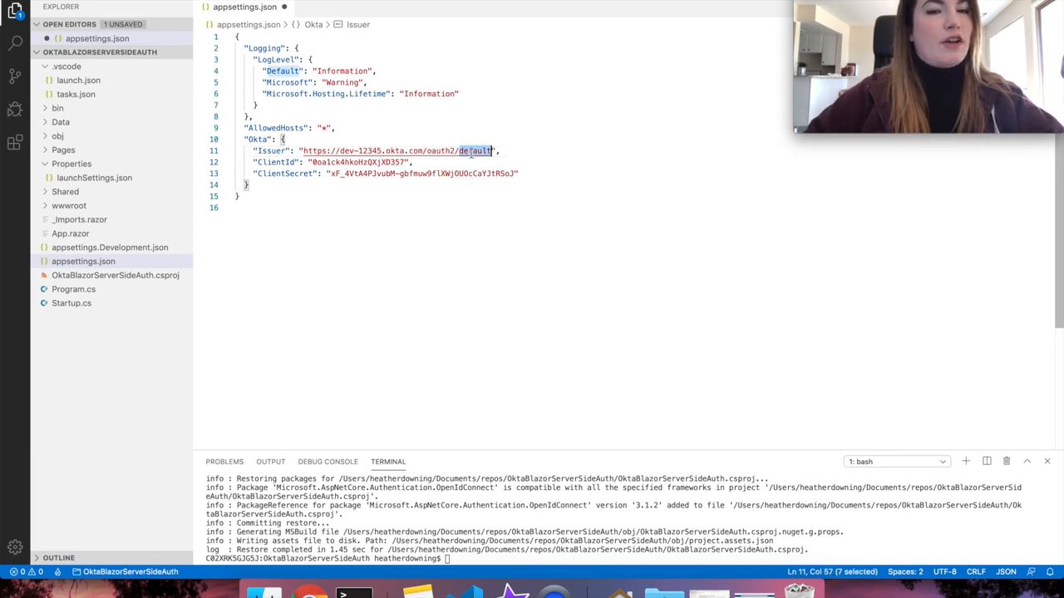
click(499, 149)
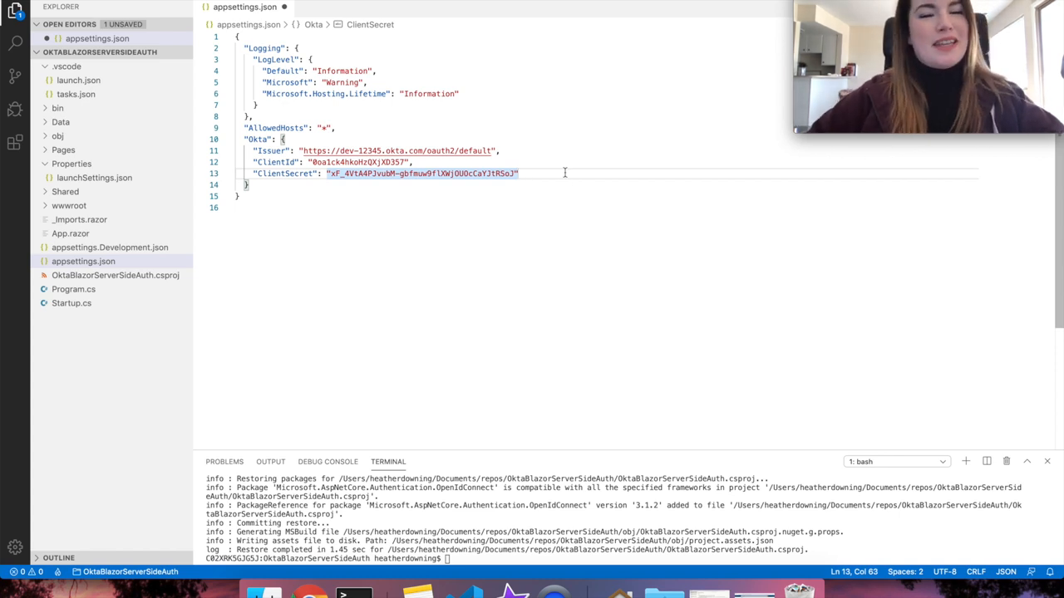
click(434, 173)
text(quorralyn)
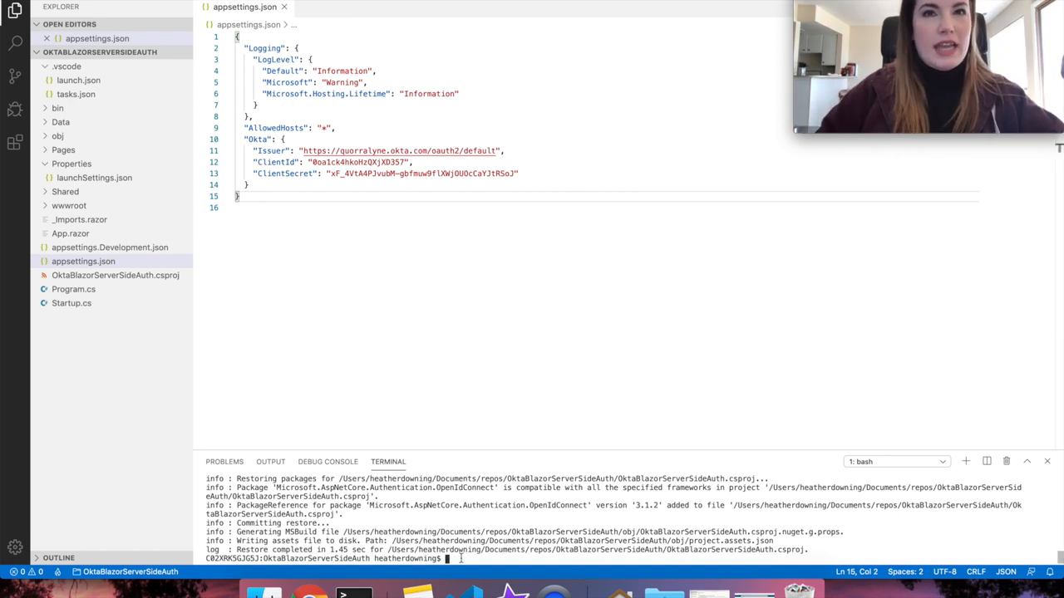
Start the app again with dotnet run
text(dotnet run)
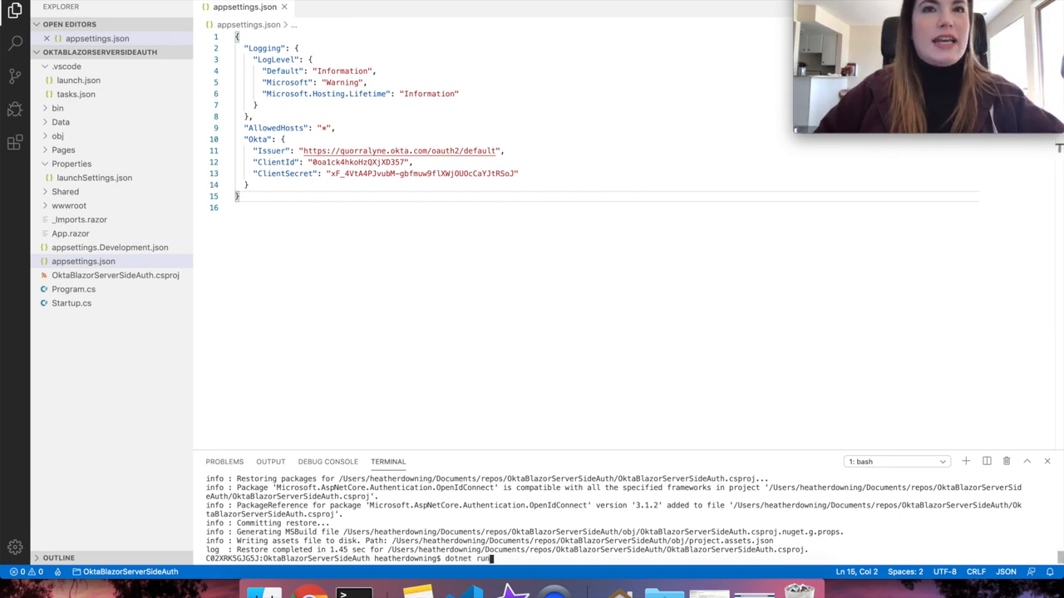
key(Return)
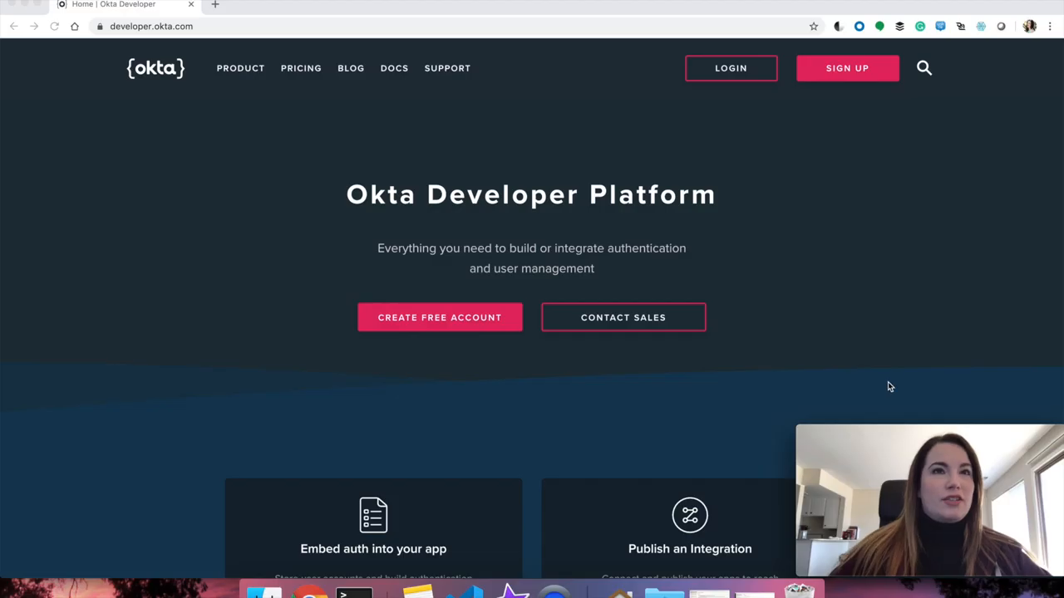
mouse_move(756, 269)
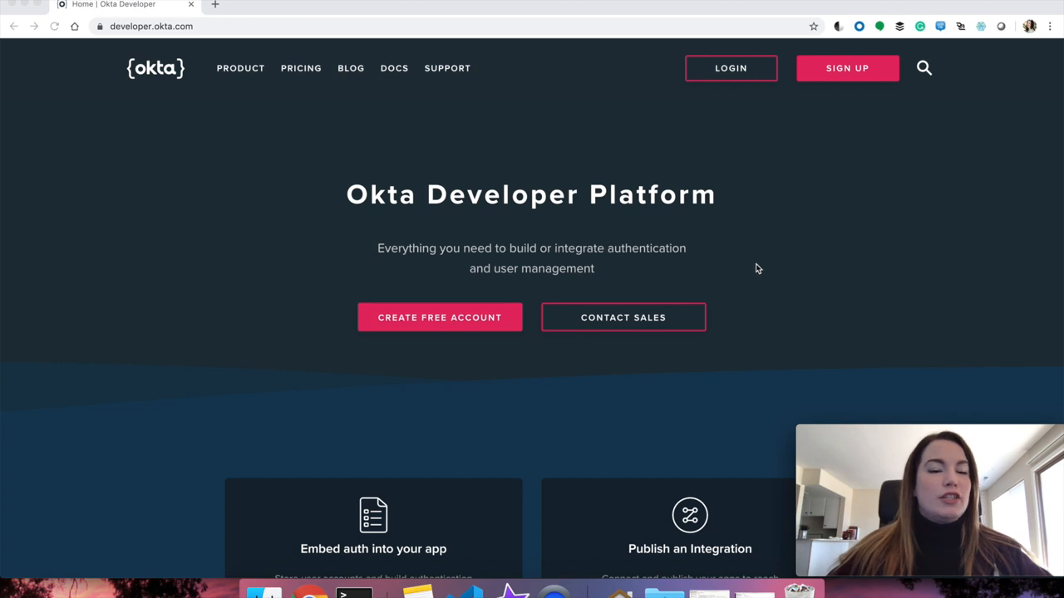
mouse_move(441, 332)
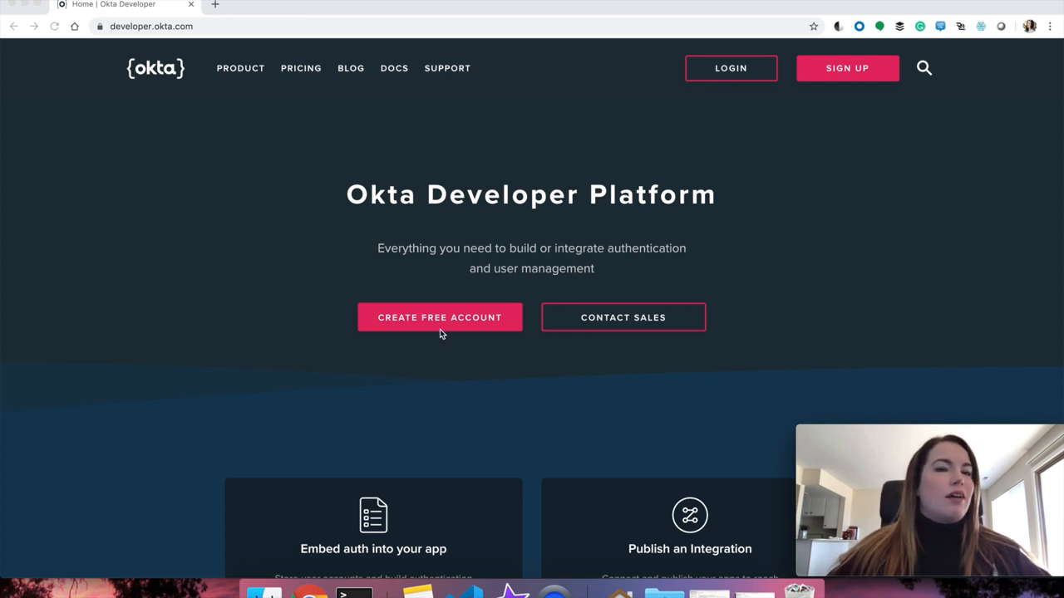
mouse_move(202, 42)
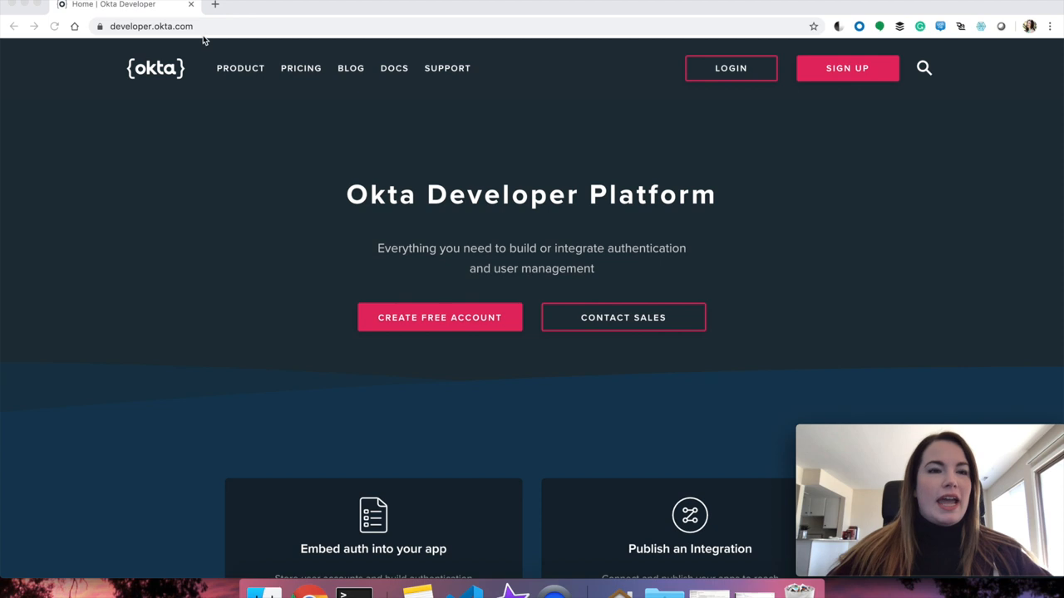
mouse_move(227, 33)
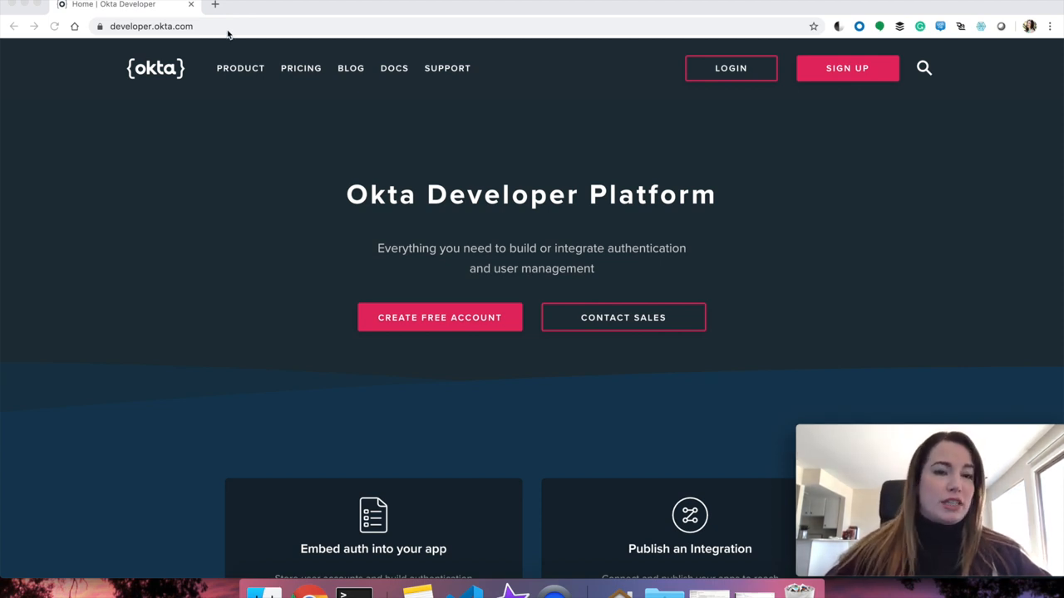
Go to quorralyne.okta.com and sign in to reach the Developer Console dashboard
click(150, 27)
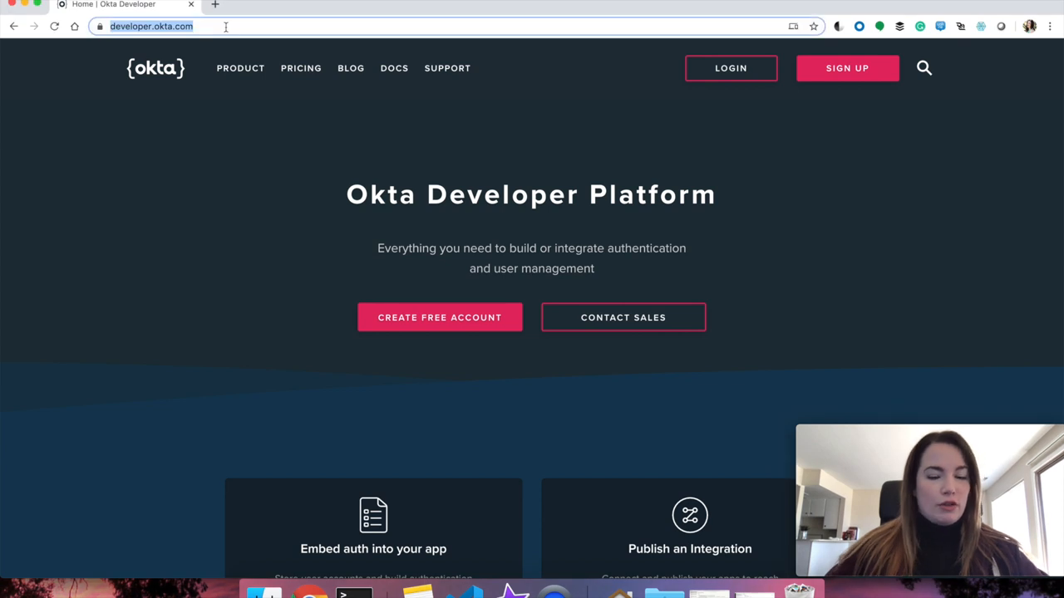
text(quorralyne.okta.com)
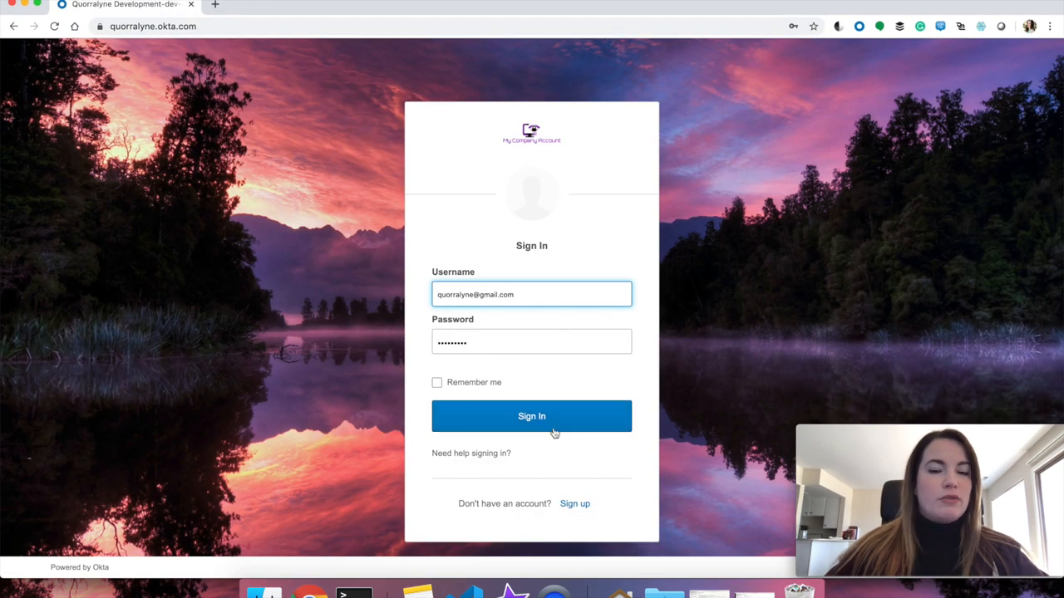
click(532, 415)
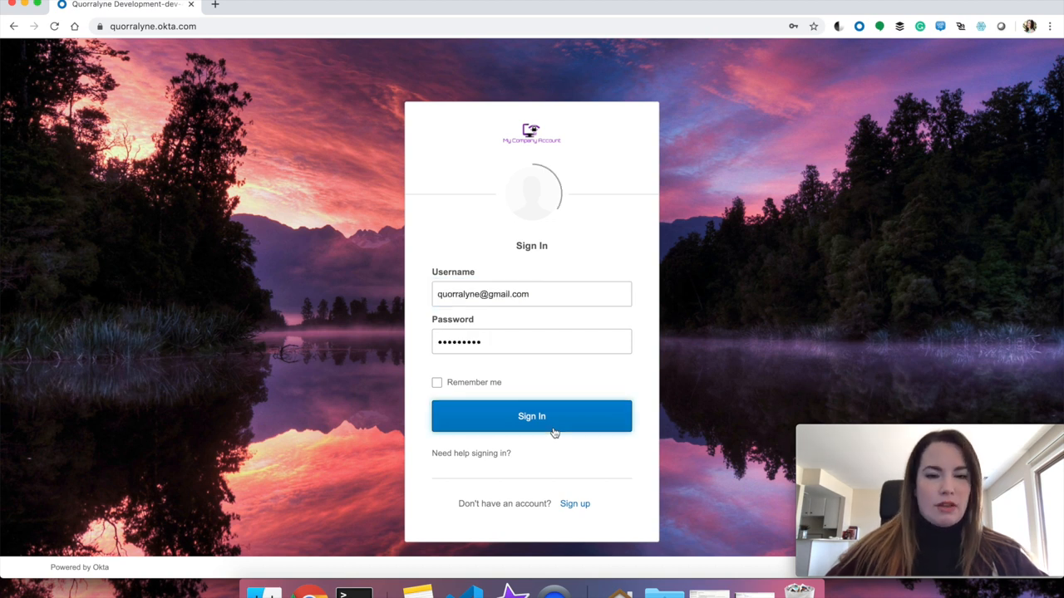
click(532, 416)
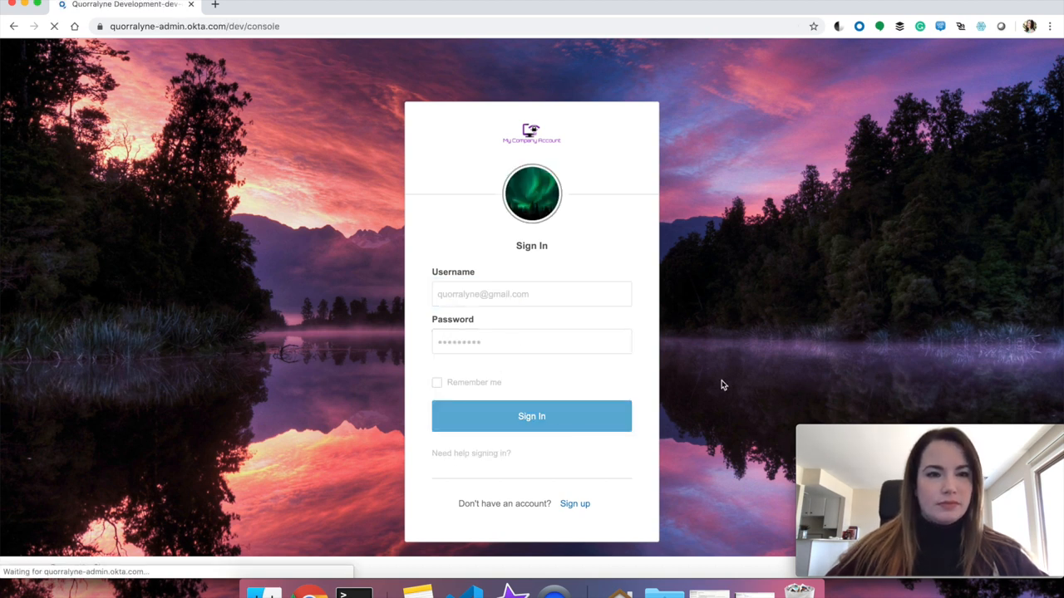
click(532, 416)
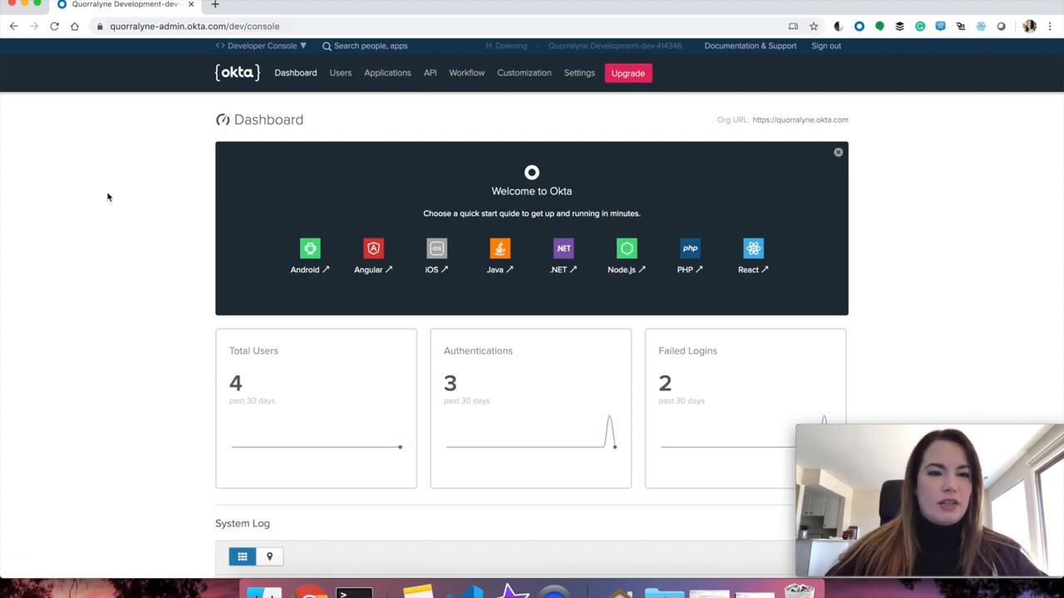
mouse_move(605, 352)
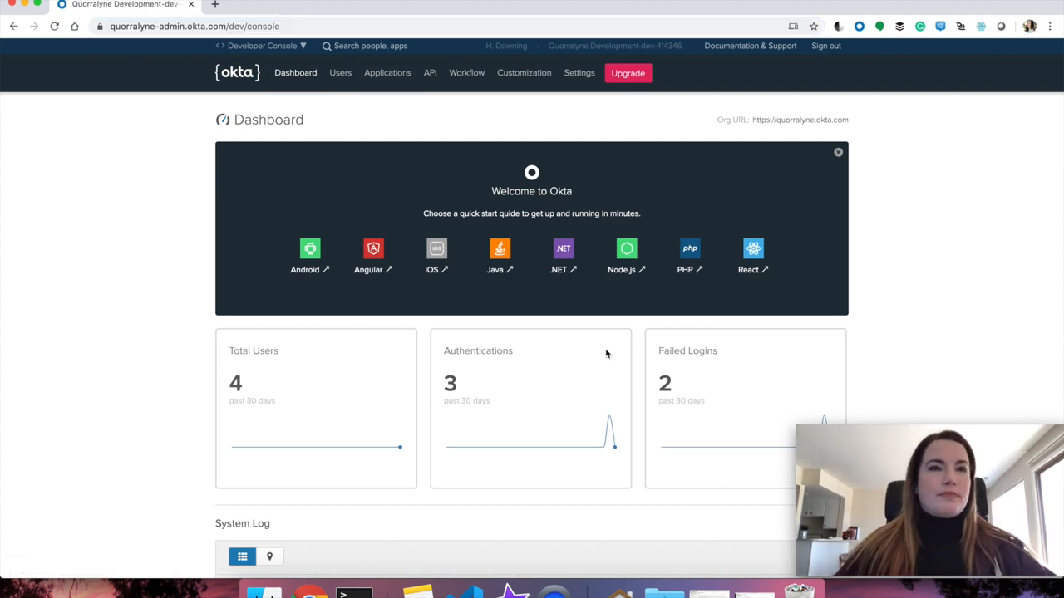
Add a new Web application and name it OktaBlazorServerSideApp
click(387, 74)
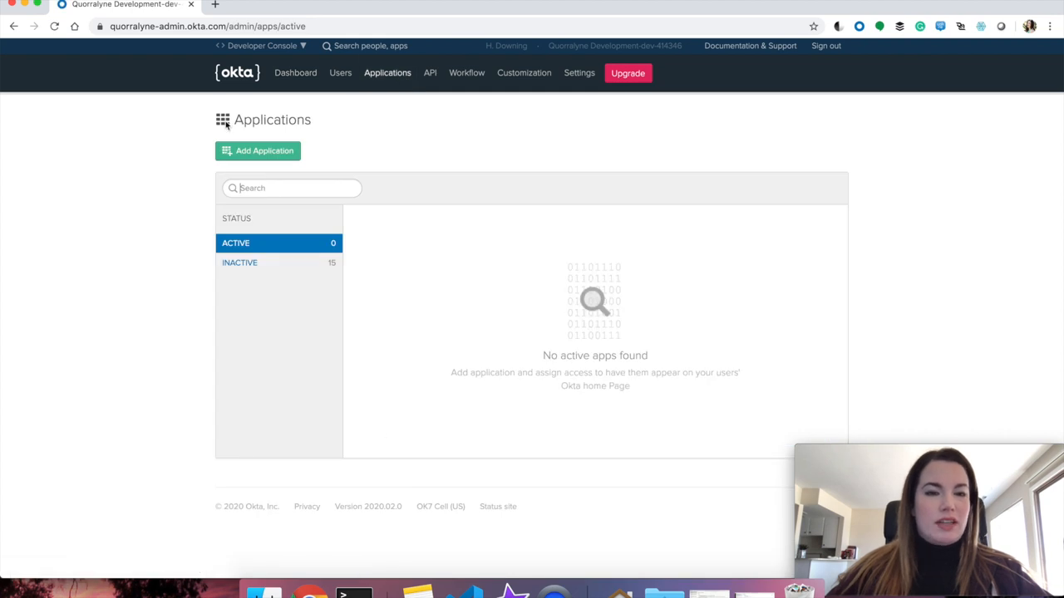
click(258, 149)
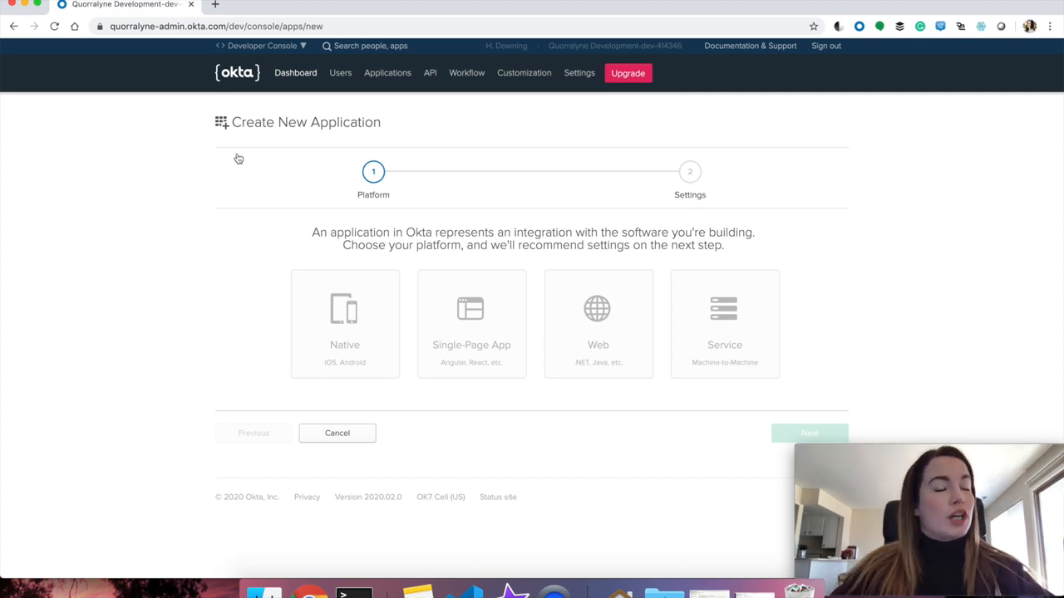
mouse_move(256, 266)
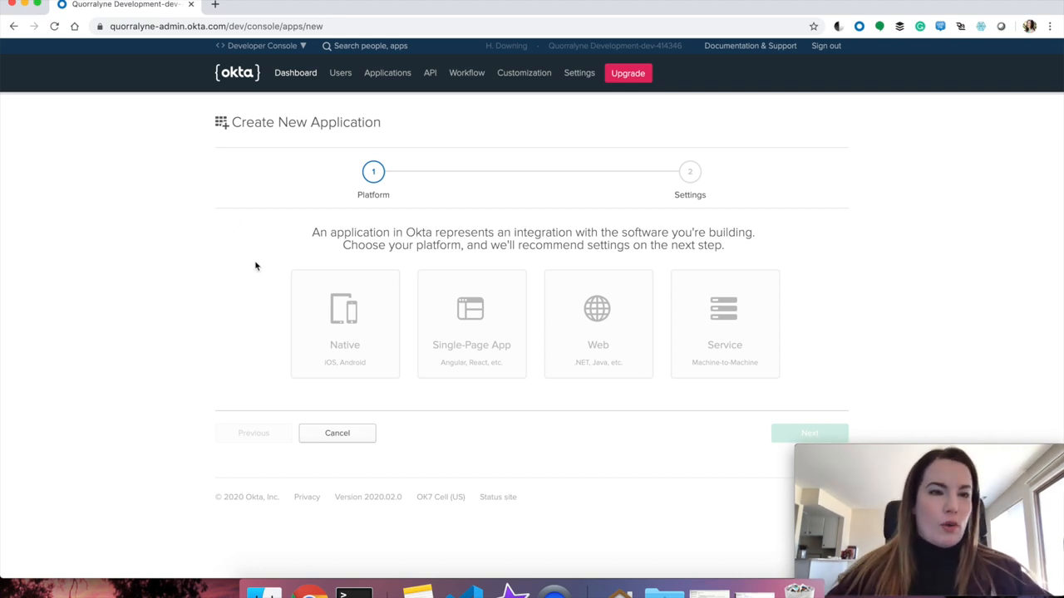
click(598, 323)
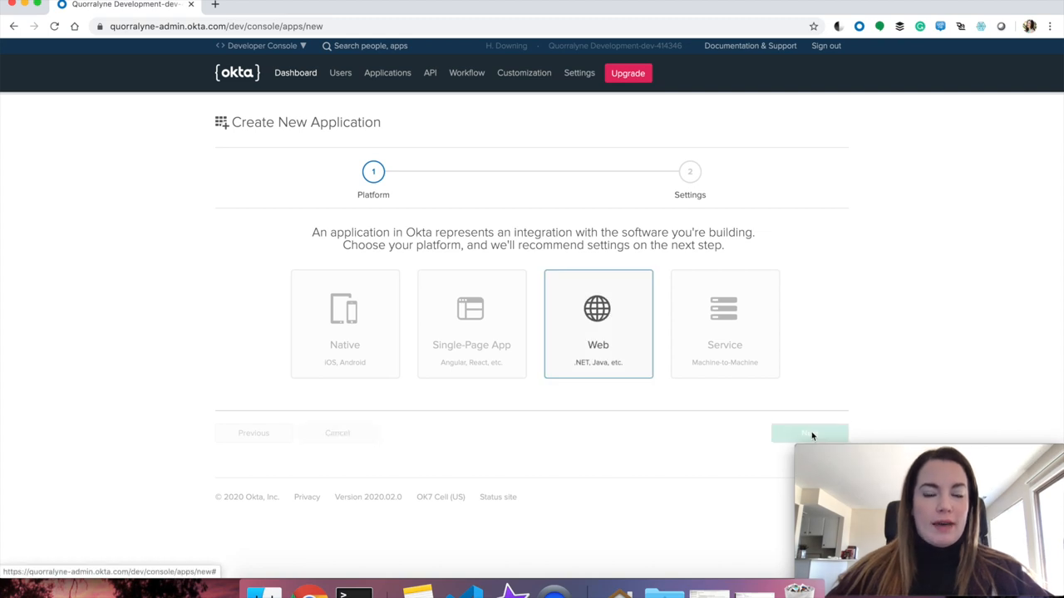
click(809, 432)
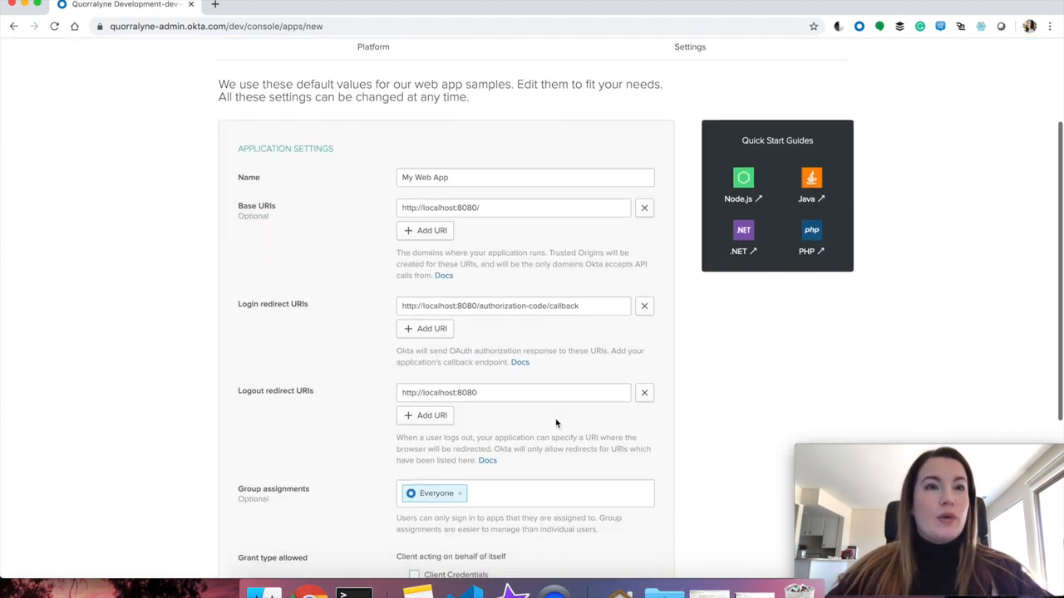
triple_click(425, 177)
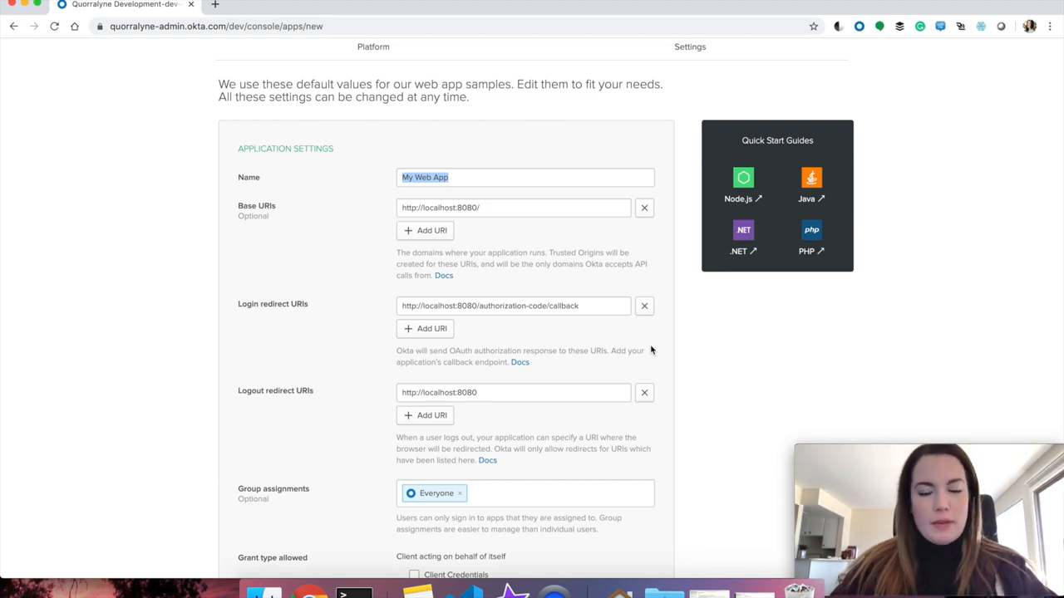
text(OktaBlazor)
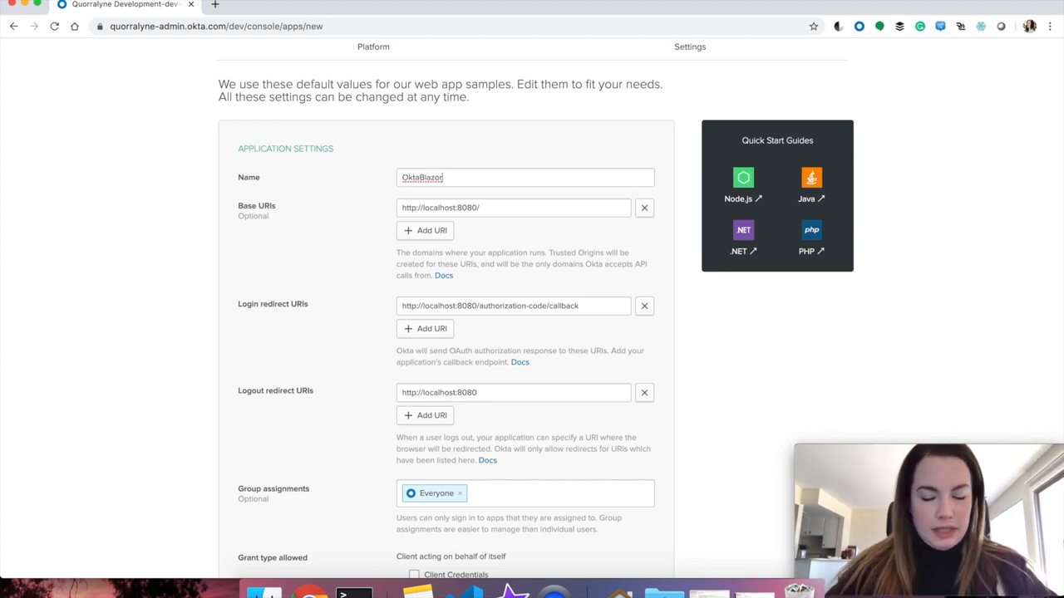
text(ServerSideApp)
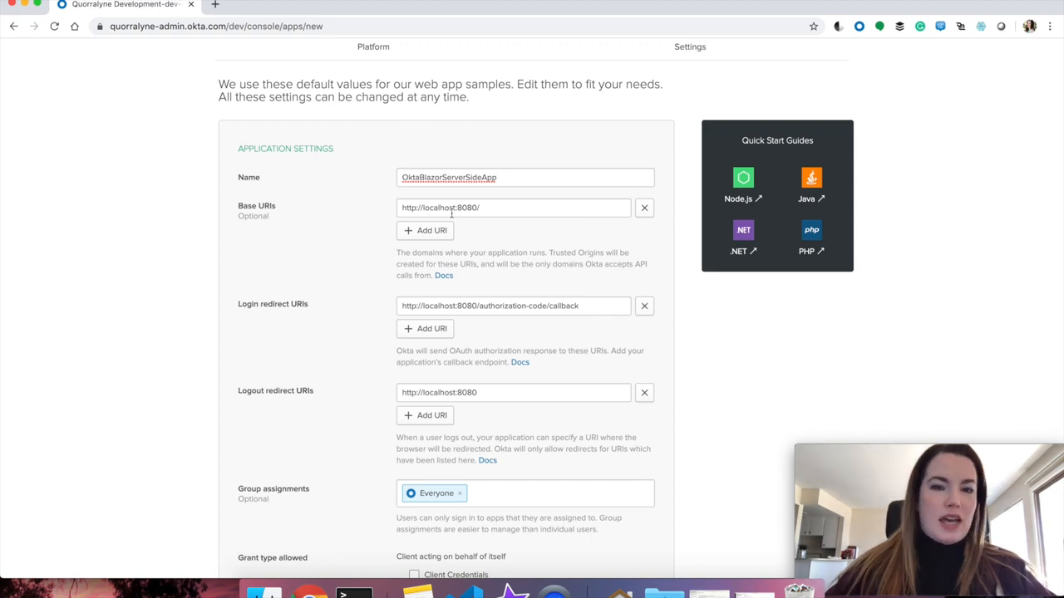
Set base URIs to http and https localhost on ports 6000 and 6001
double_click(467, 208)
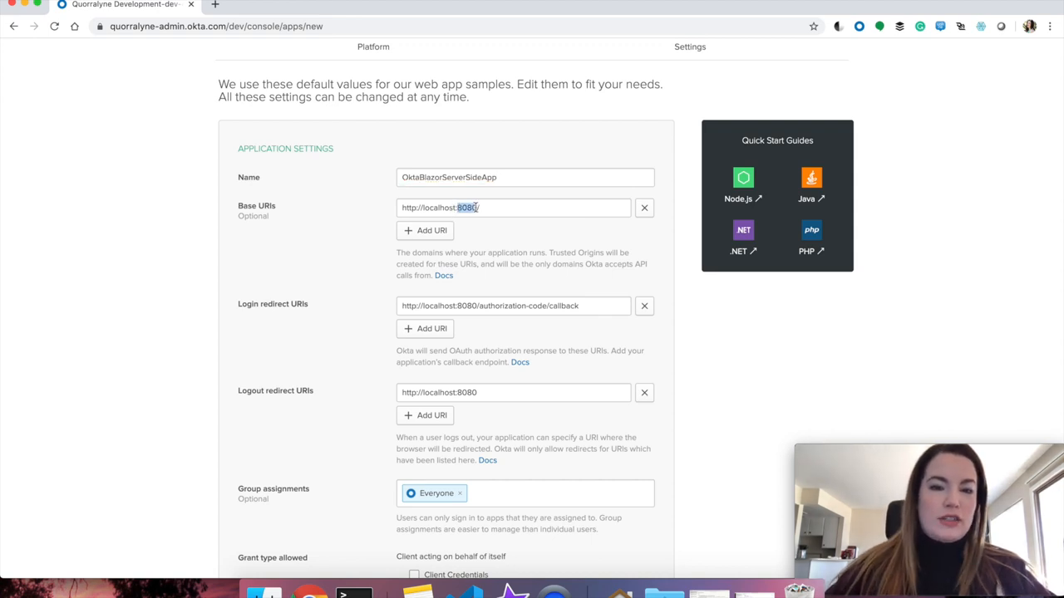
text(600)
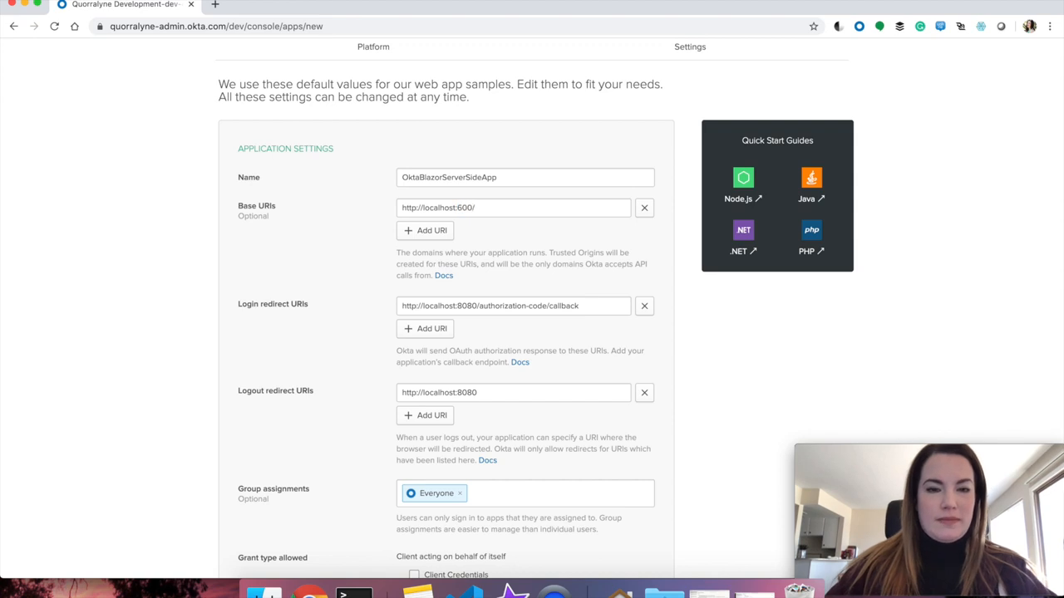
click(425, 229)
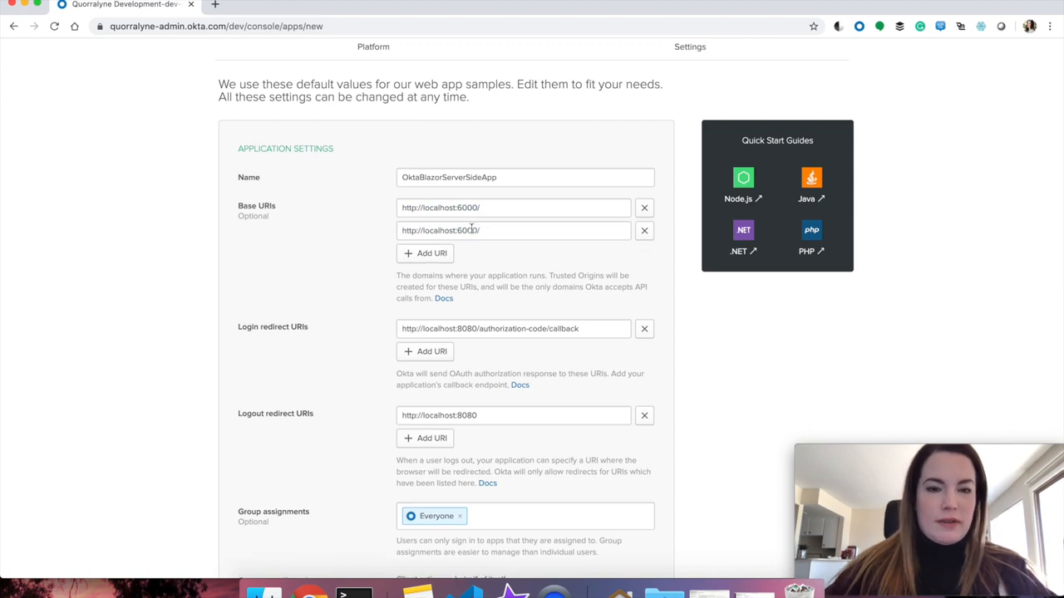
click(426, 253)
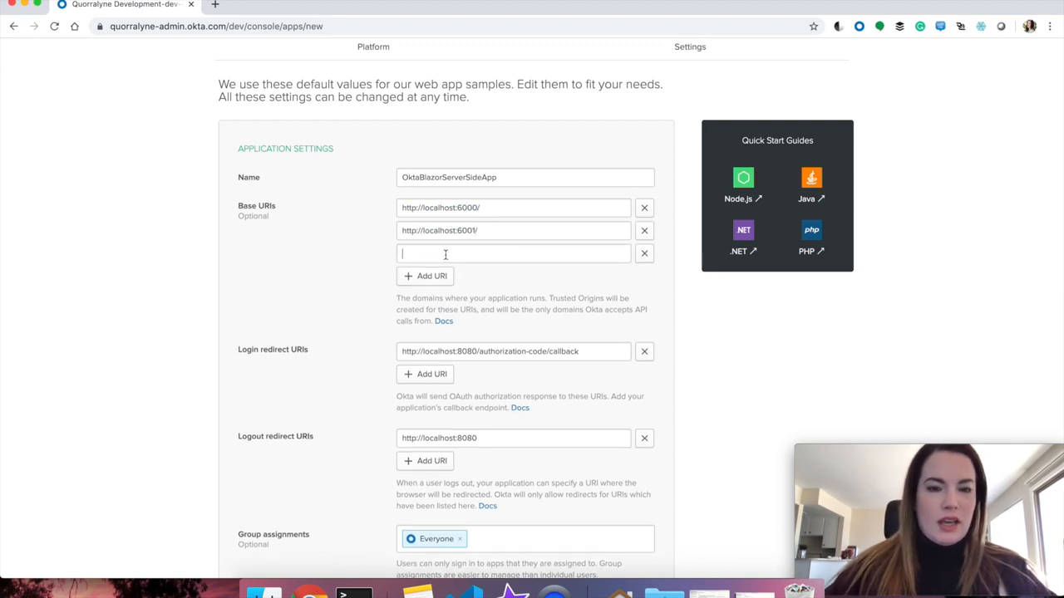
text(https://localhost:6000/)
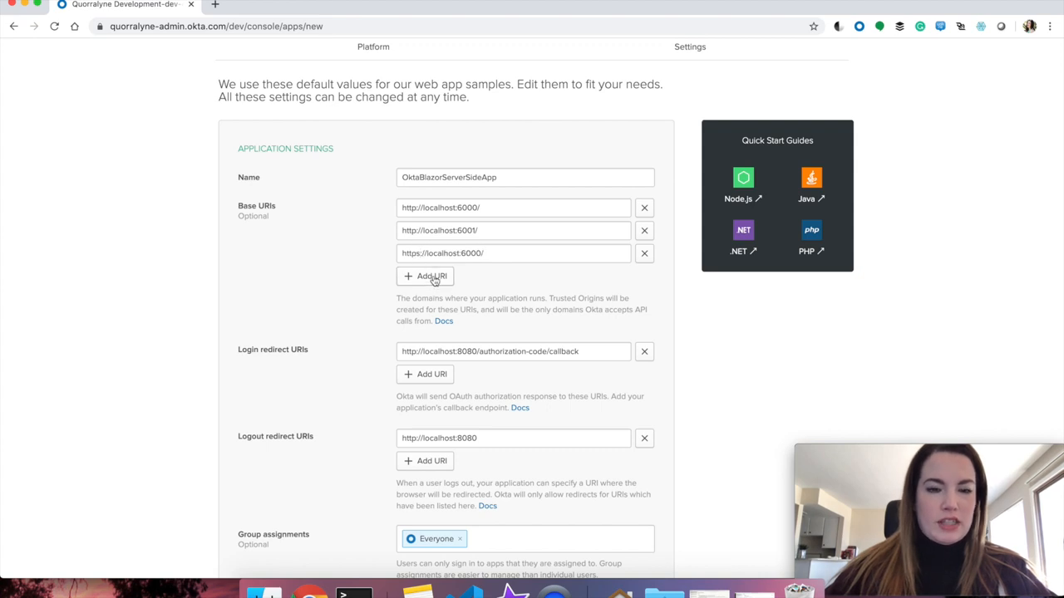
click(425, 276)
text(https://localhost:6001/)
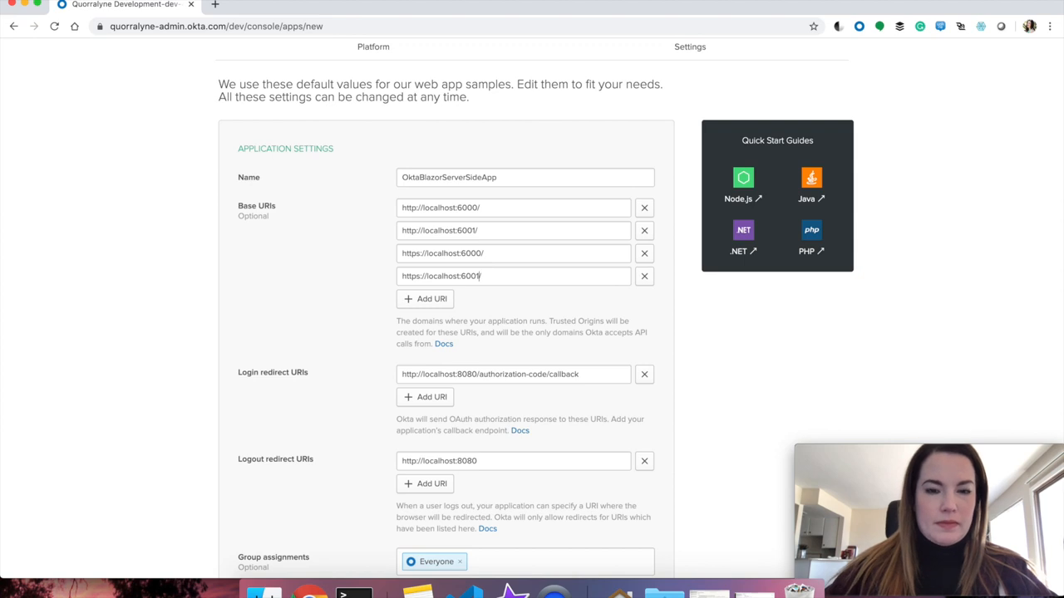
Add the port 6000 login redirect URIs, drop the logout URI, and finish creating the app
scroll(down, 3)
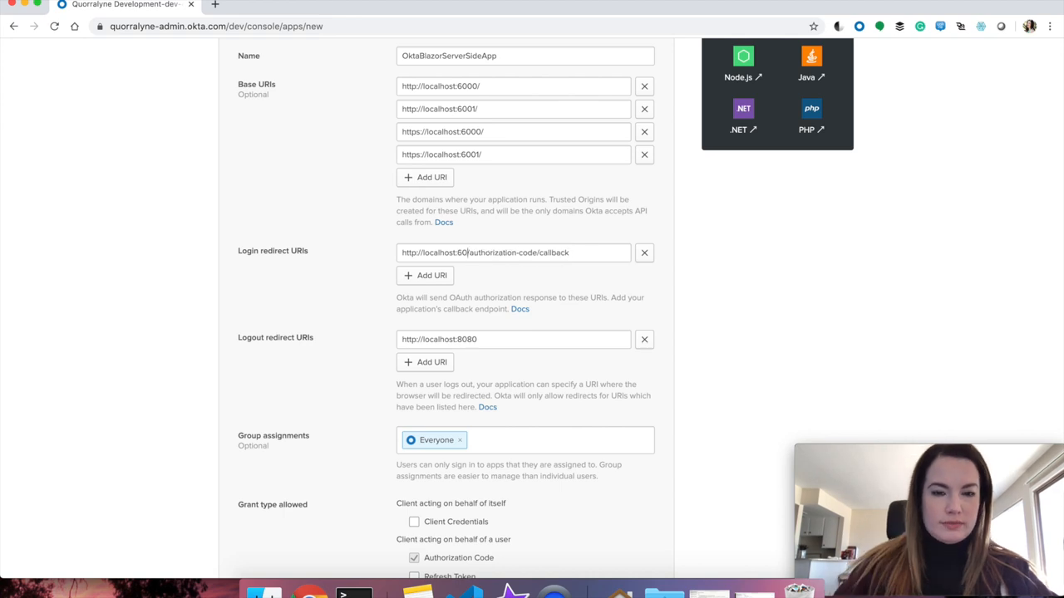
click(432, 276)
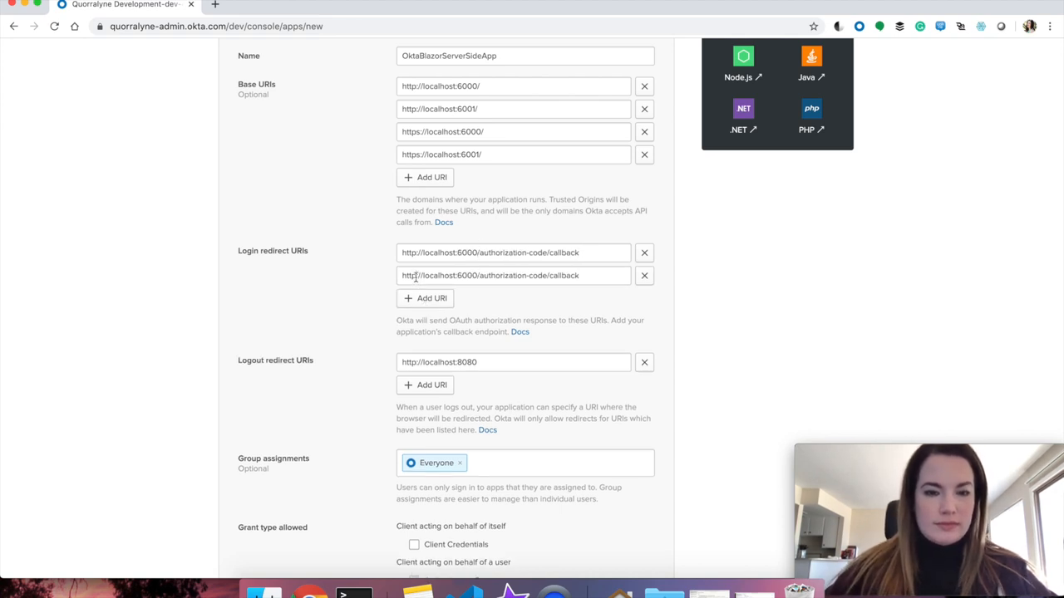
scroll(down, 3)
text(s)
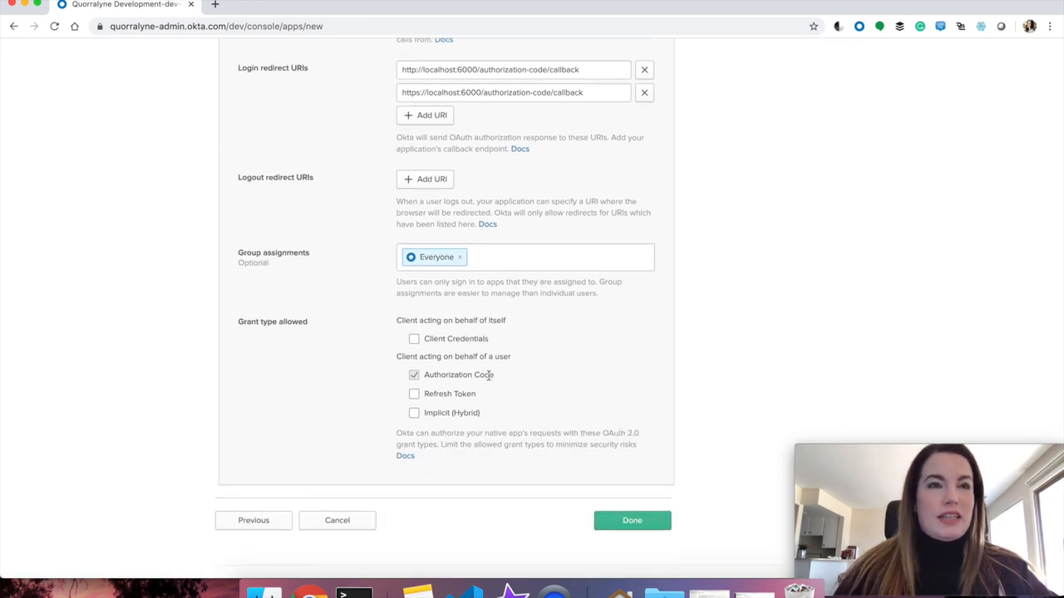
scroll(down, 3)
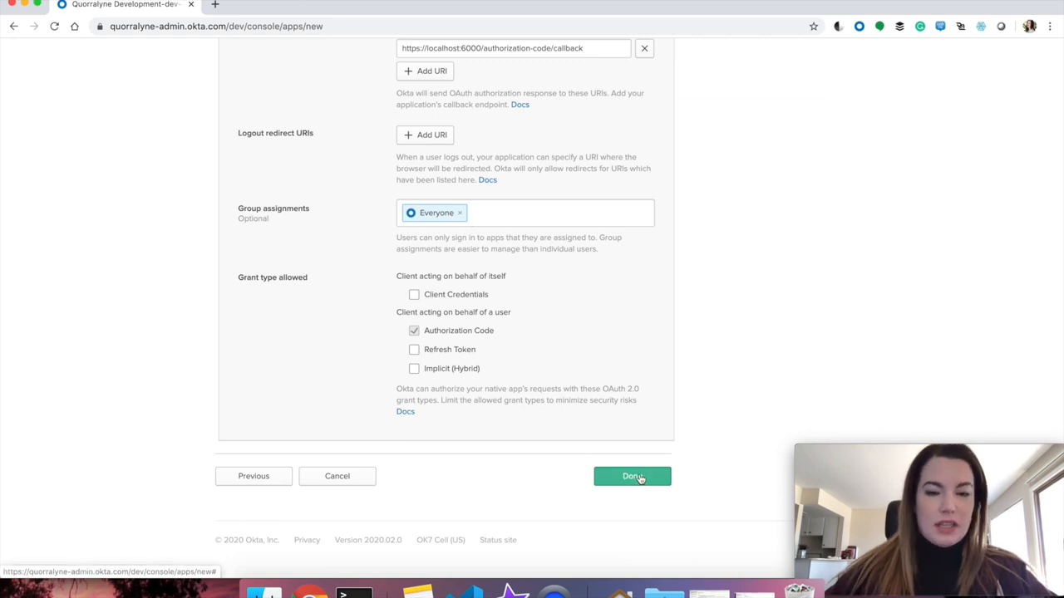
click(632, 475)
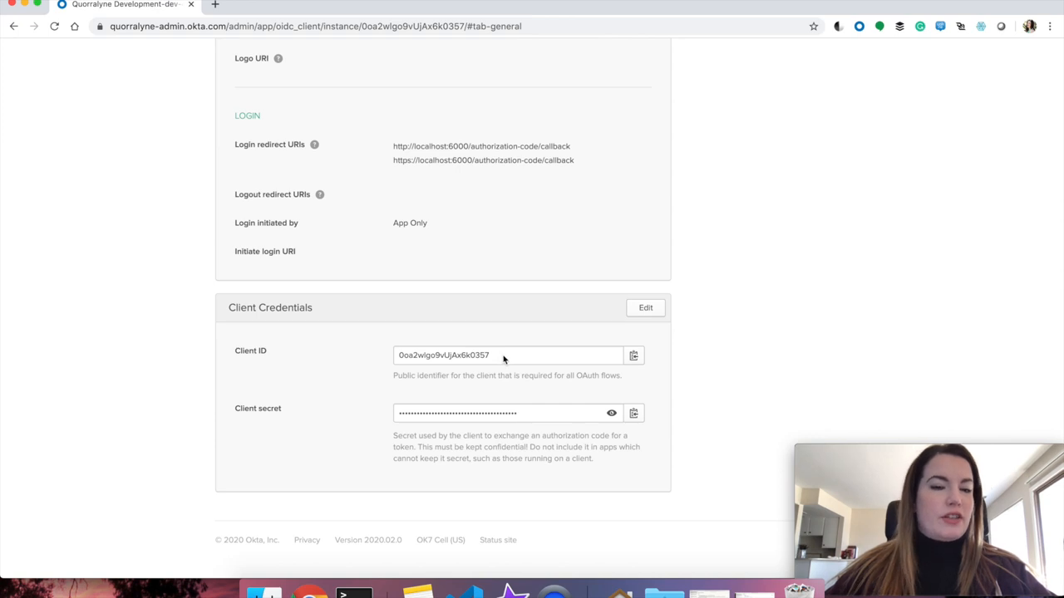
mouse_move(635, 356)
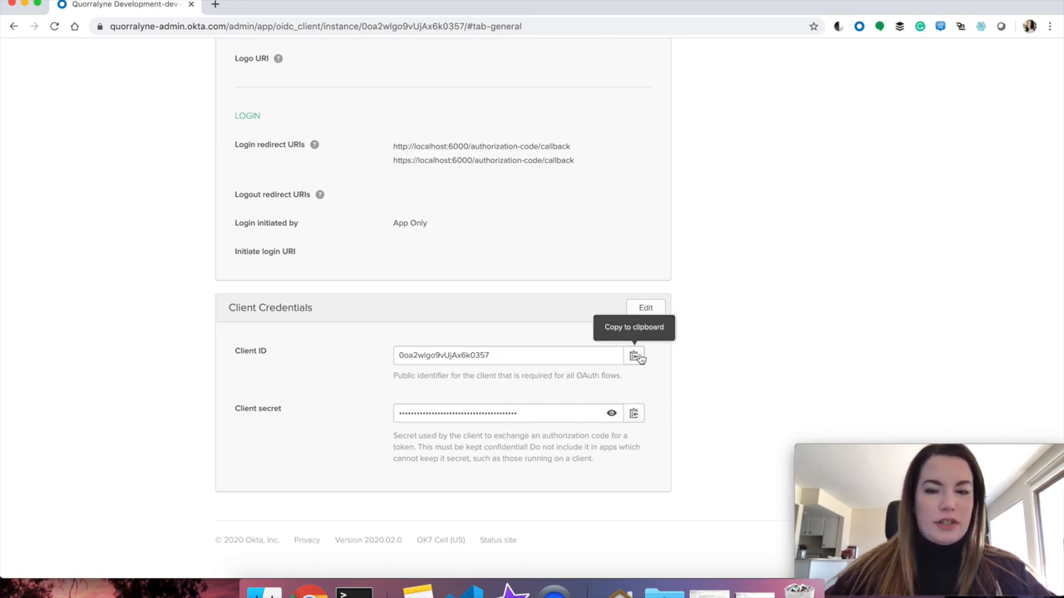
mouse_move(369, 522)
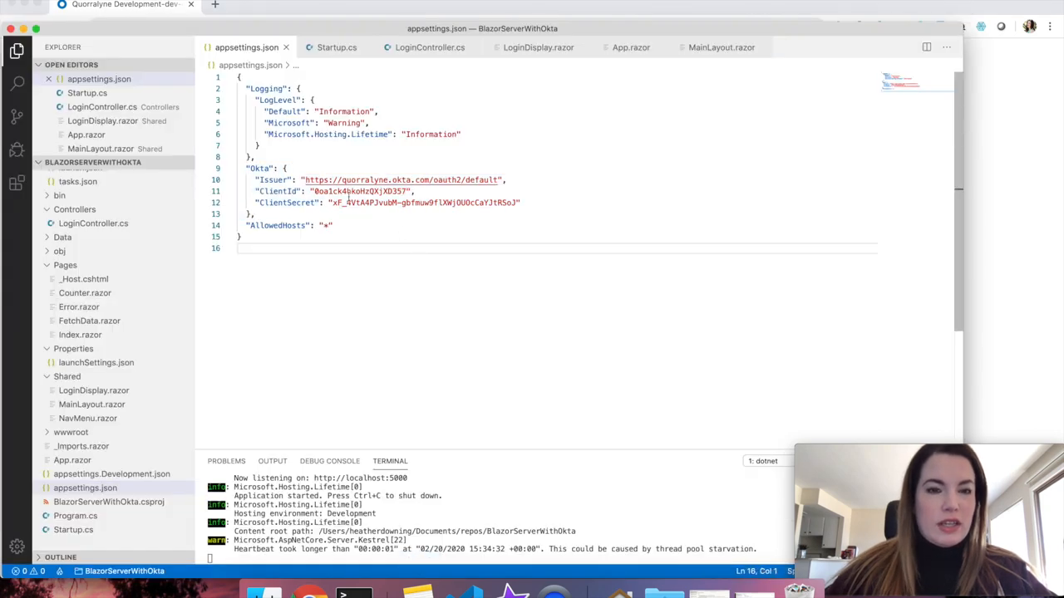
Fill the Okta client ID 0oa2wlgo9vUjAx6k0357 into appsettings.json
text(0oa2wlgo9vUjAx6k0357)
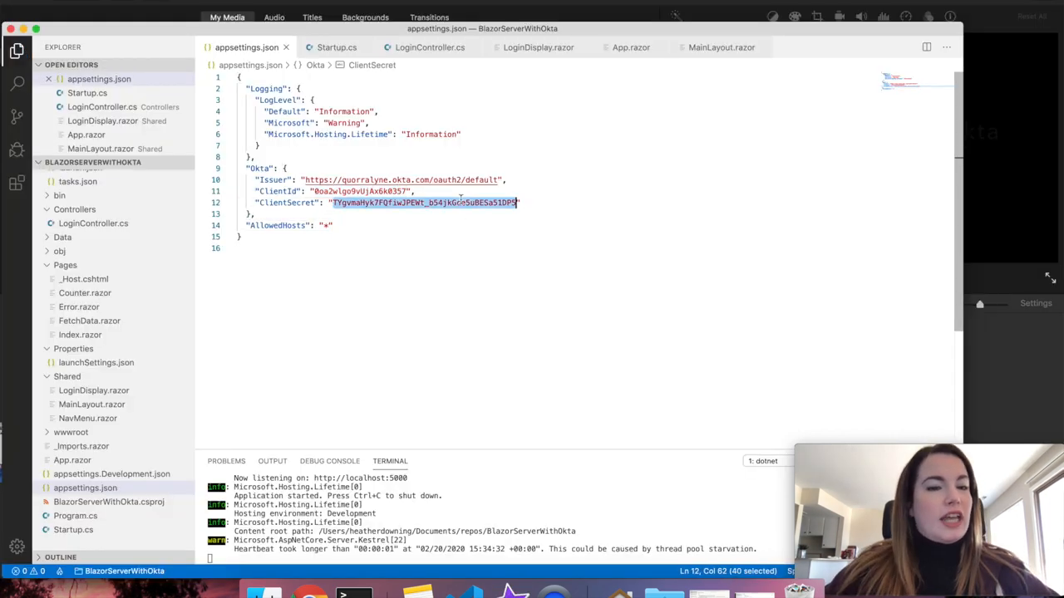
click(565, 248)
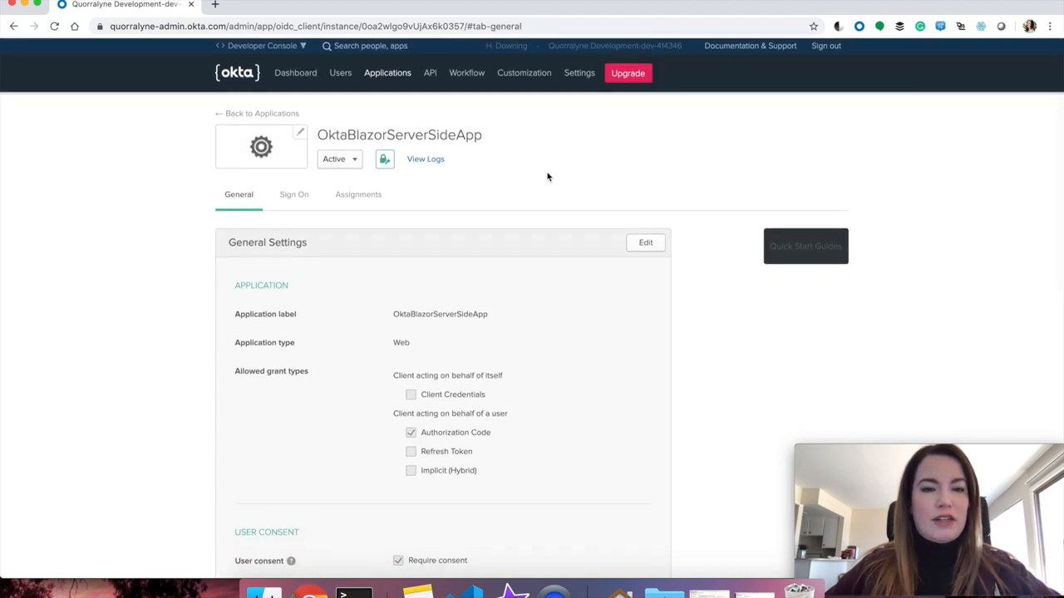
mouse_move(386, 219)
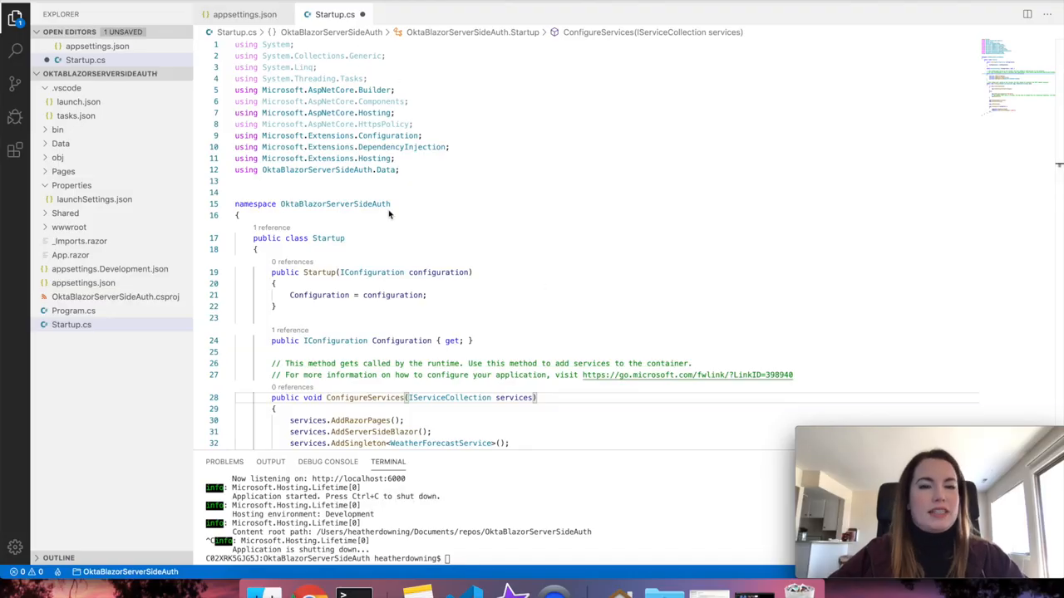
Paste the OpenIdConnect, Cookies and IdentityModel.Logging using directives into Startup.cs
click(409, 170)
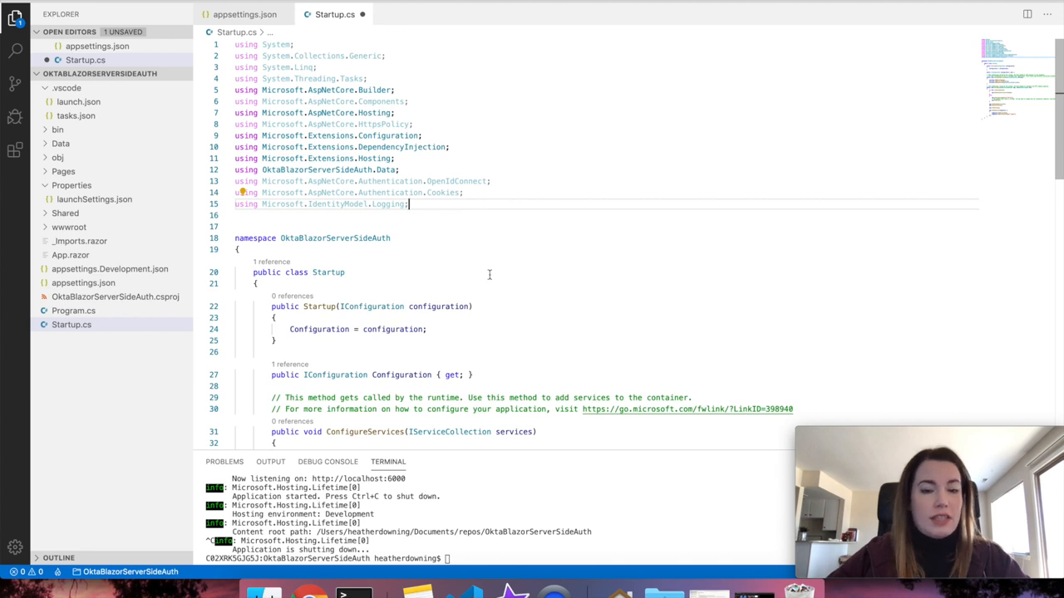
scroll(down, 3)
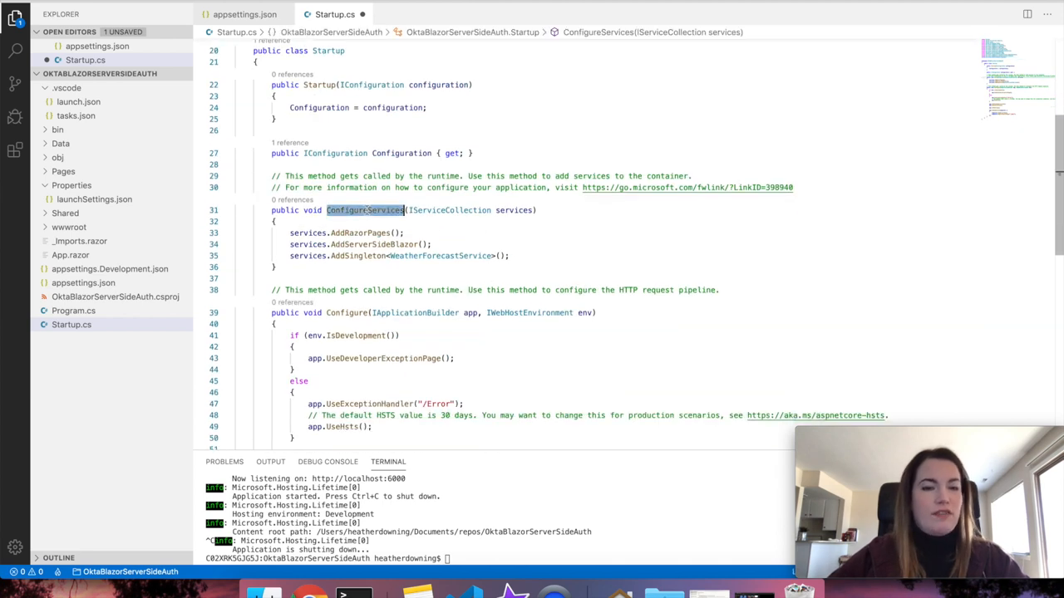
Insert AddAuthentication with AddOpenIdConnect and AddCookie in ConfigureServices, checking Okta keys against appsettings.json
click(509, 256)
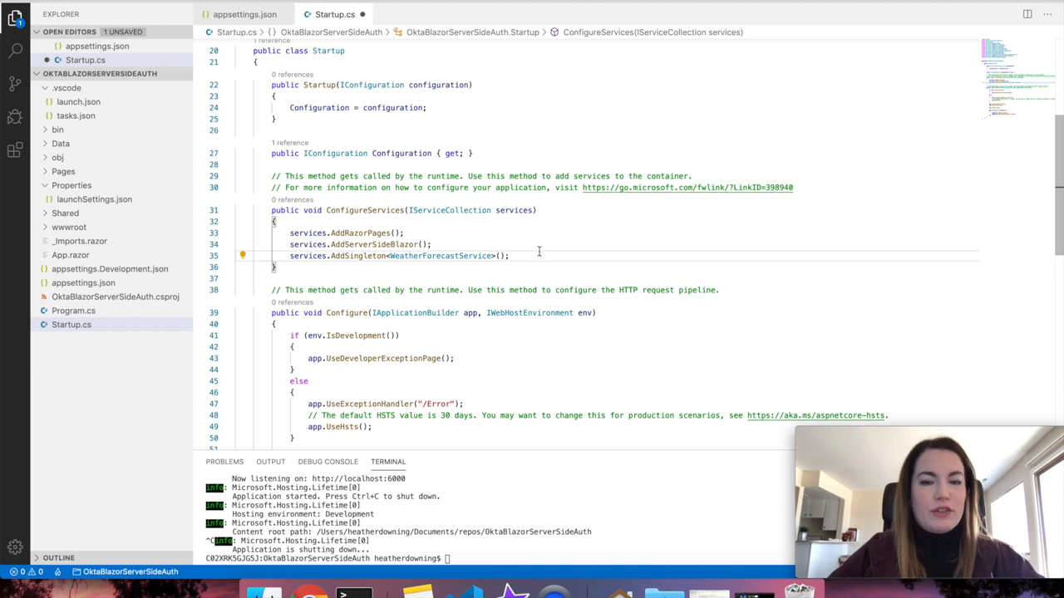
key(Enter)
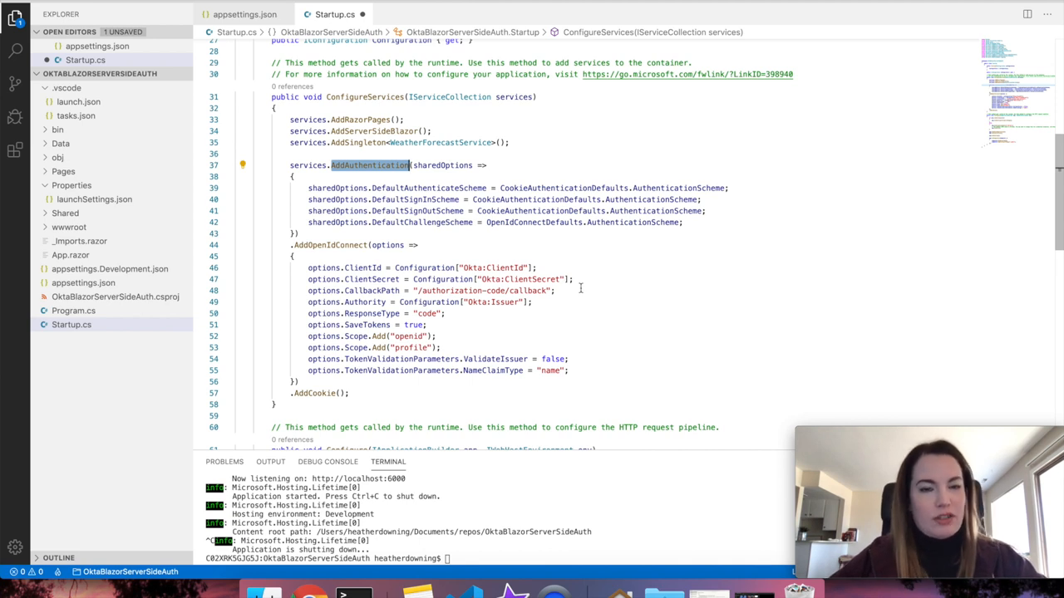
mouse_move(535, 188)
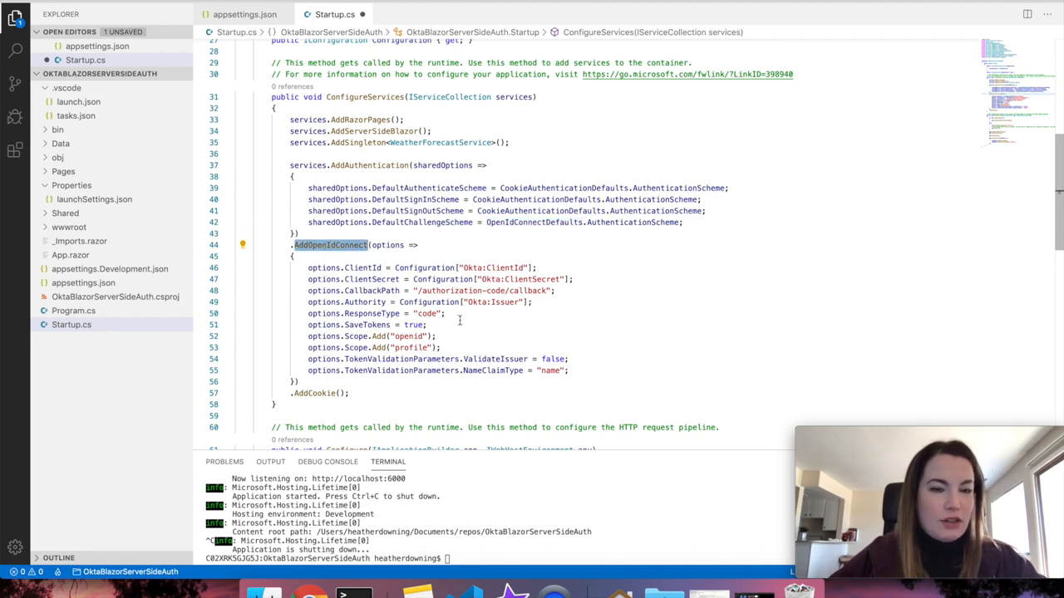
mouse_move(396, 252)
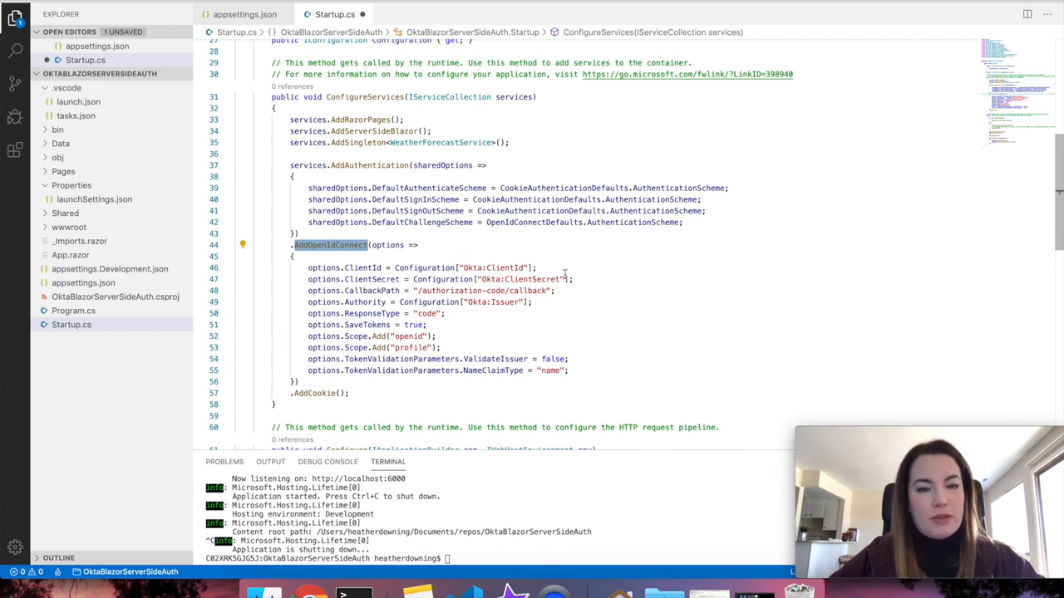
click(243, 13)
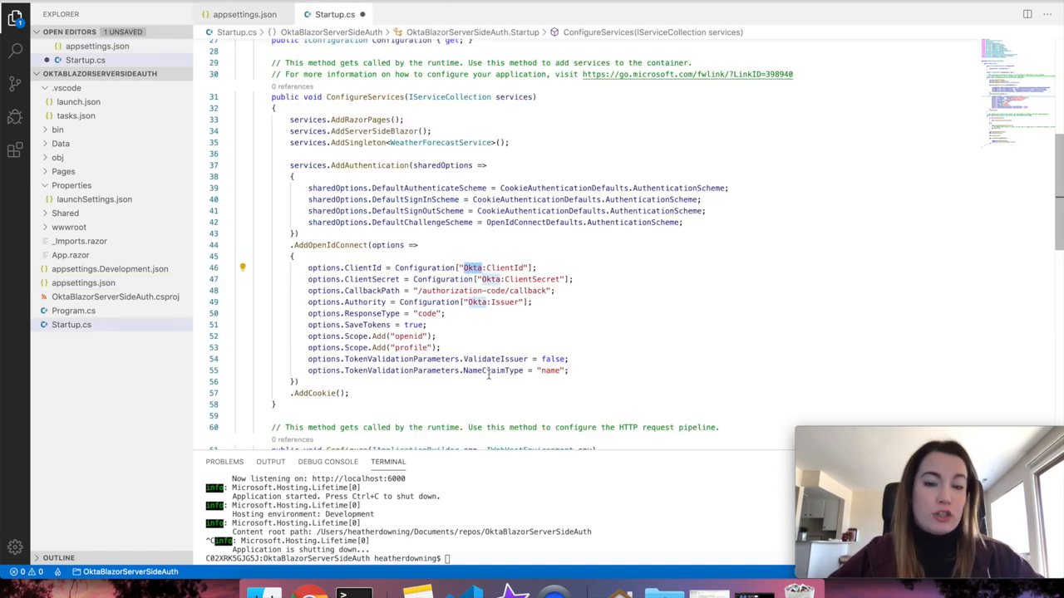
click(244, 13)
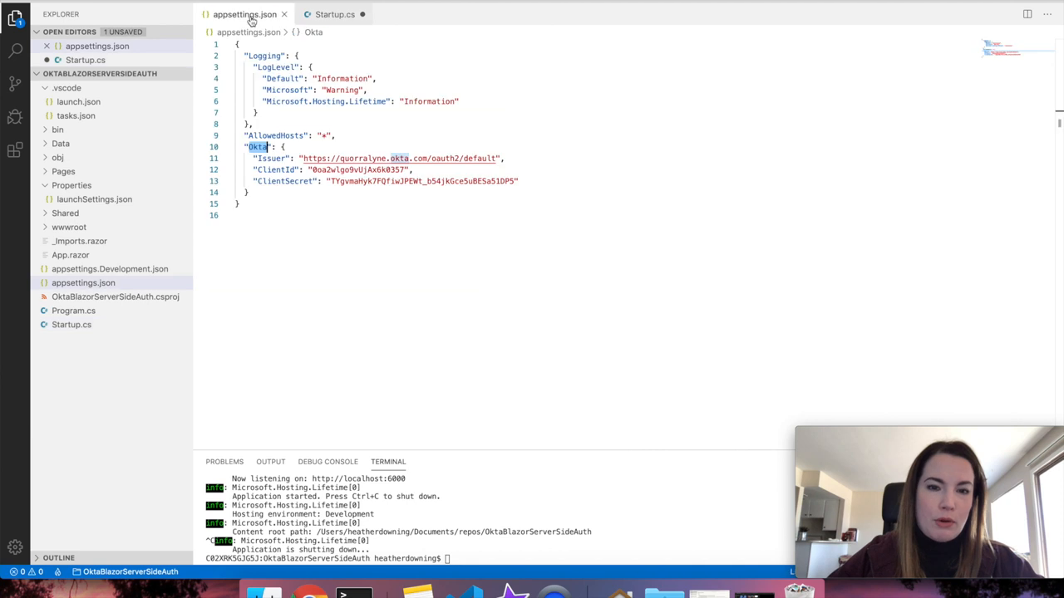
mouse_move(337, 28)
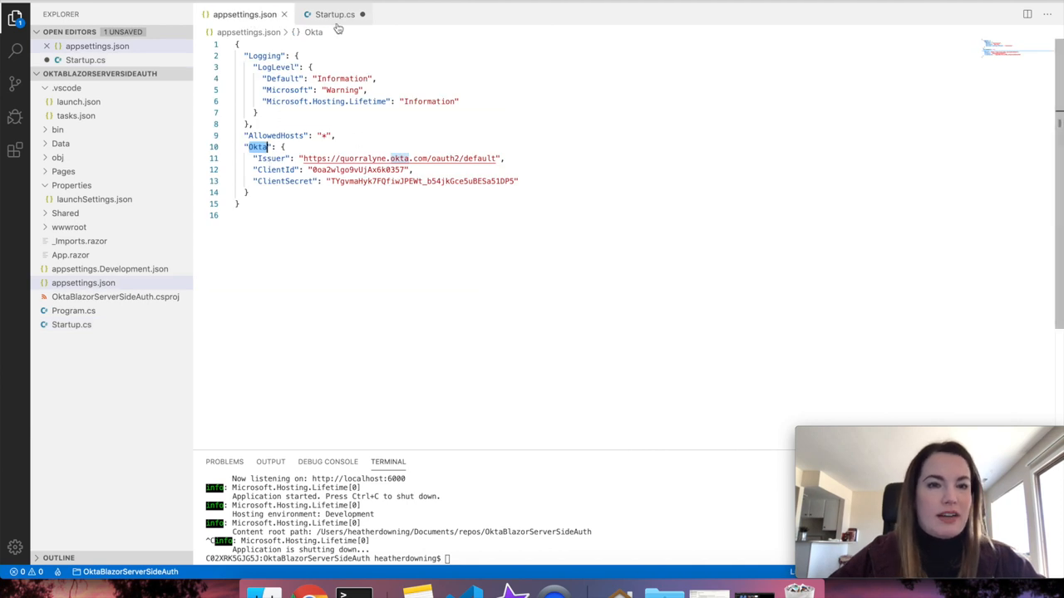
click(335, 13)
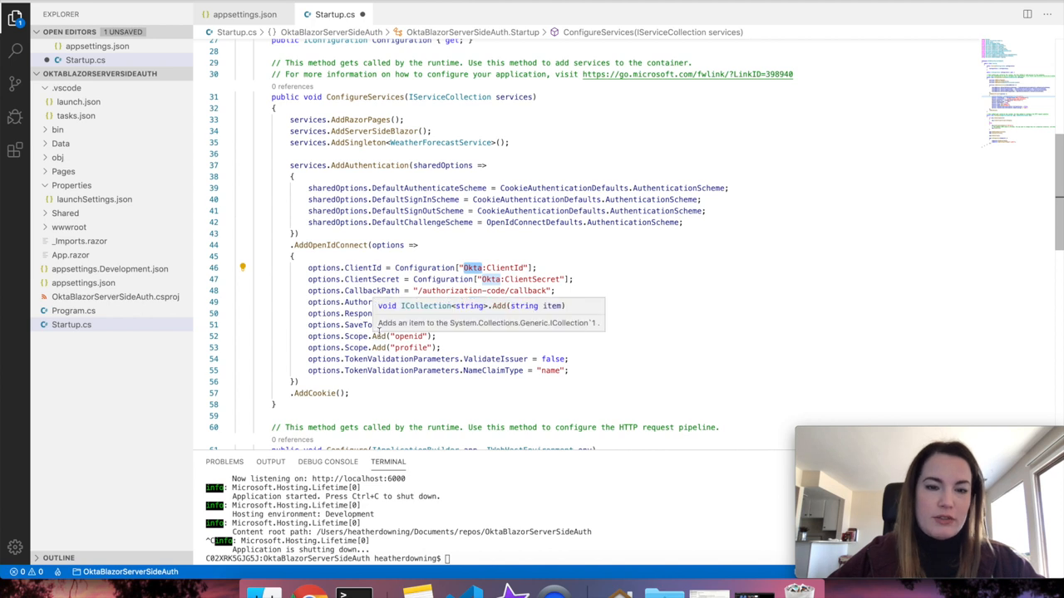
scroll(down, 3)
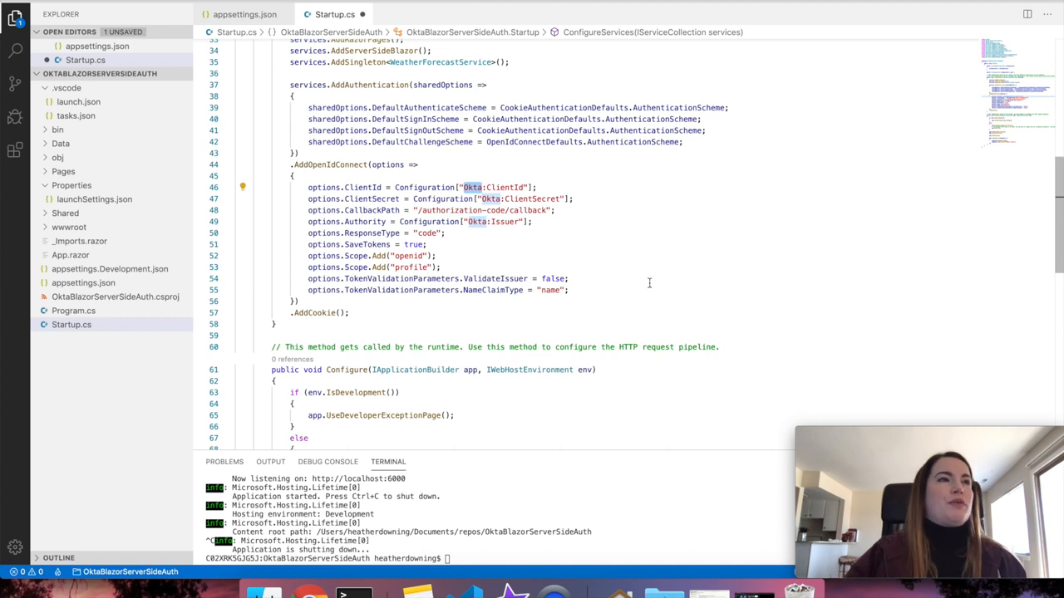
mouse_move(582, 263)
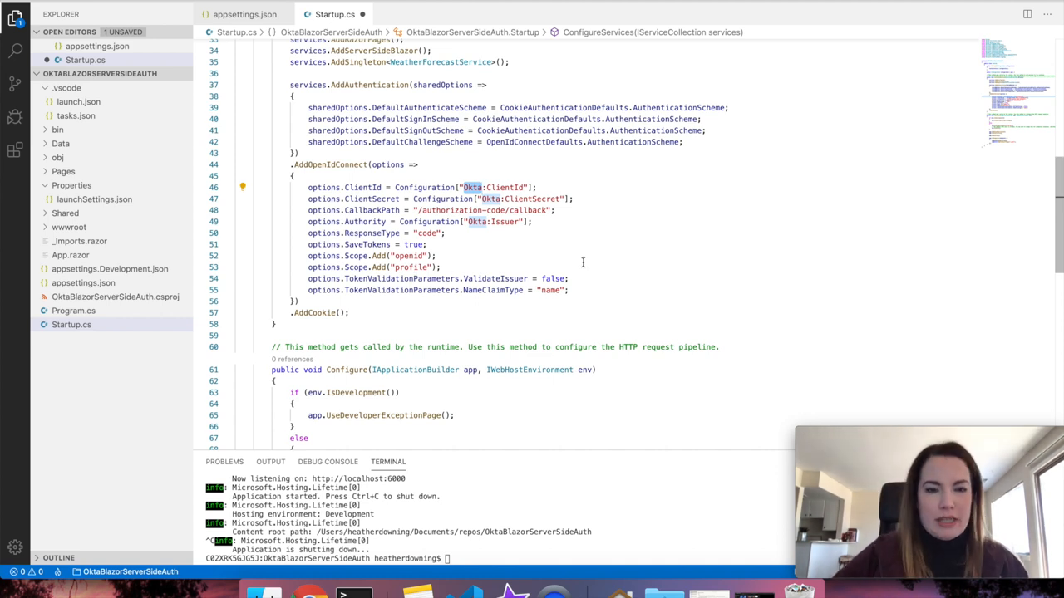
mouse_move(496, 279)
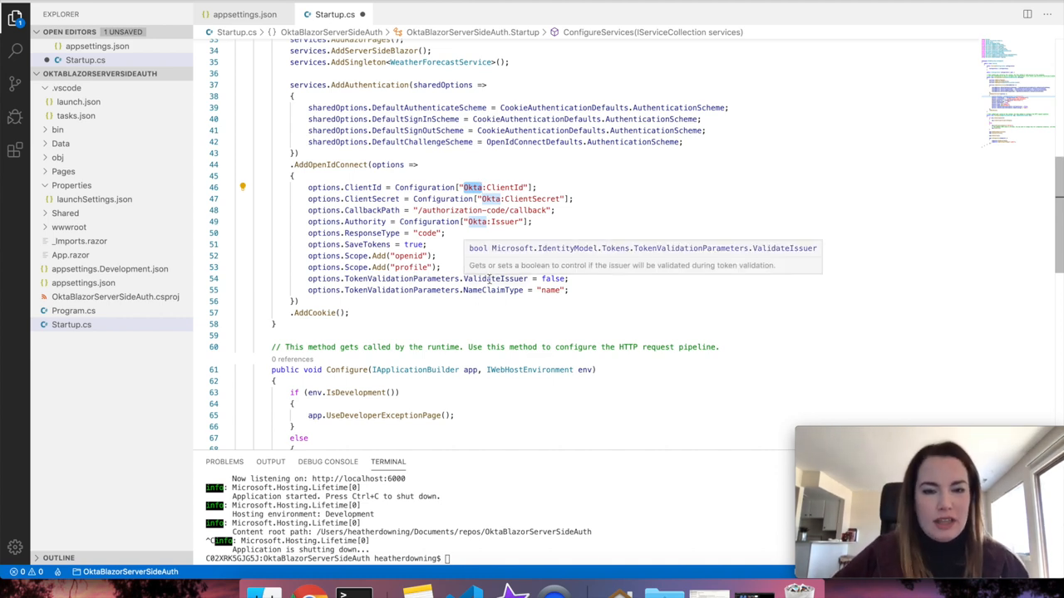
mouse_move(506, 292)
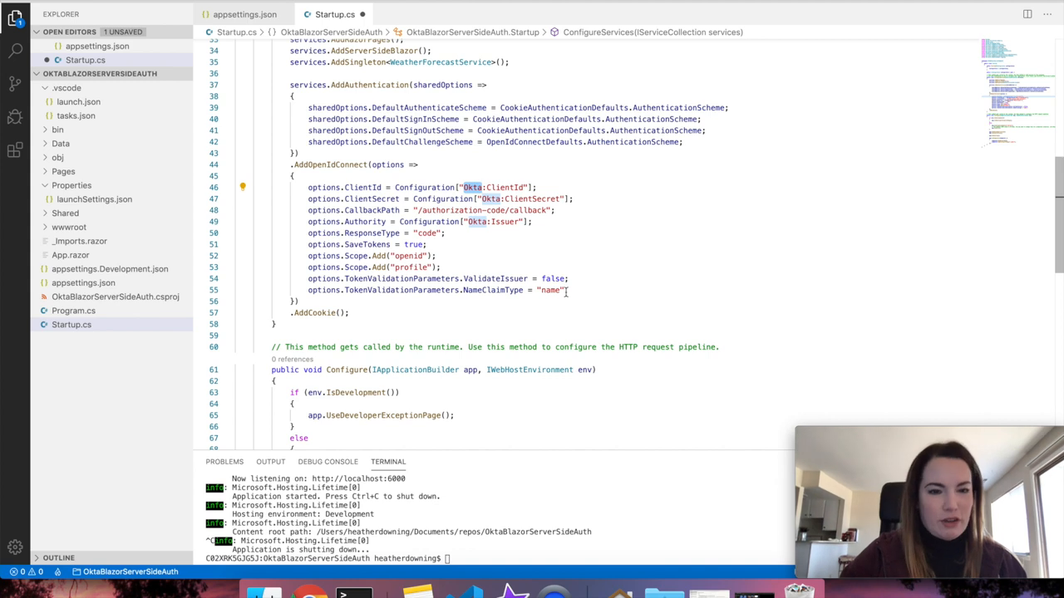
scroll(up, 3)
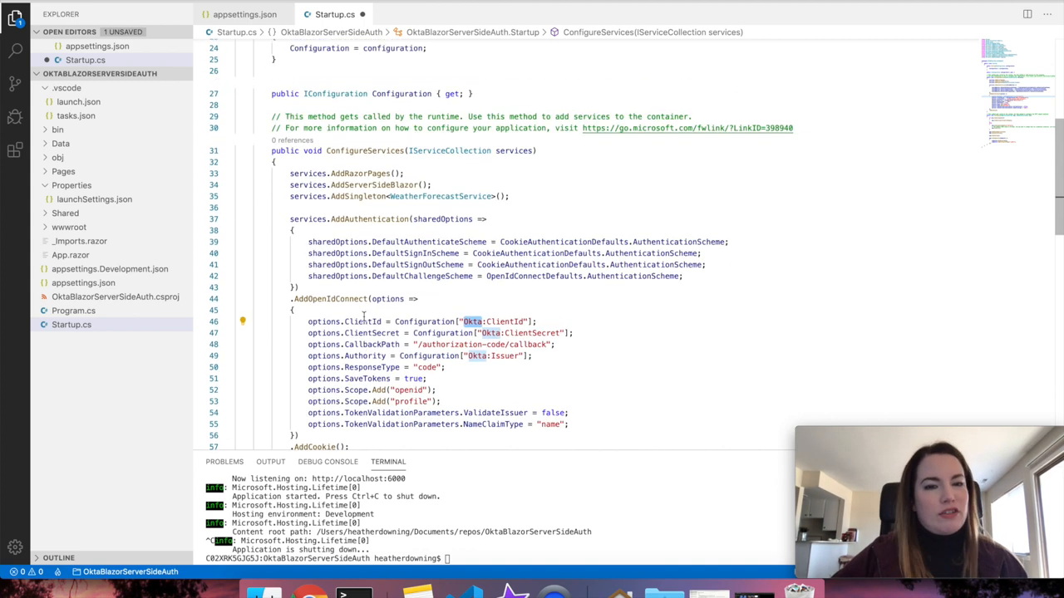
scroll(down, 3)
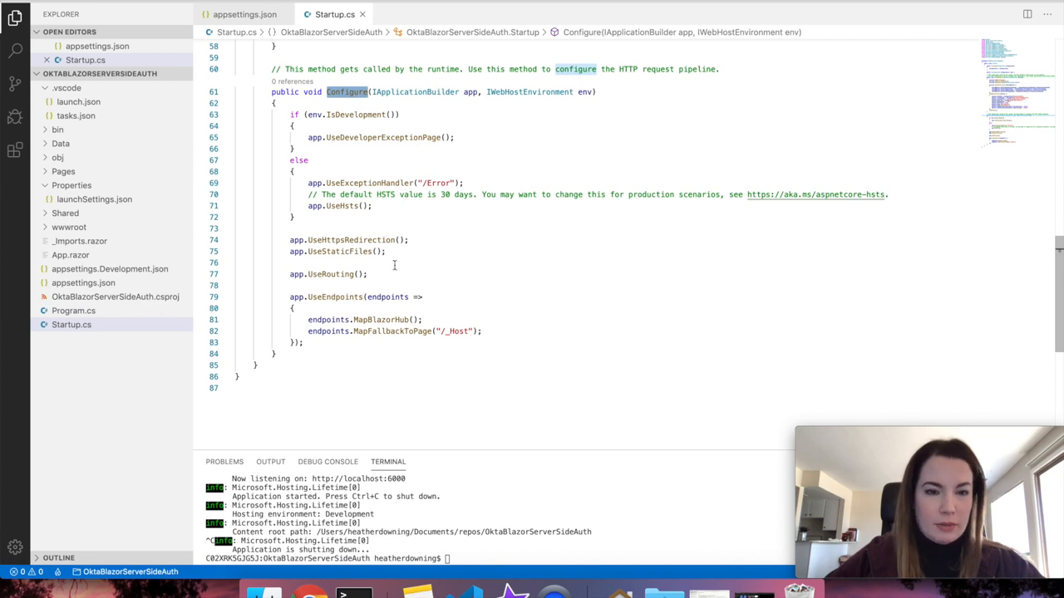
Add app.UseAuthentication(), app.UseAuthorization() after UseRouting and endpoints.MapControllers() in UseEndpoints
key(Enter)
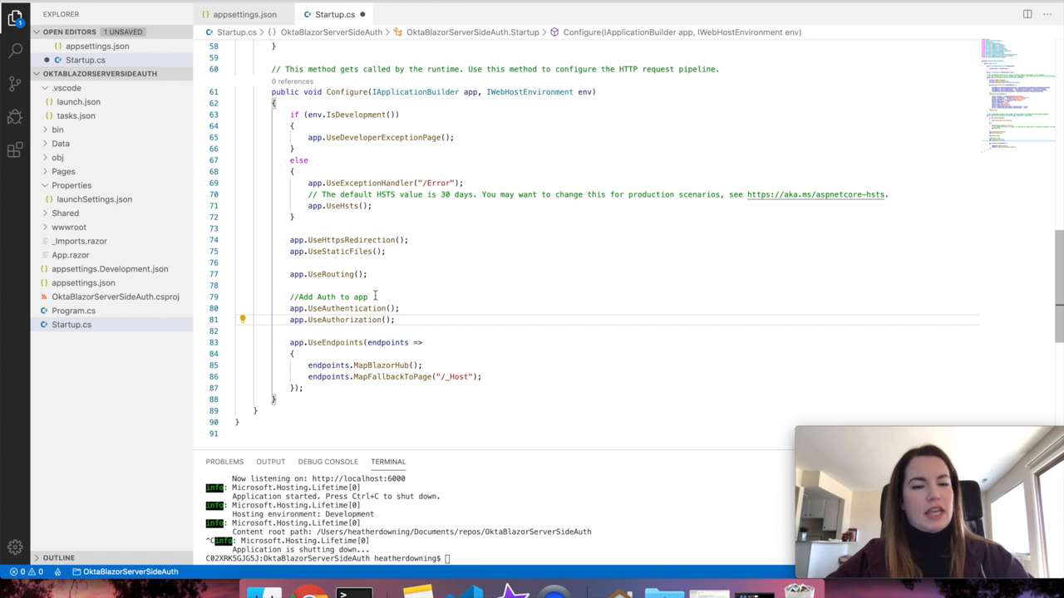
double_click(346, 308)
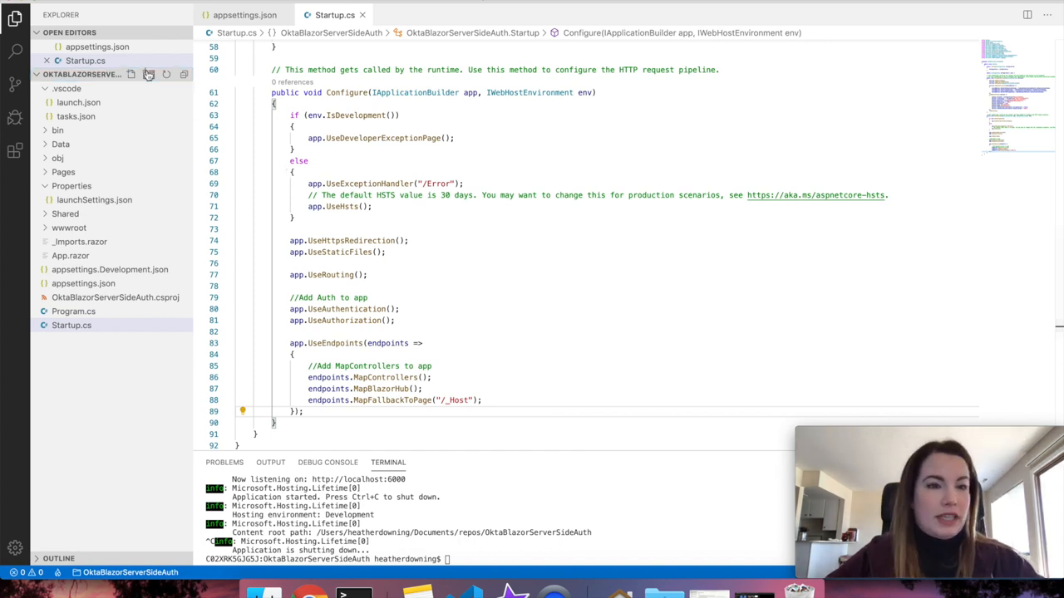
Create LoginController.cs in the Controllers namespace declaring 'public class LoginController : Controller'
click(148, 73)
text(Controllers)
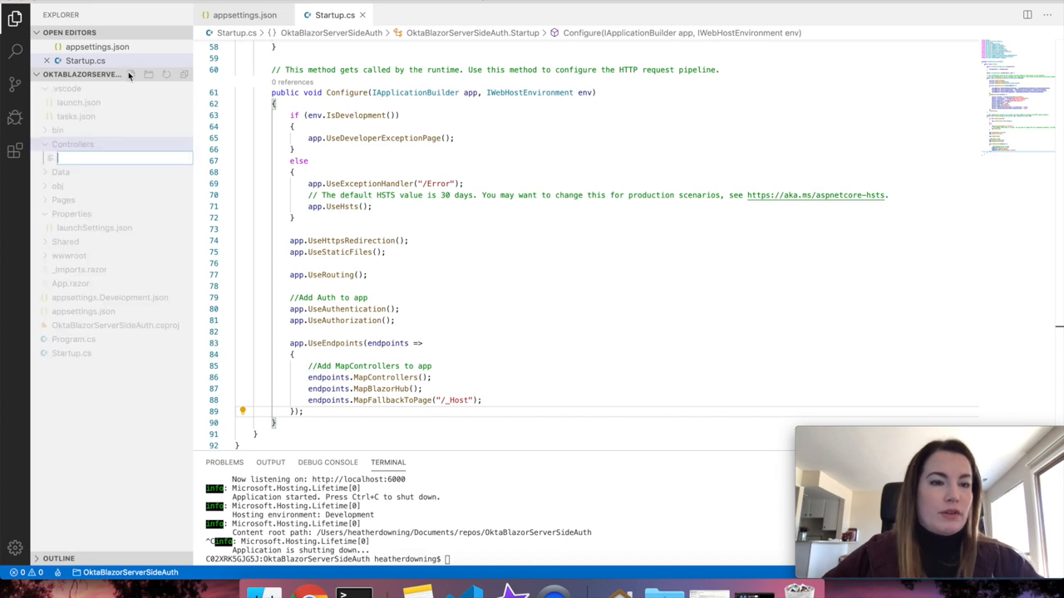
text(LoginContro)
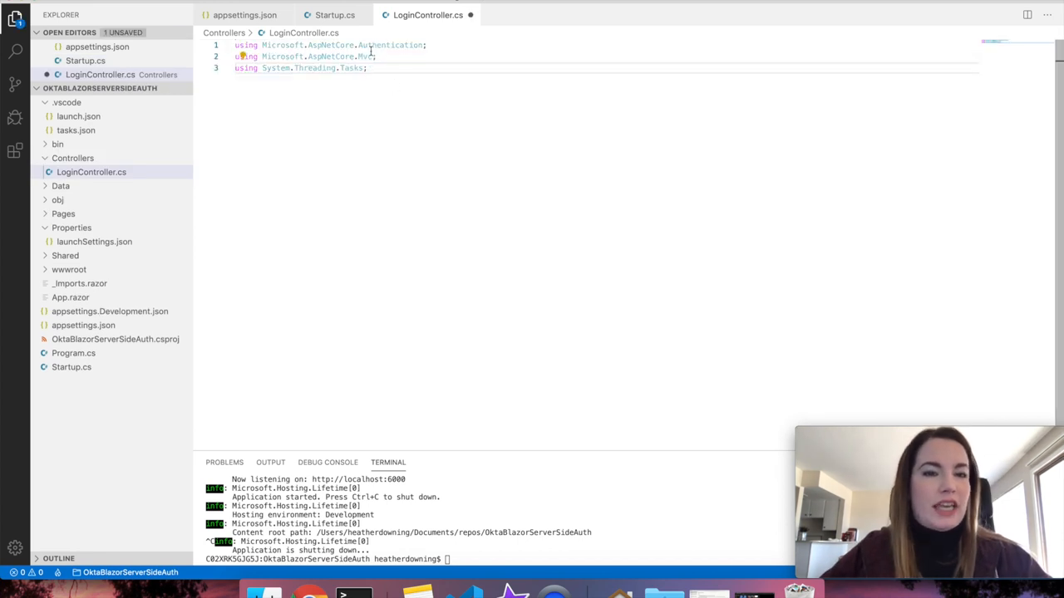
mouse_move(457, 158)
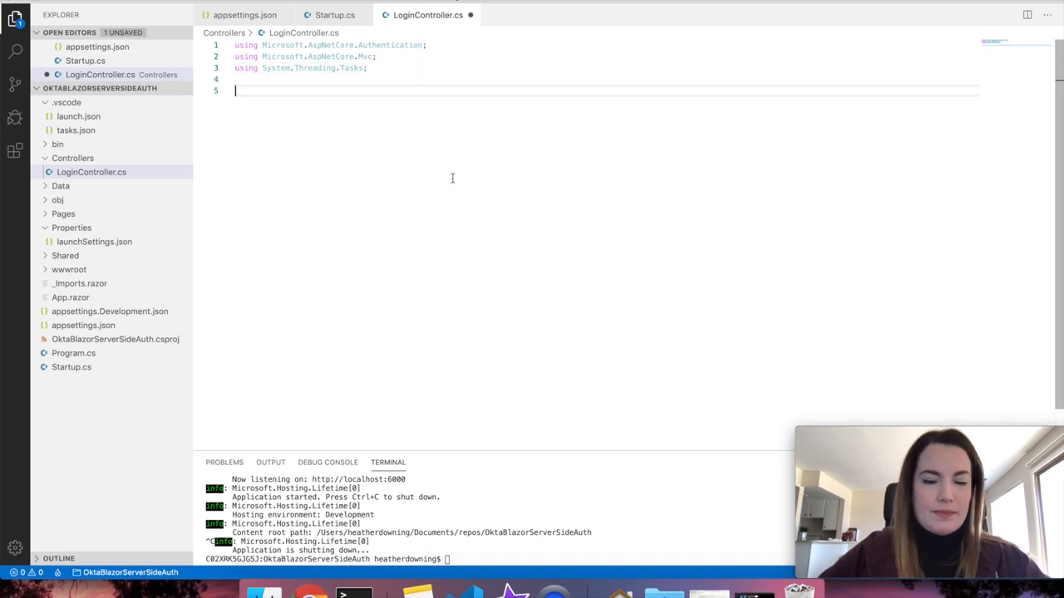
text(namespace)
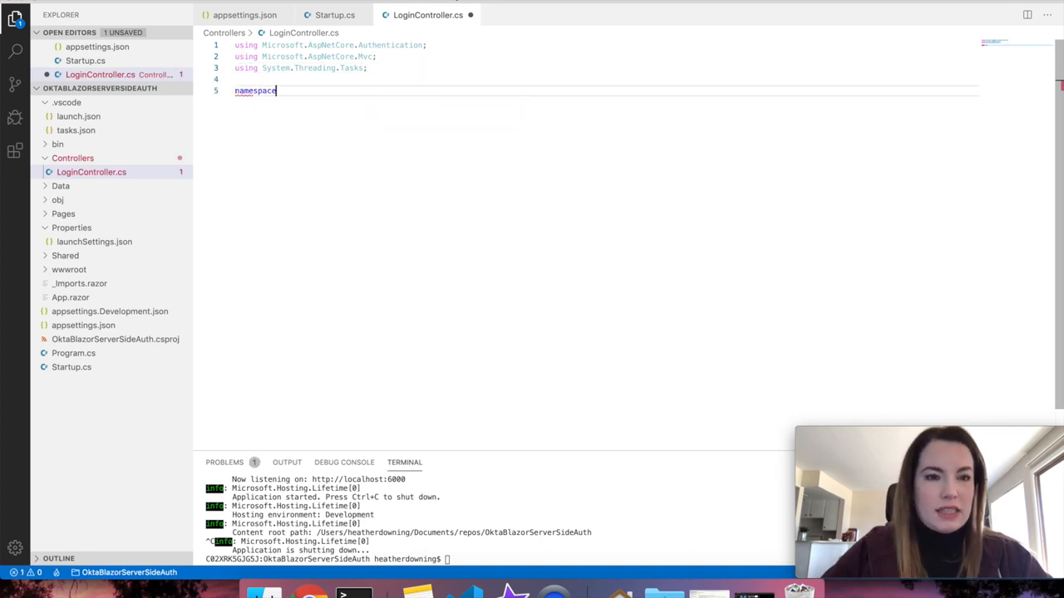
text(OktaBlazorServerSideAuth.Controlle)
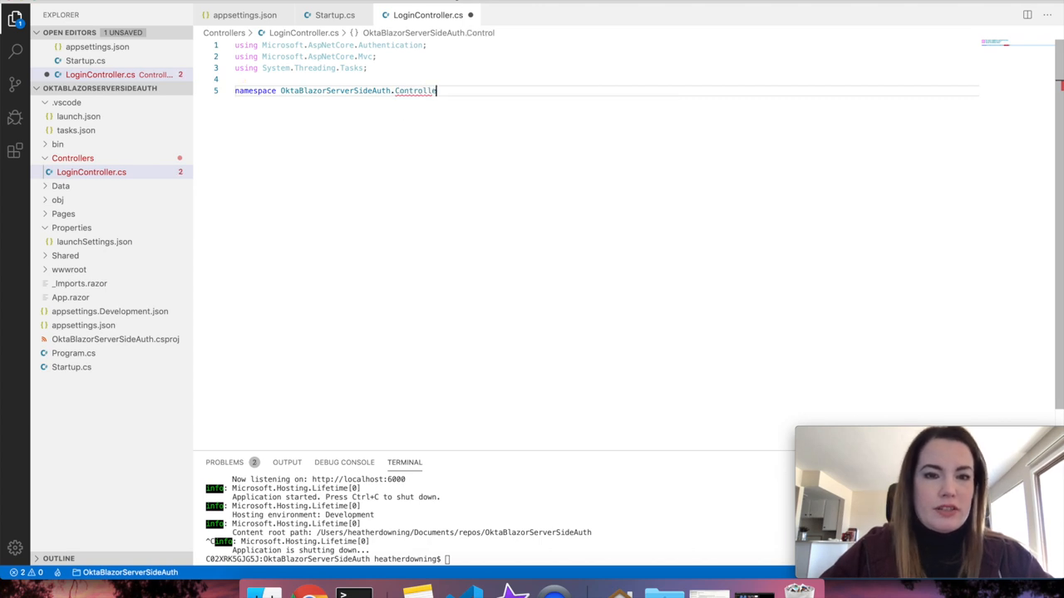
text(rs)
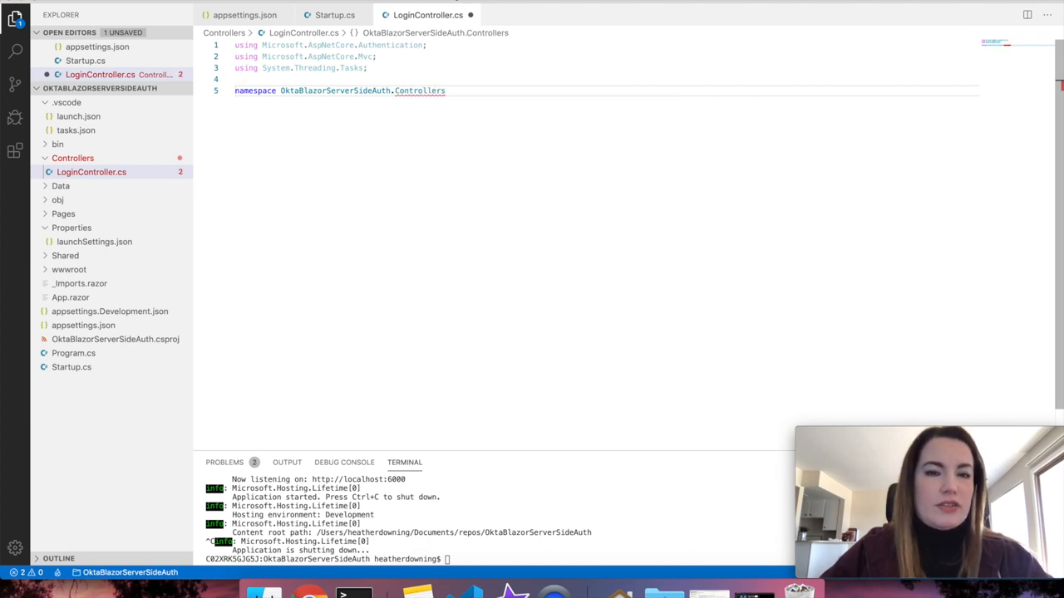
text({)
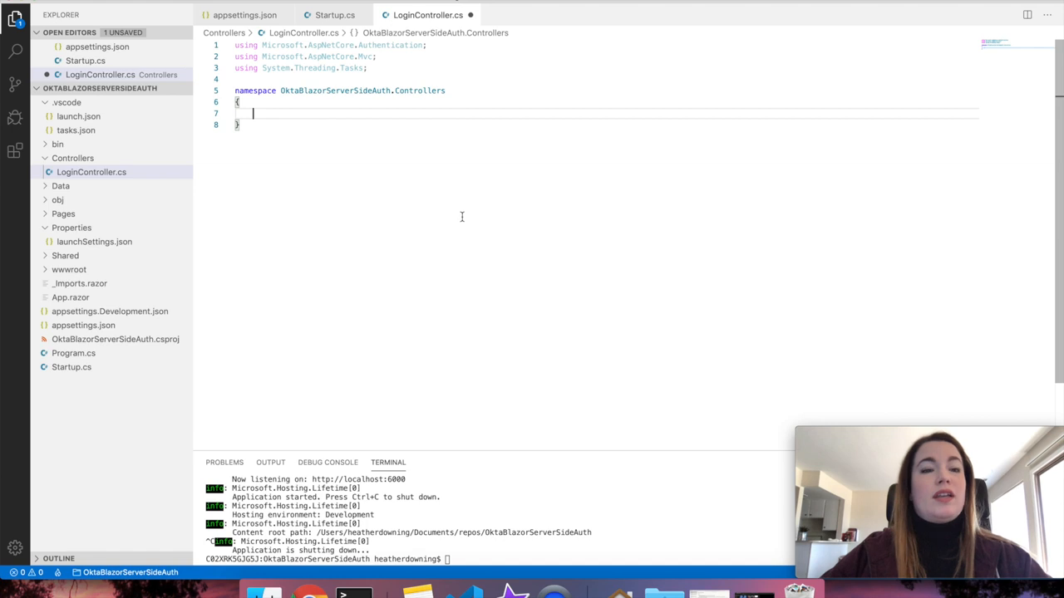
text(public class LoginController : Controller)
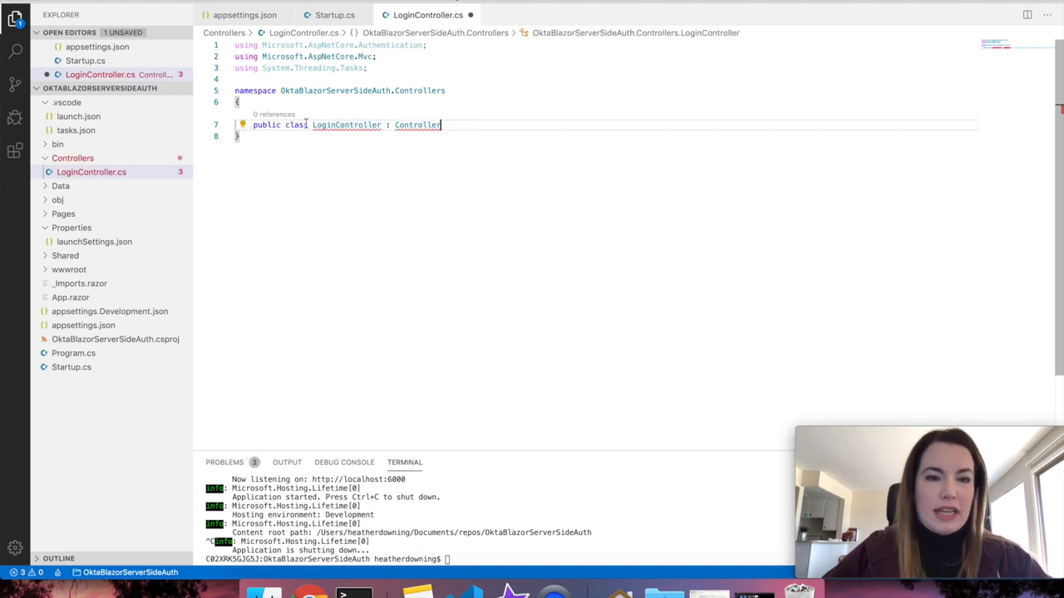
key(Enter)
text({)
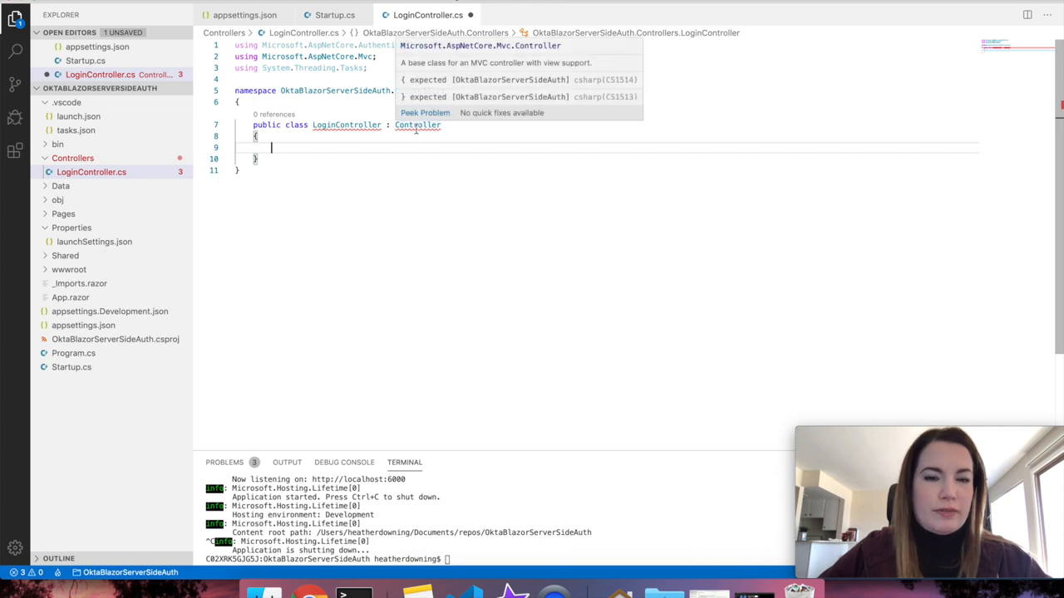
Add an [HttpGet("Login")] action returning Challenge() and an async [HttpGet("Logout")] action calling SignOutAsync()
text([HttpGet("Login")])
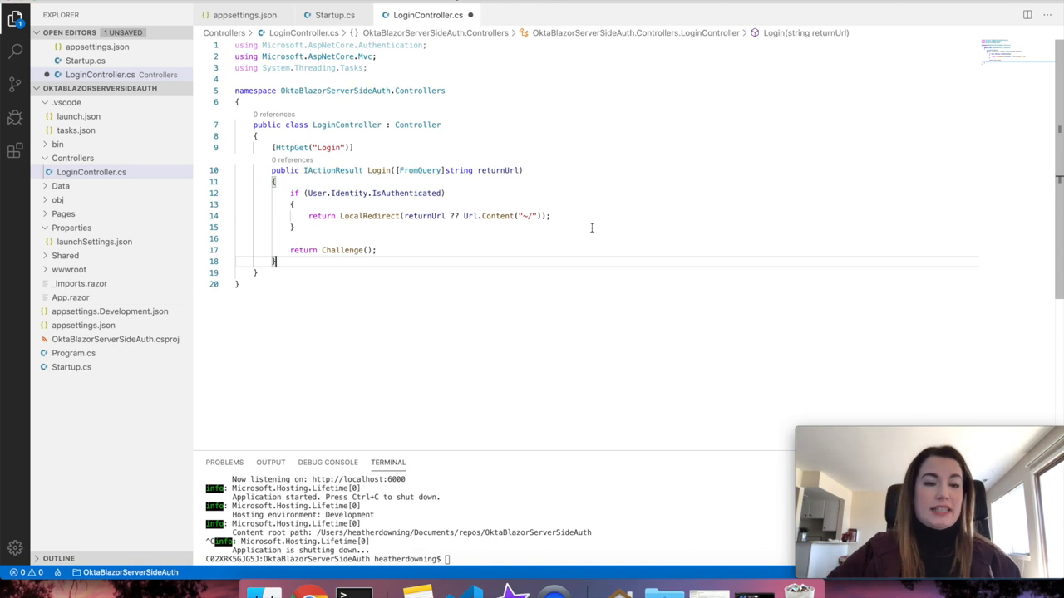
mouse_move(396, 193)
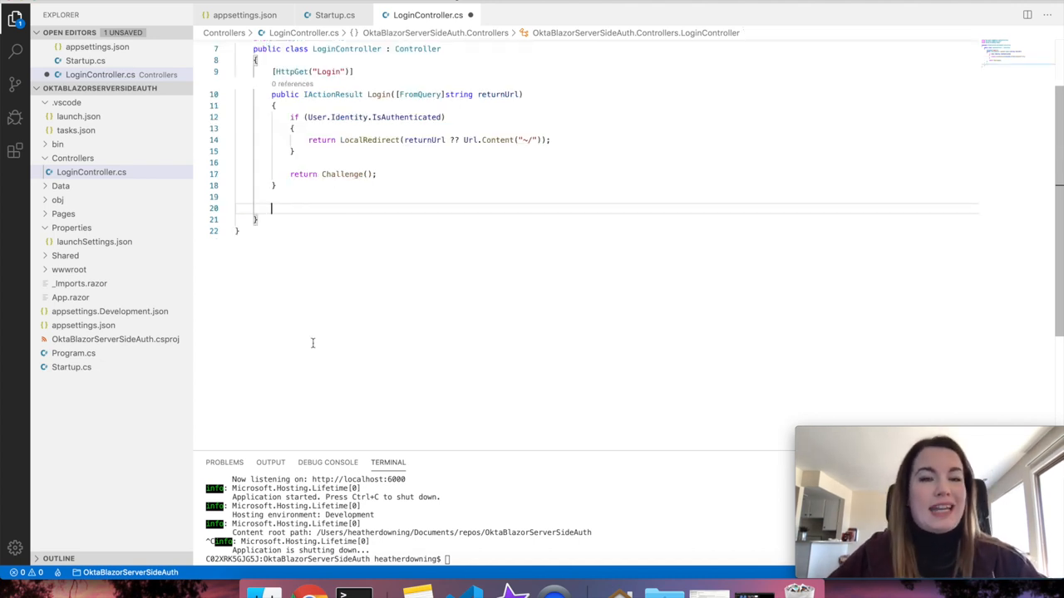
text([HttpGet("Logout")])
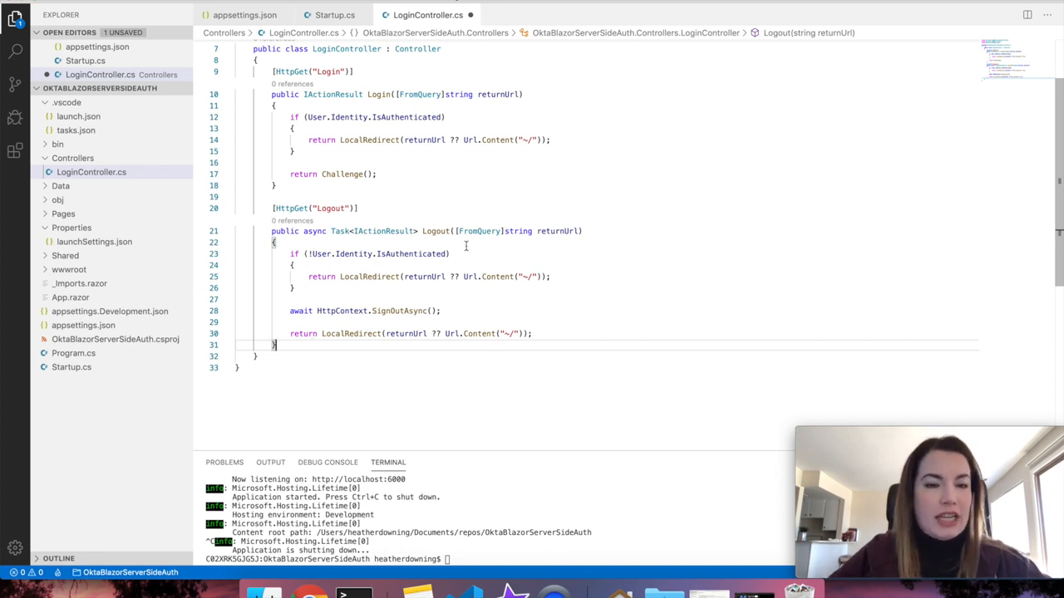
mouse_move(403, 311)
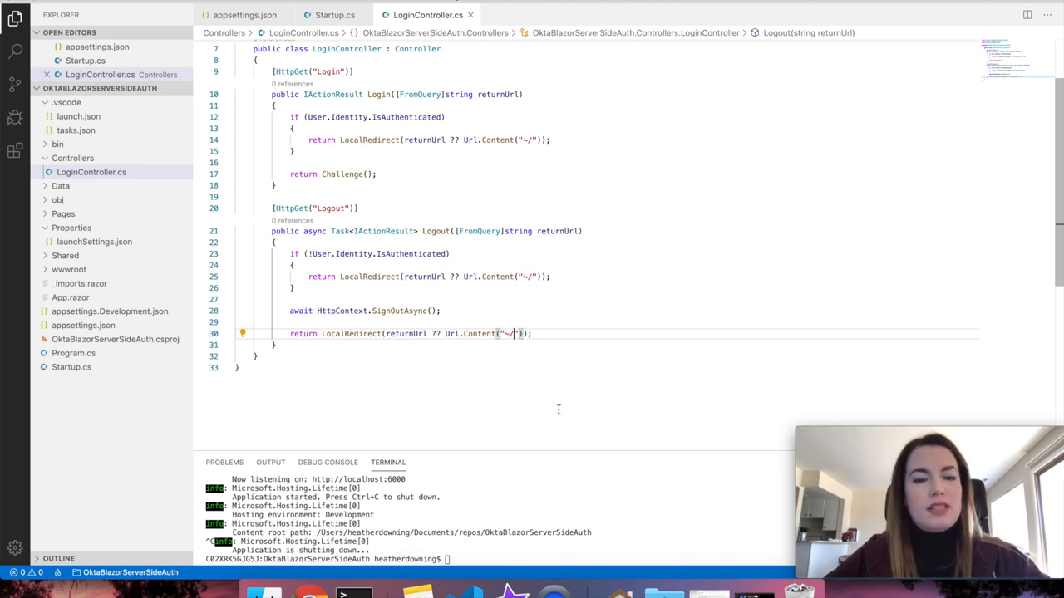
scroll(up, 3)
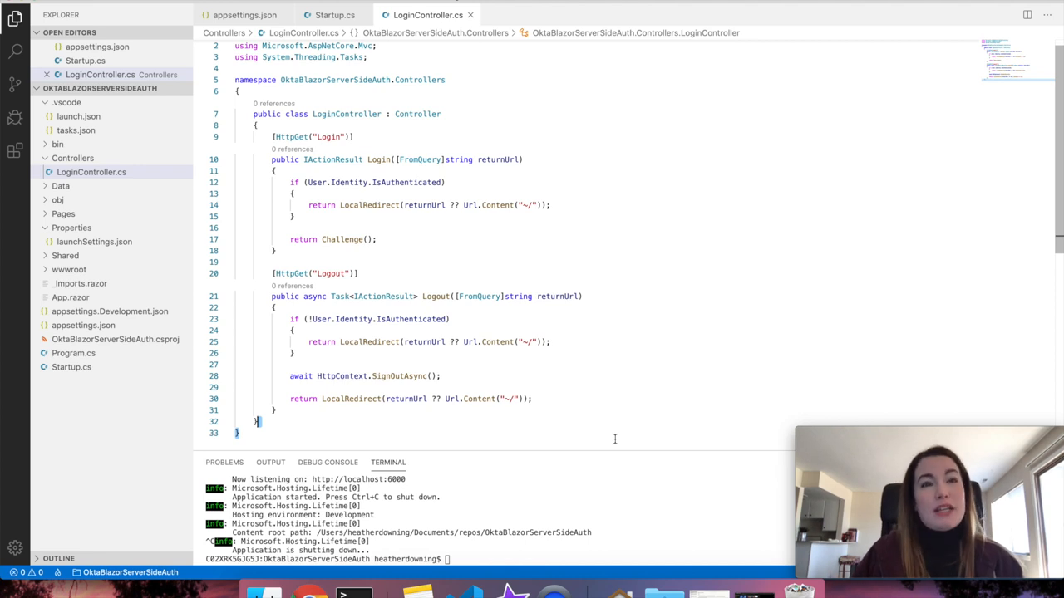
click(332, 14)
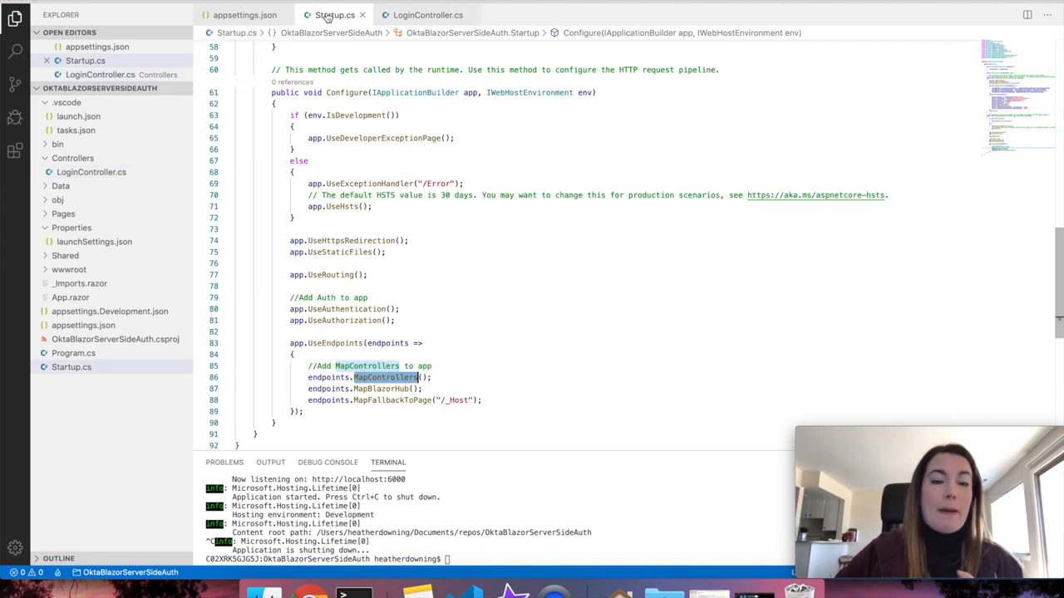
mouse_move(389, 389)
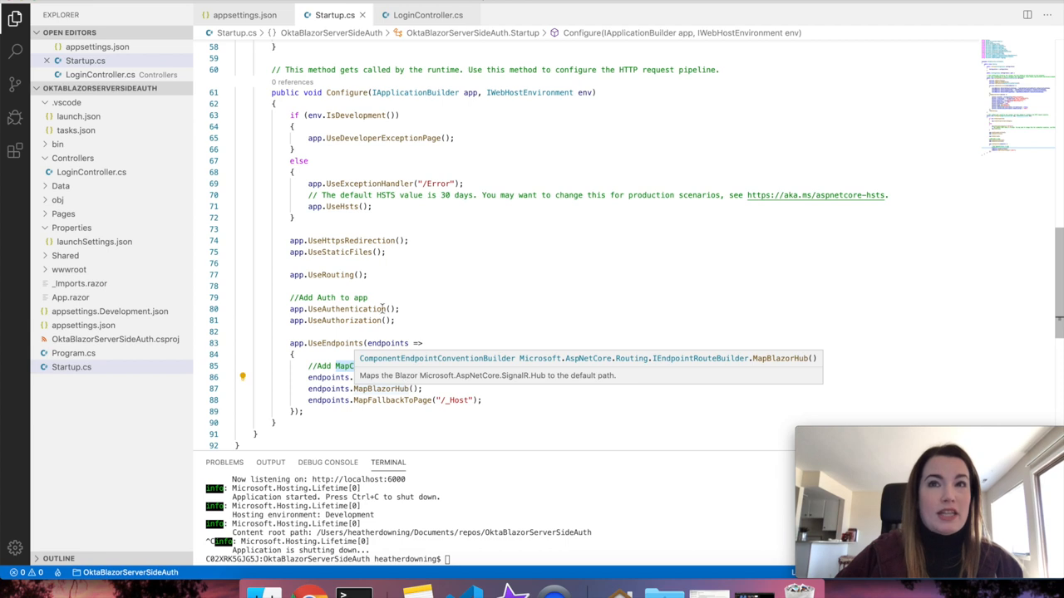
click(429, 15)
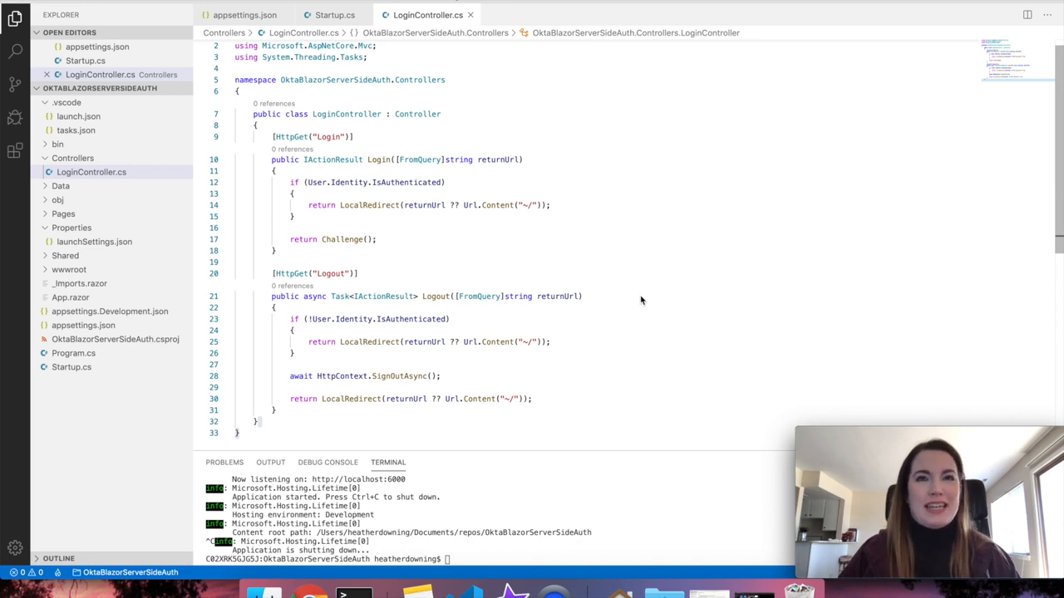
Create Shared/LoginDisplay.razor with an AuthorizeView showing a greeting and Logout link or a Log in link
click(65, 256)
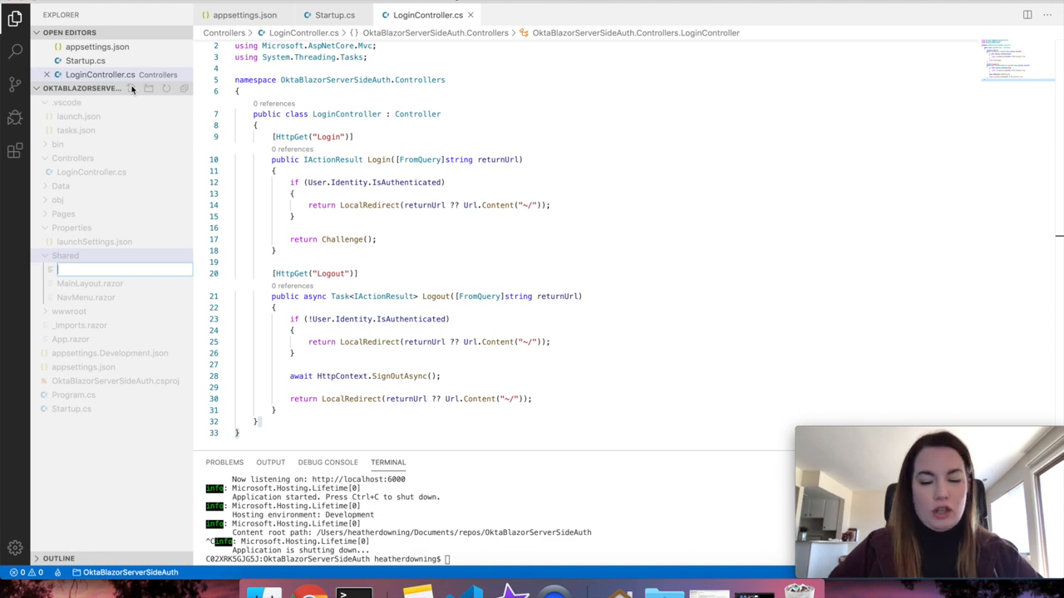
text(LoginDisplay.razor)
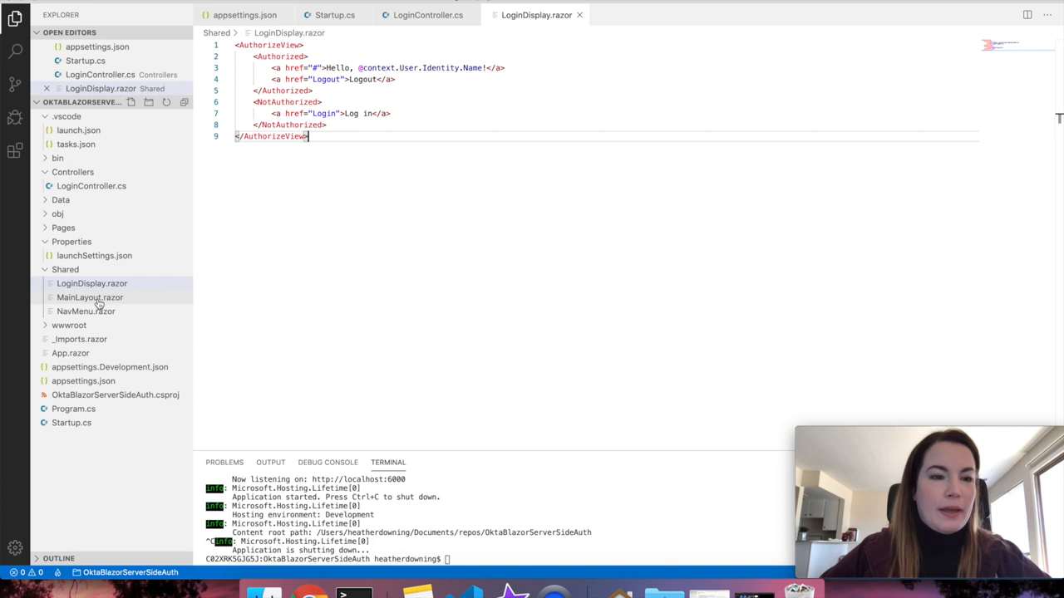
Insert <LoginDisplay /> in MainLayout.razor's top row above the About link and save
click(89, 310)
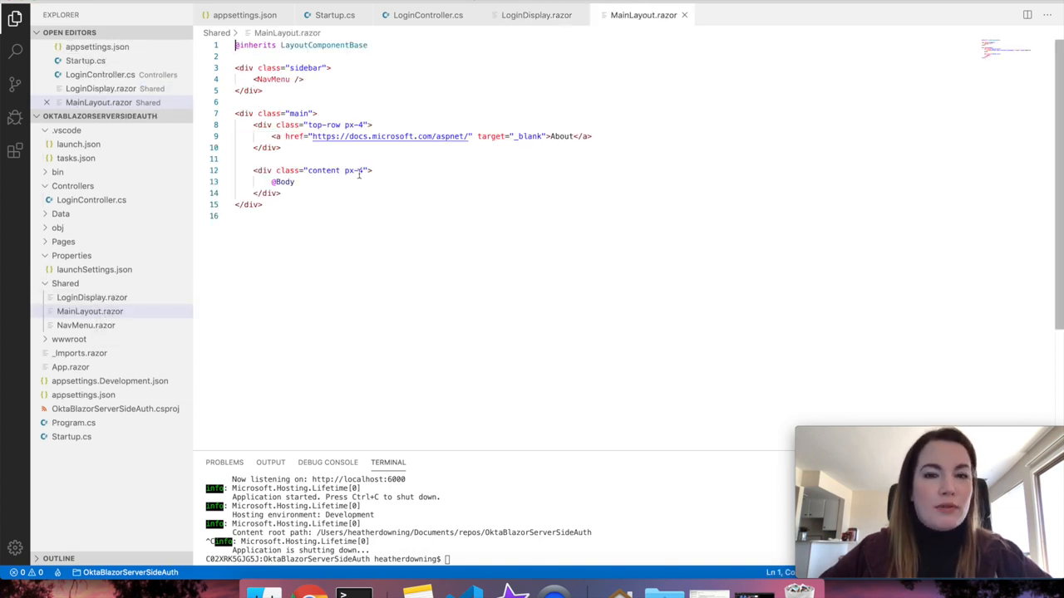
key(Enter)
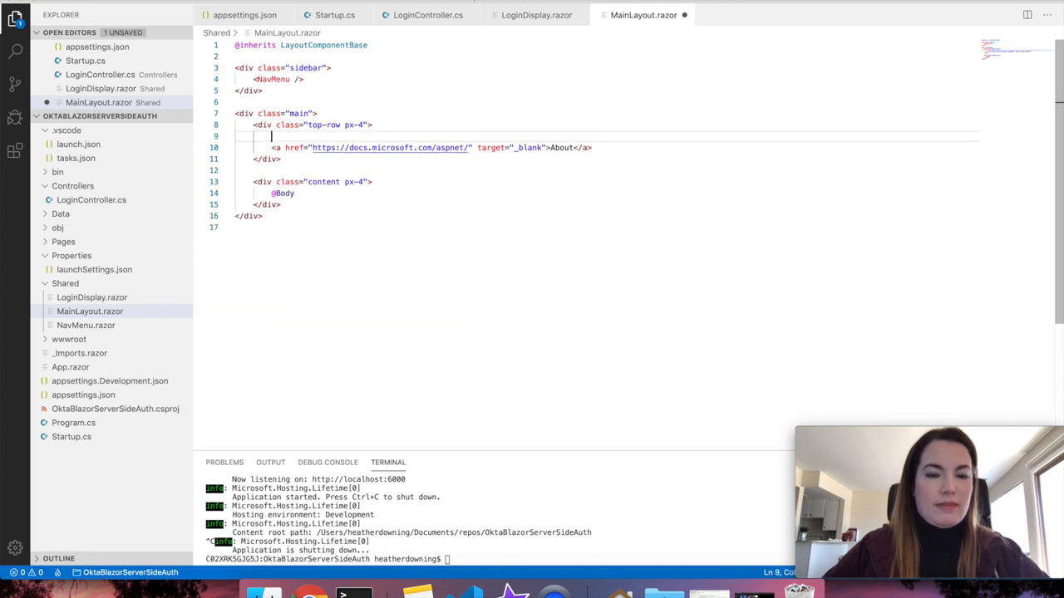
text(<LoginDisplay />)
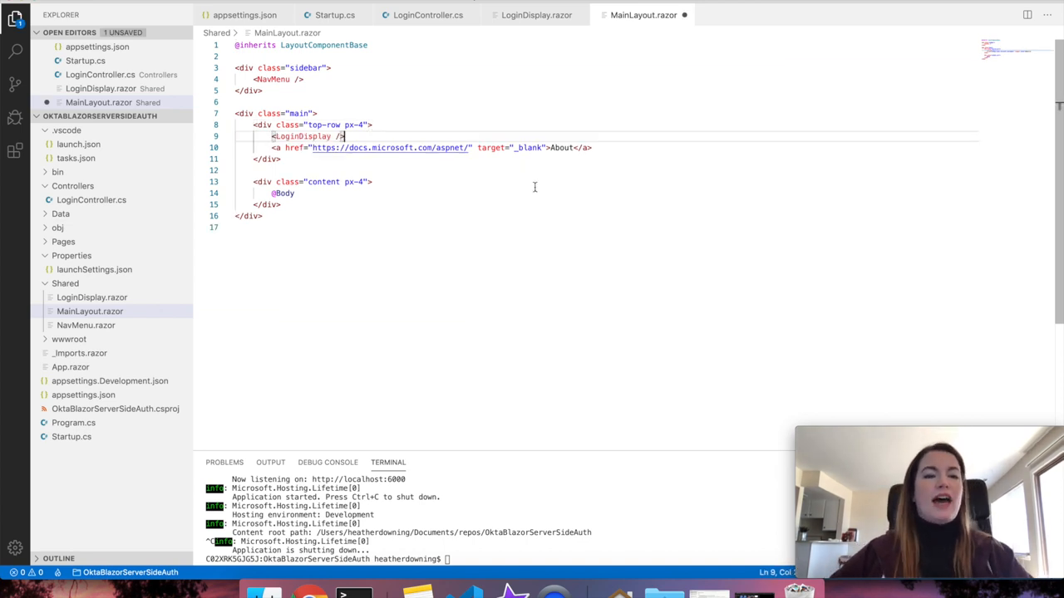
click(535, 15)
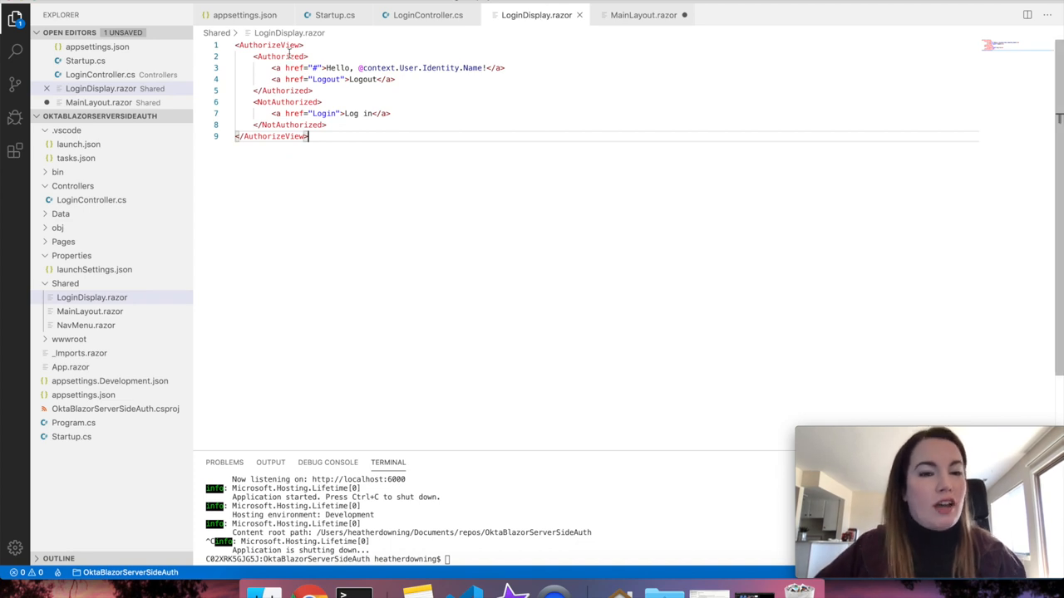
click(643, 15)
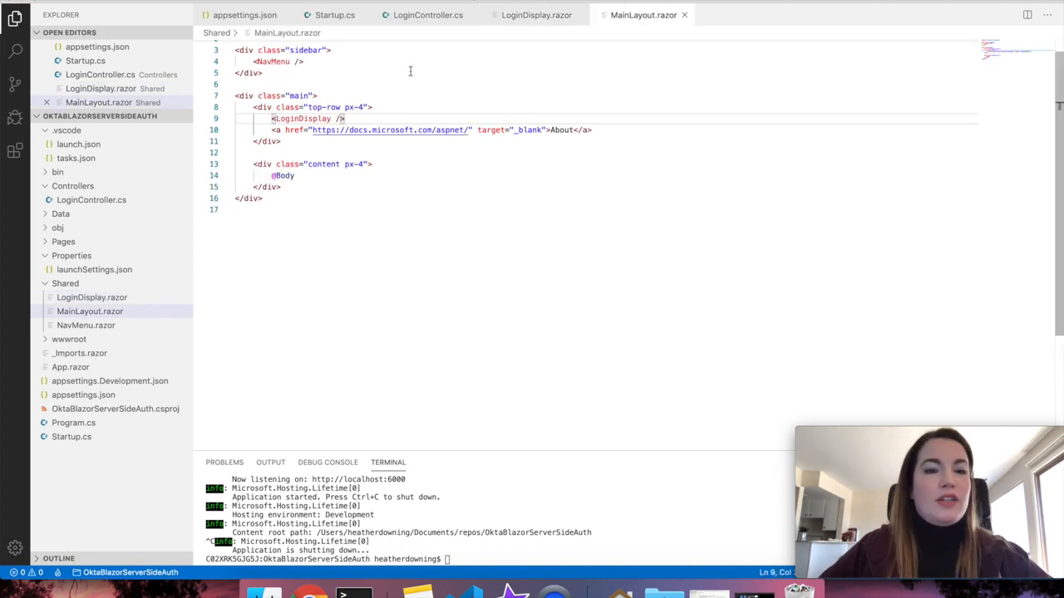
click(535, 15)
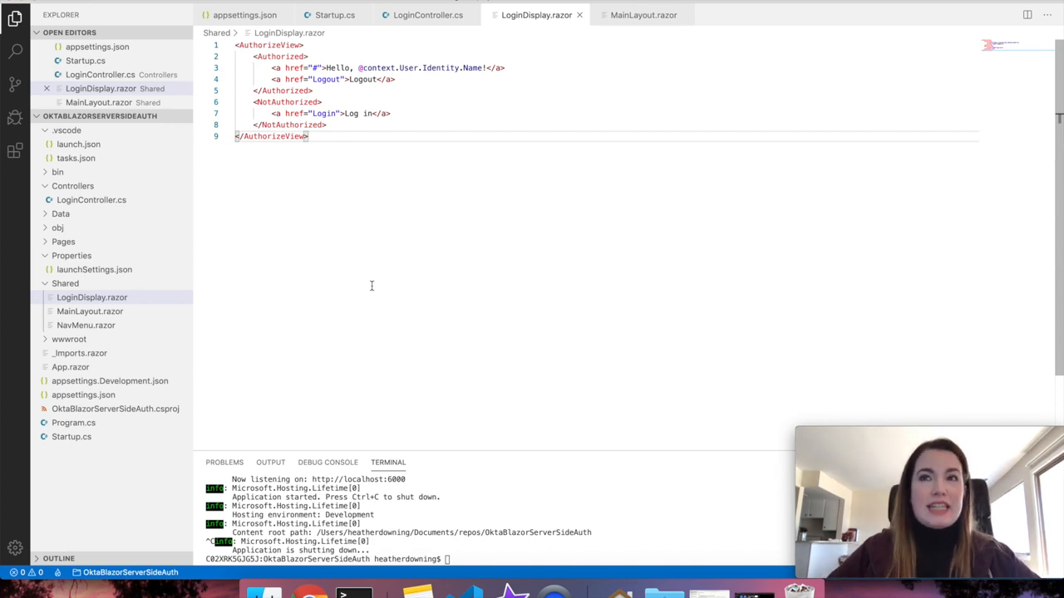
Wrap App.razor's router in CascadingAuthenticationState with an AccessToken CascadingValue, use AuthorizeRouteView, and run 'dotnet run'
click(92, 296)
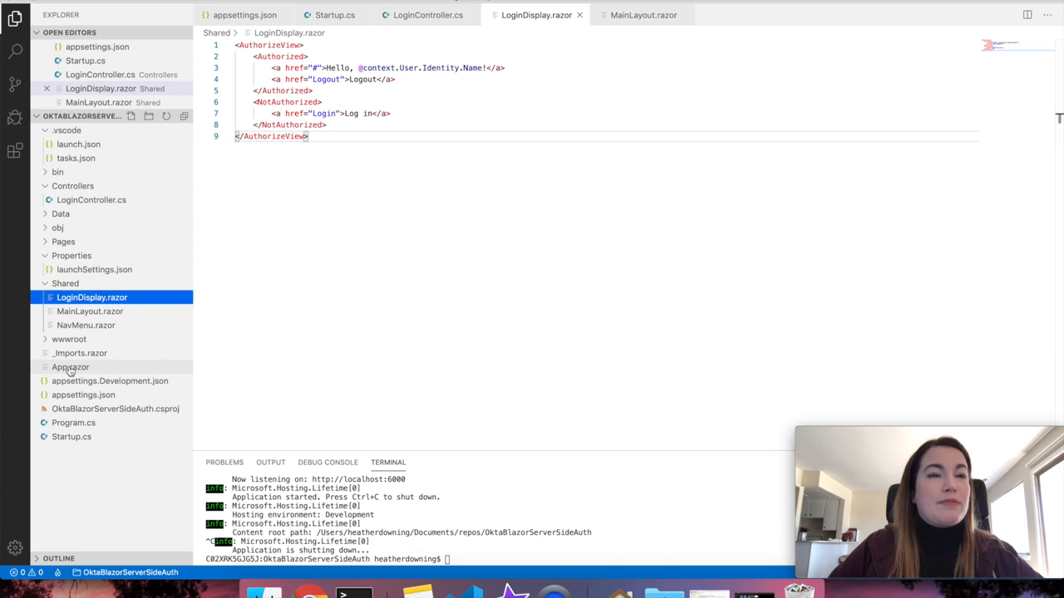
click(70, 367)
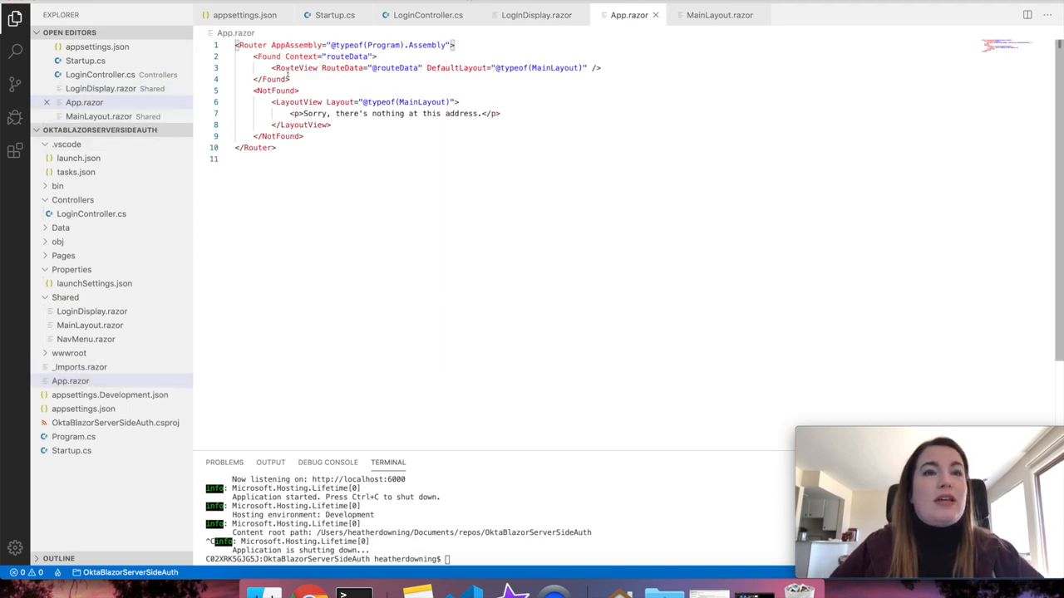
mouse_move(389, 213)
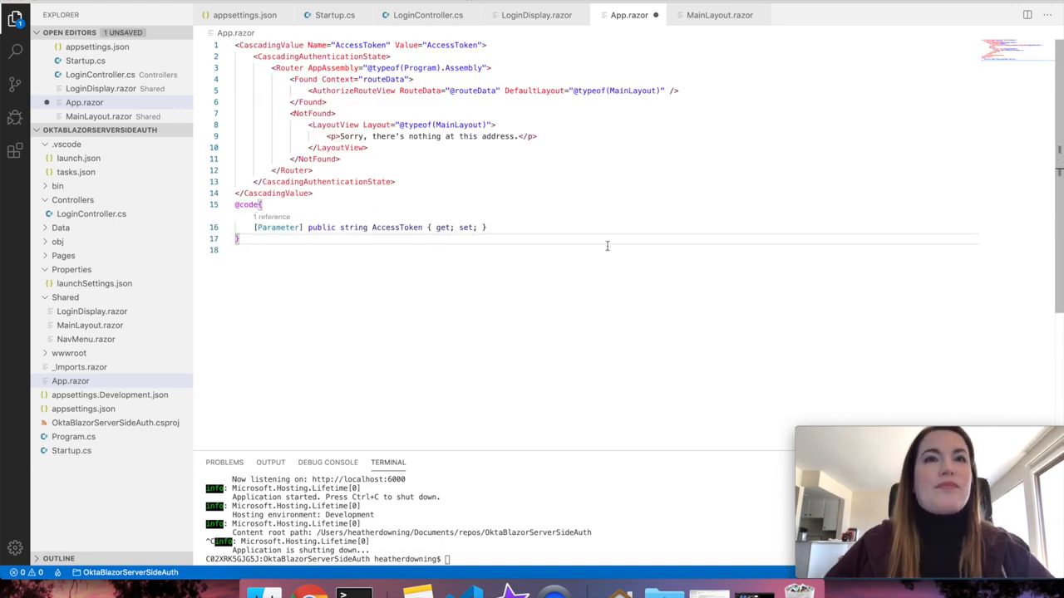
double_click(270, 44)
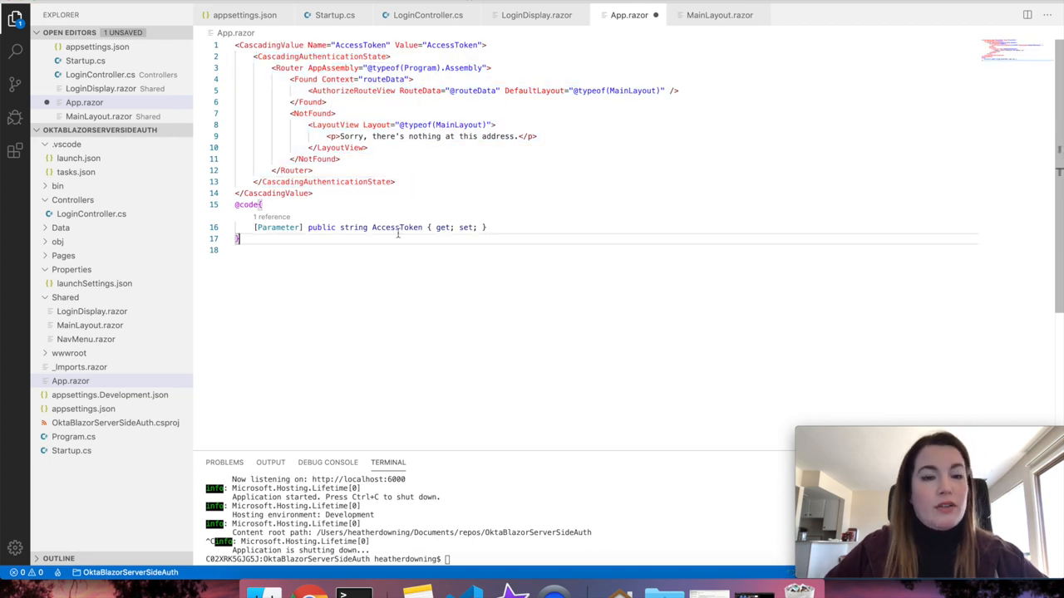
double_click(396, 226)
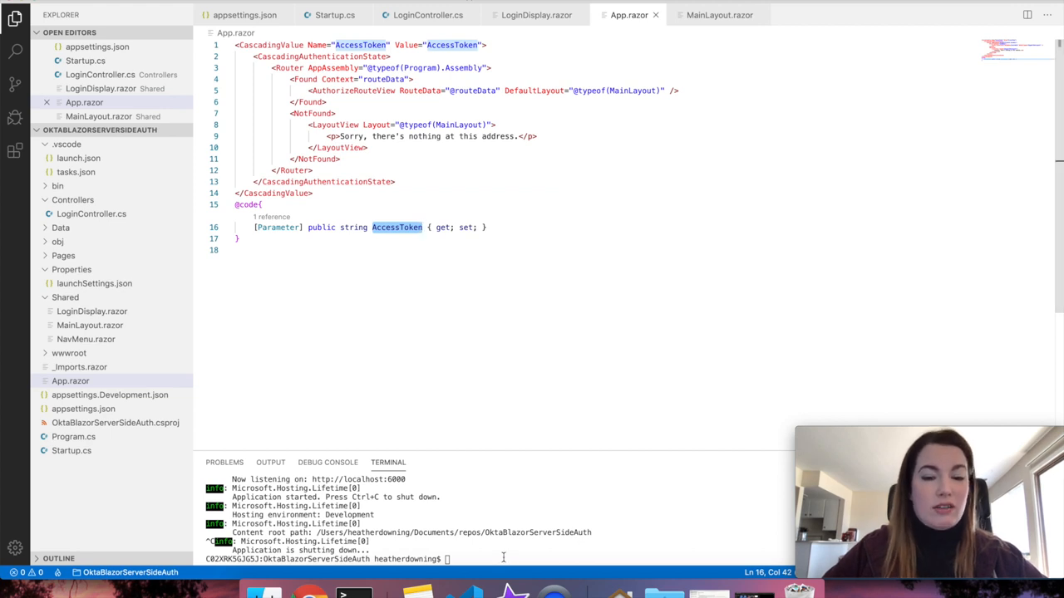
text(dotnet run)
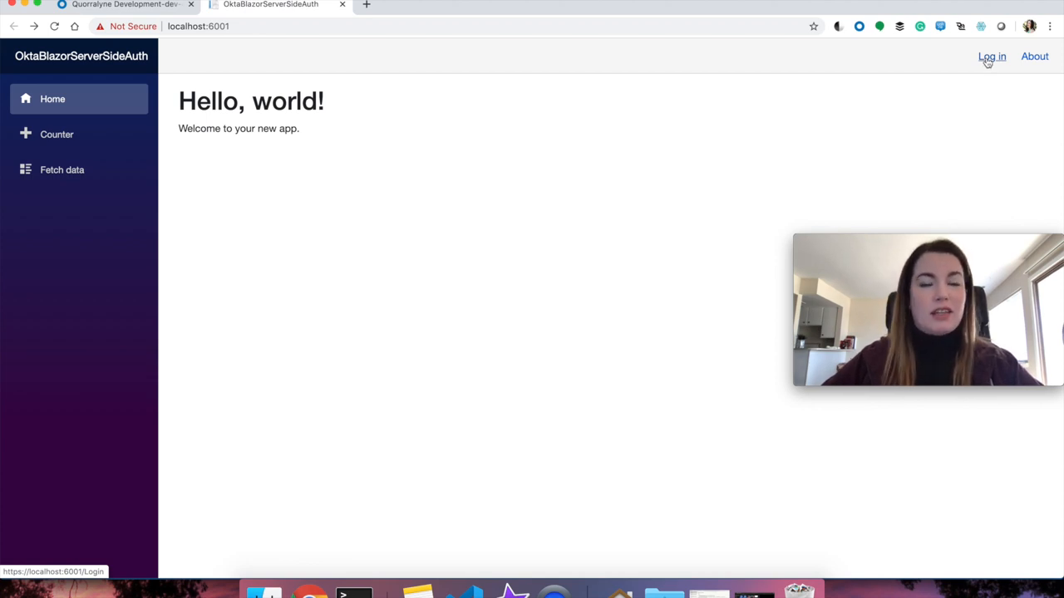
Follow the app's Log in link and read Okta's 400 error about the redirect_uri not being whitelisted
click(991, 57)
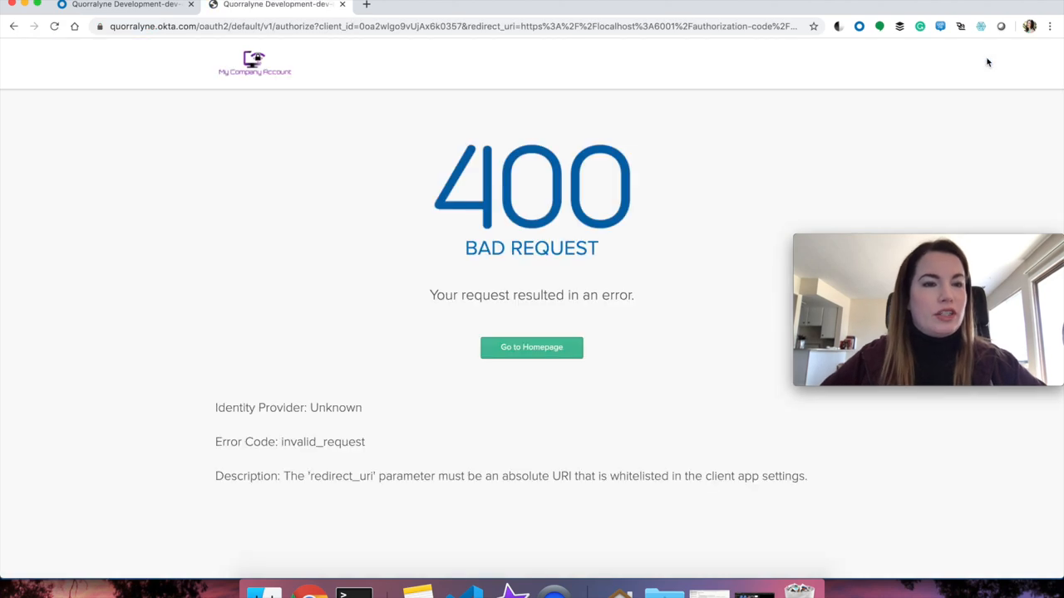
mouse_move(301, 229)
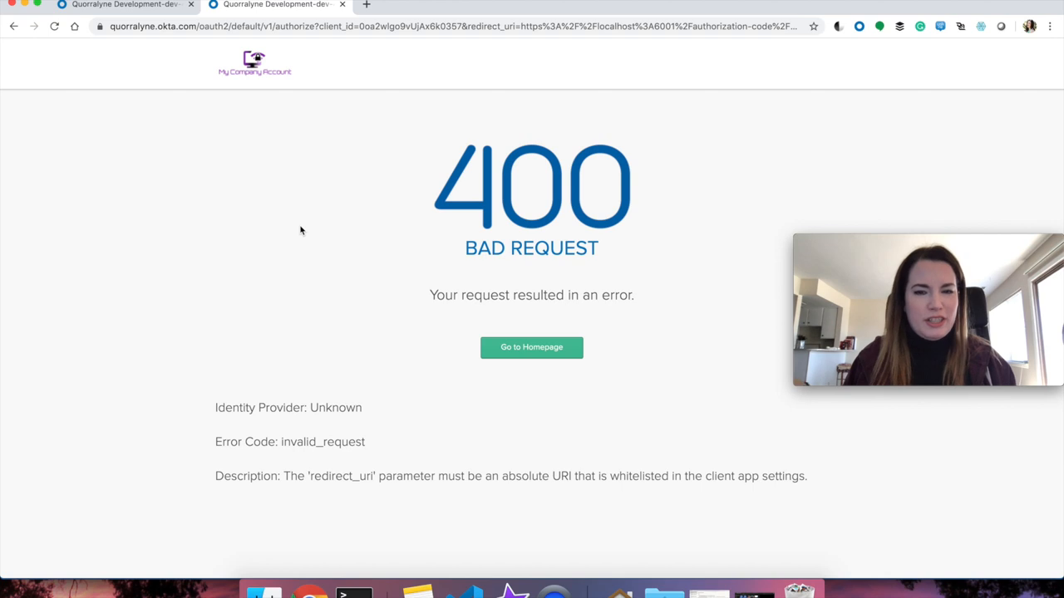
mouse_move(381, 527)
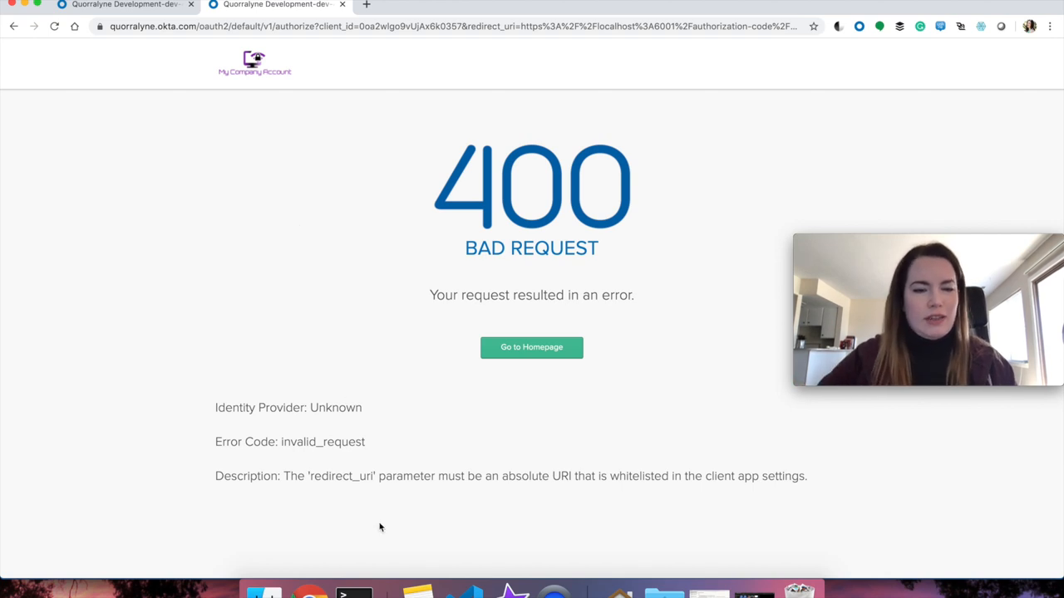
mouse_move(775, 479)
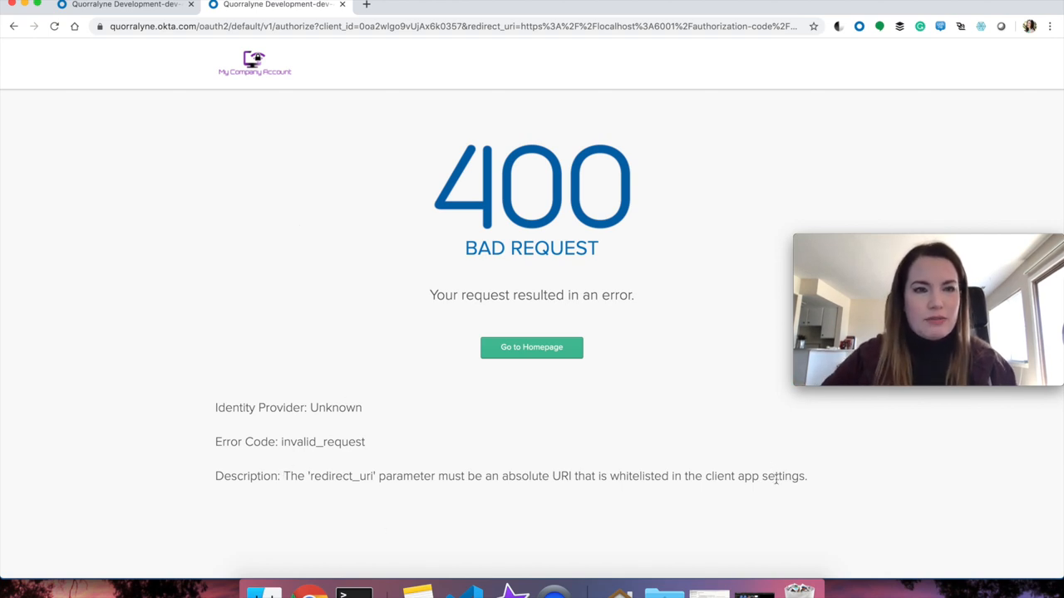
double_click(526, 476)
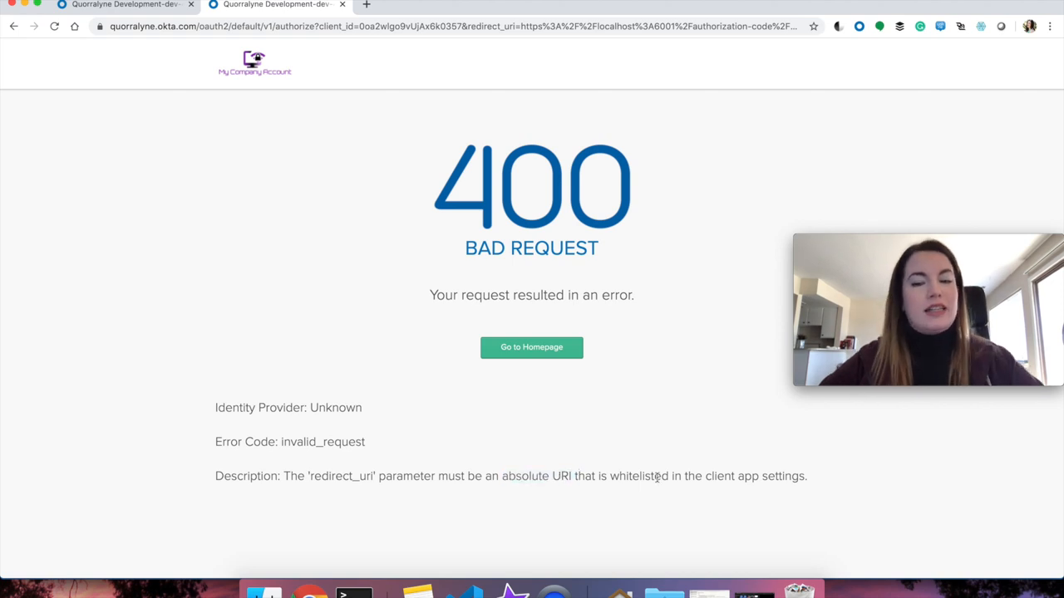
Bring up the Okta application's General Settings in edit mode
click(125, 5)
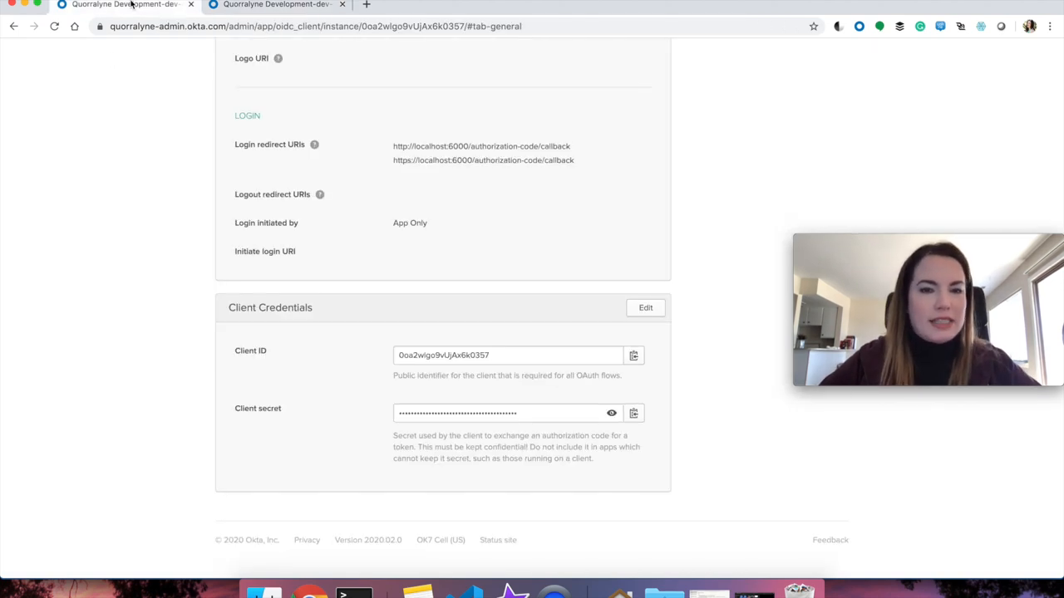
scroll(up, 3)
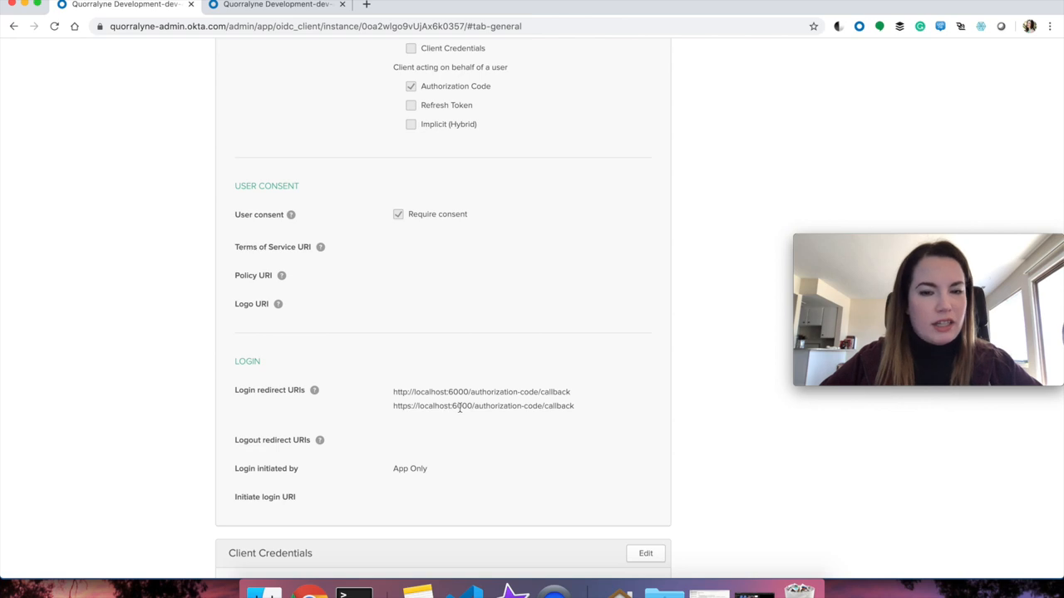
mouse_move(554, 592)
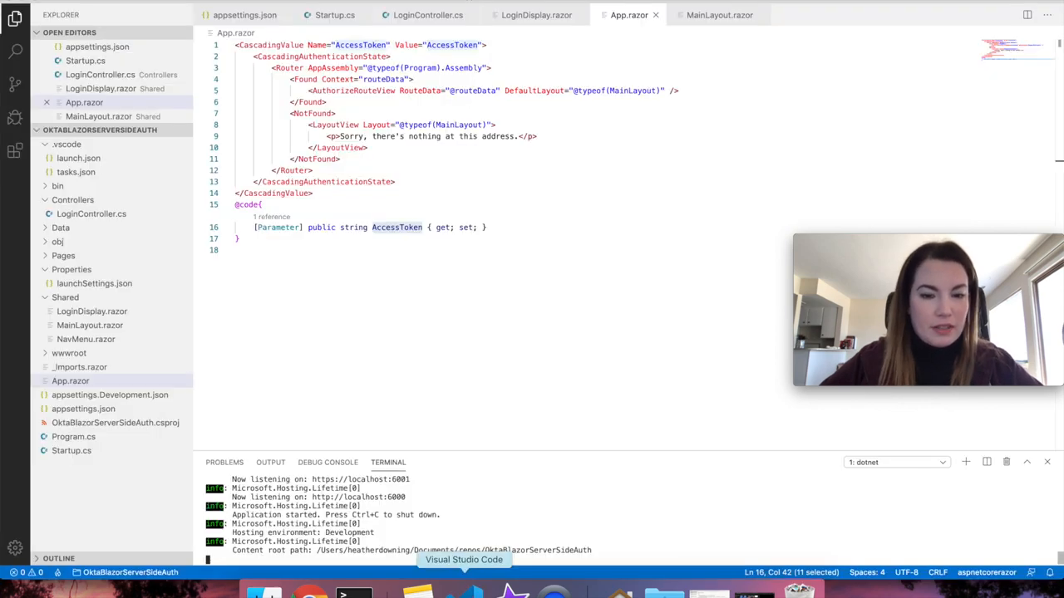
click(309, 592)
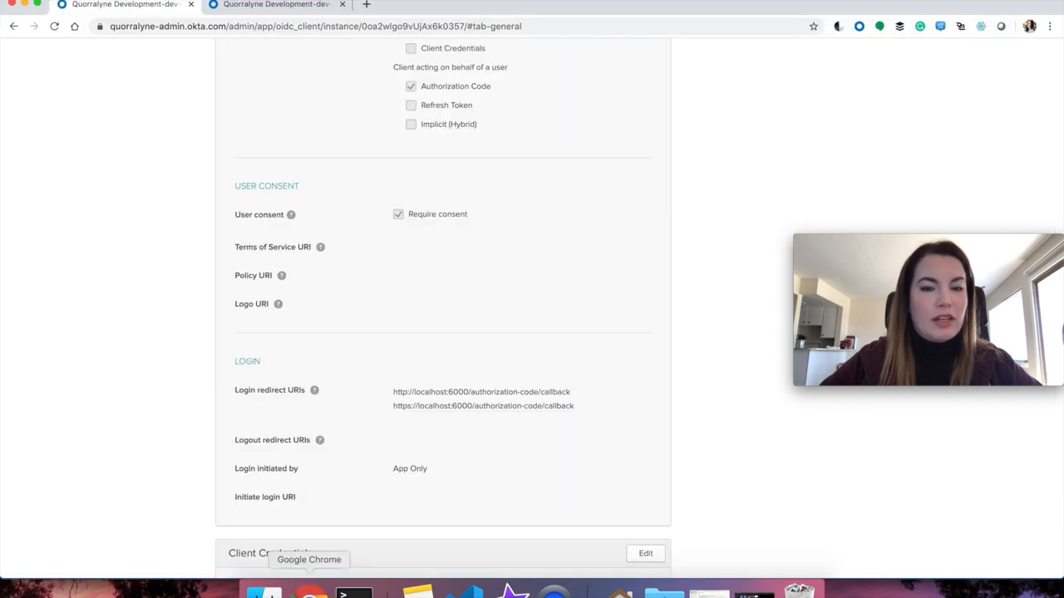
scroll(up, 3)
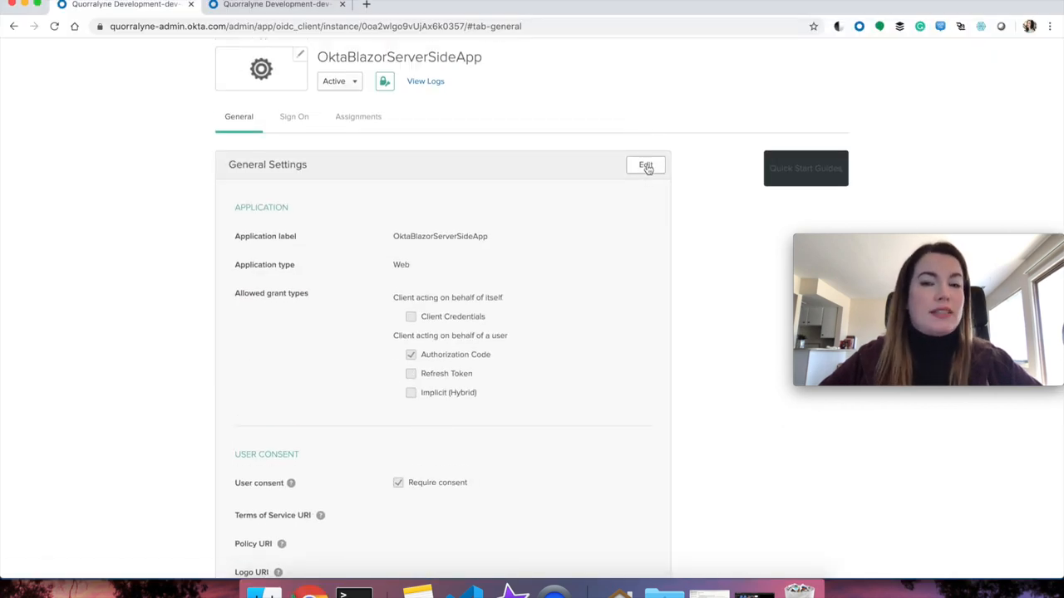
click(645, 165)
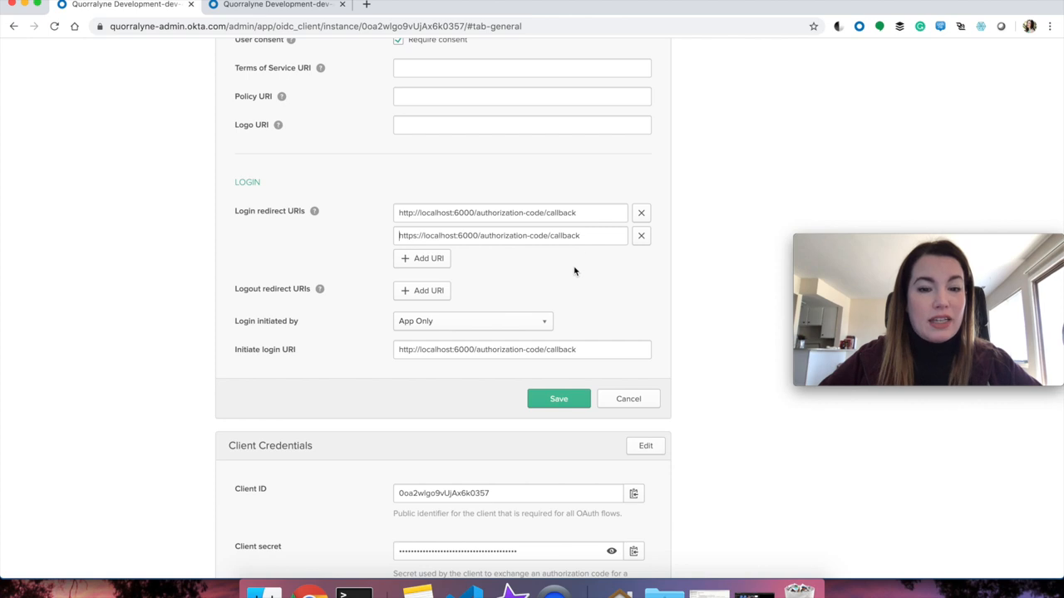
scroll(up, 3)
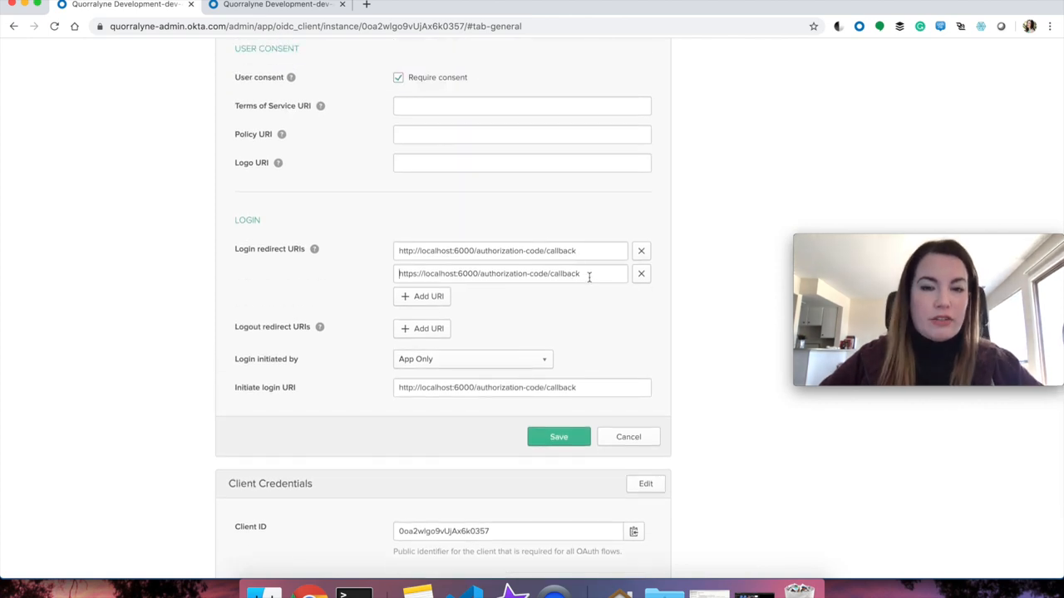
Add https and http localhost:6001 authorization-code/callback login redirect URIs and save the settings
triple_click(489, 273)
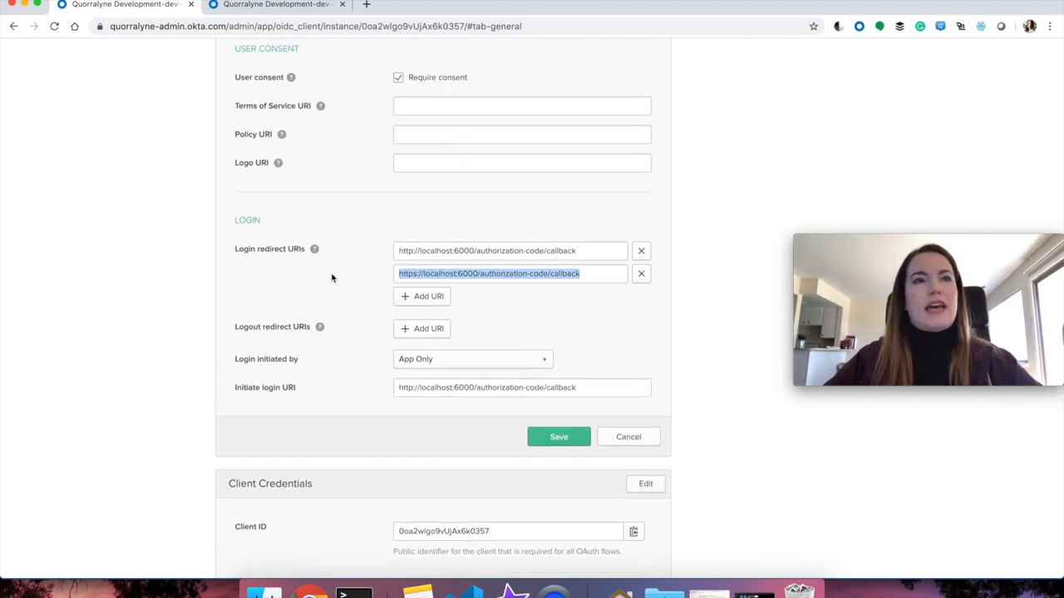
click(422, 296)
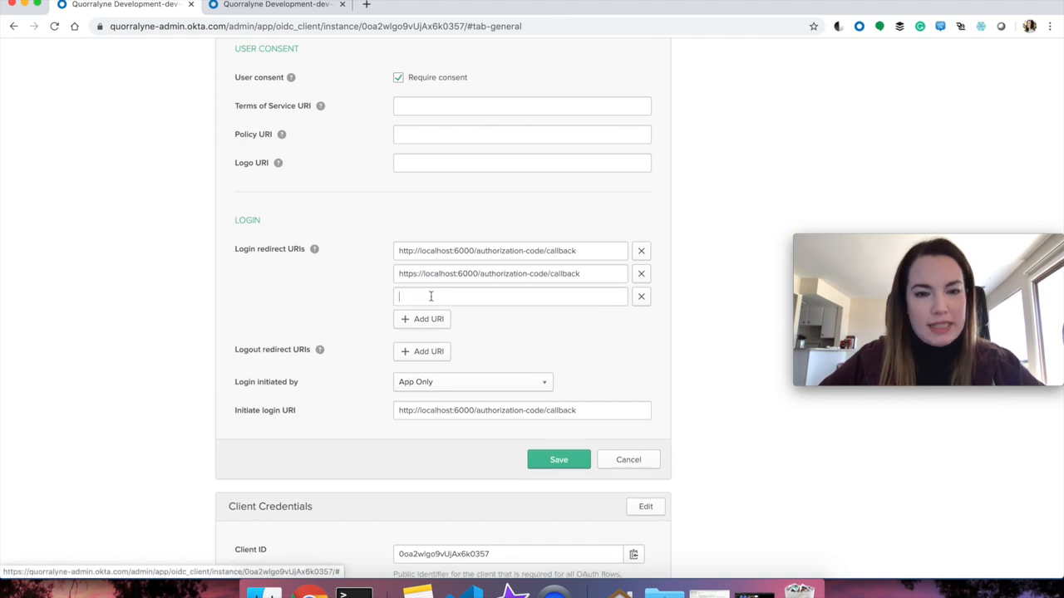
text(https://localhost:6000/authorization-code/callback)
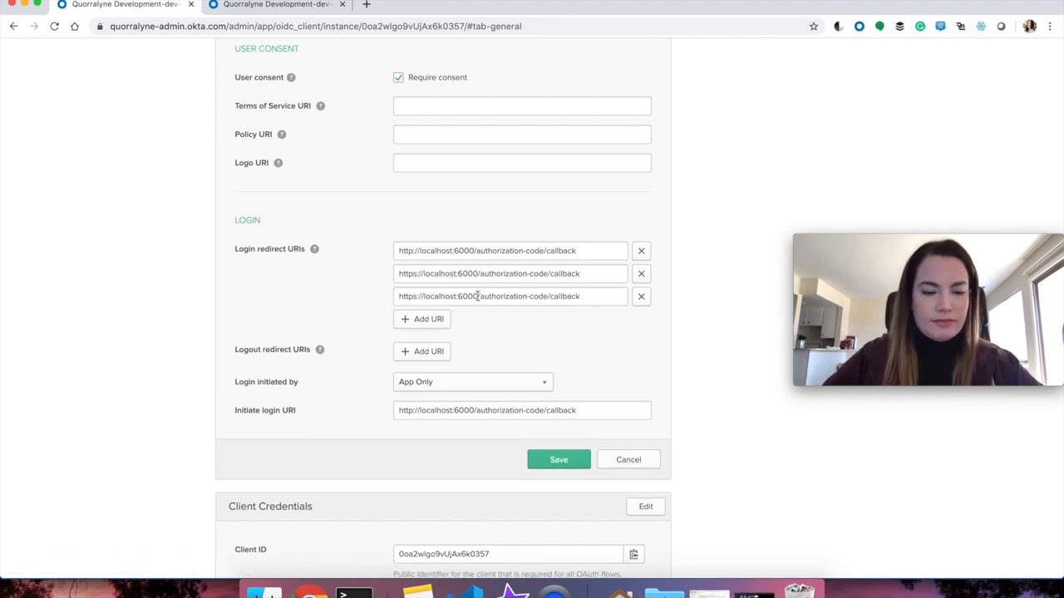
click(428, 319)
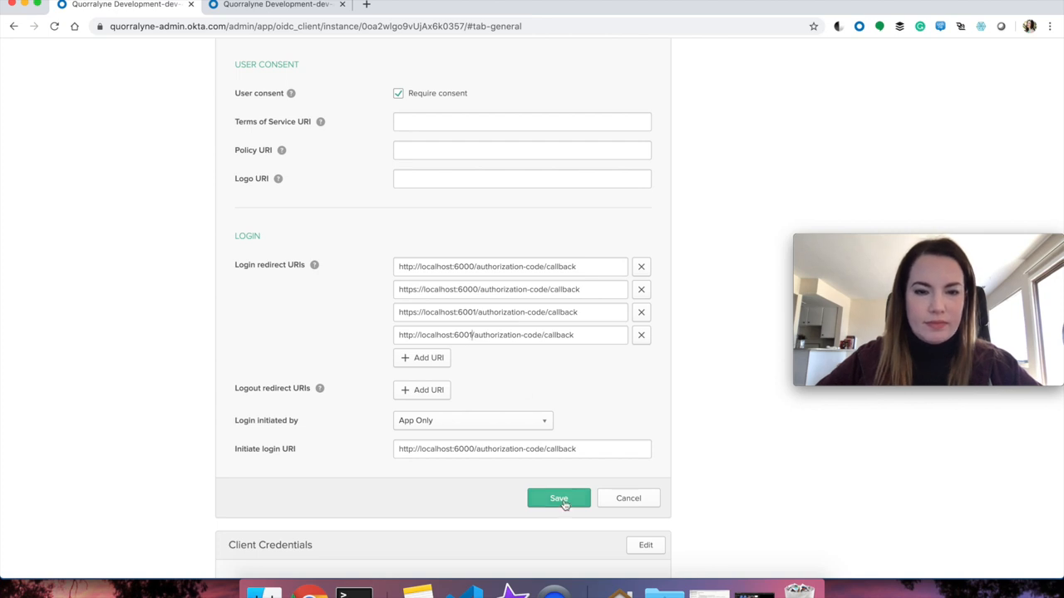
click(558, 499)
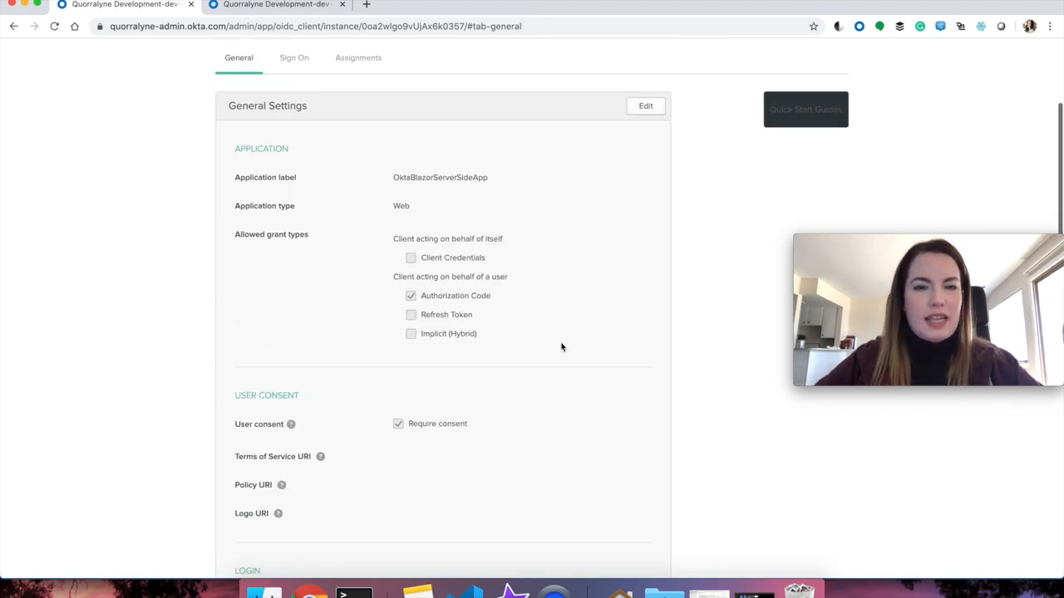
click(275, 5)
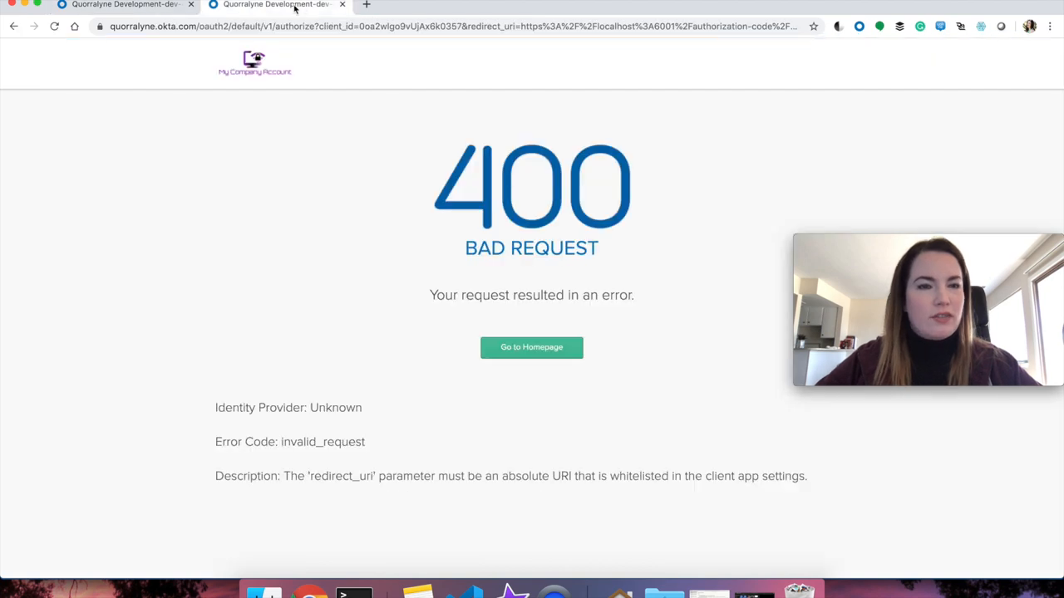
Return to localhost:6001, sign in through Okta to see the Hello greeting, then sign out
click(274, 5)
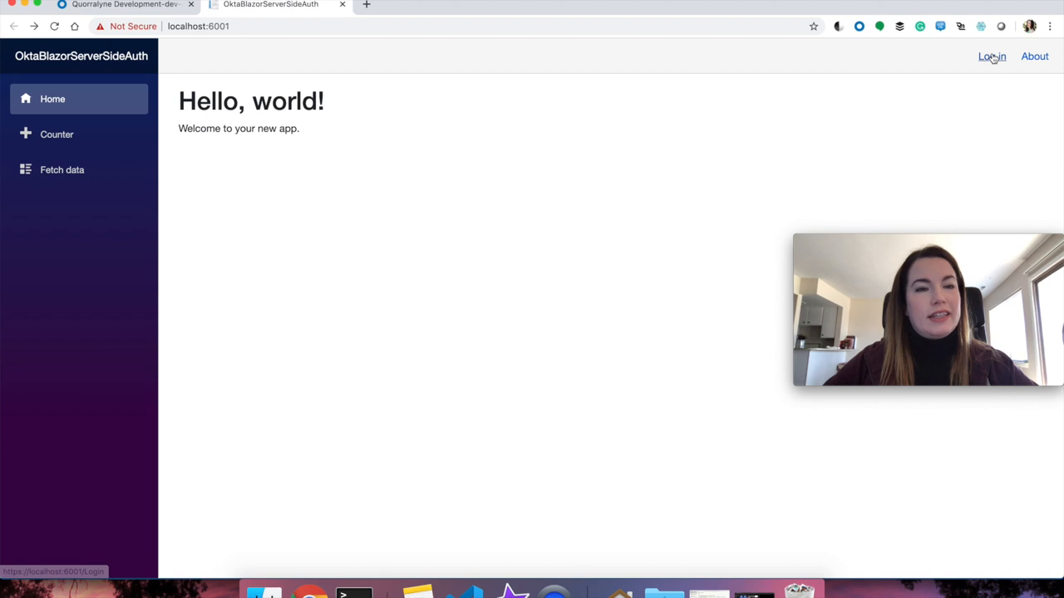
click(991, 57)
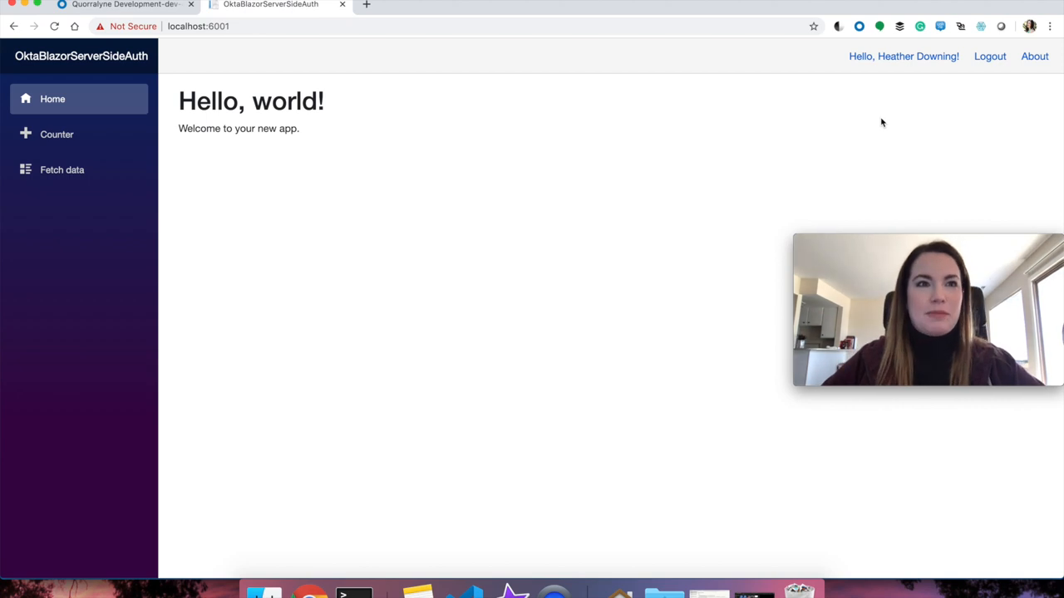
mouse_move(904, 63)
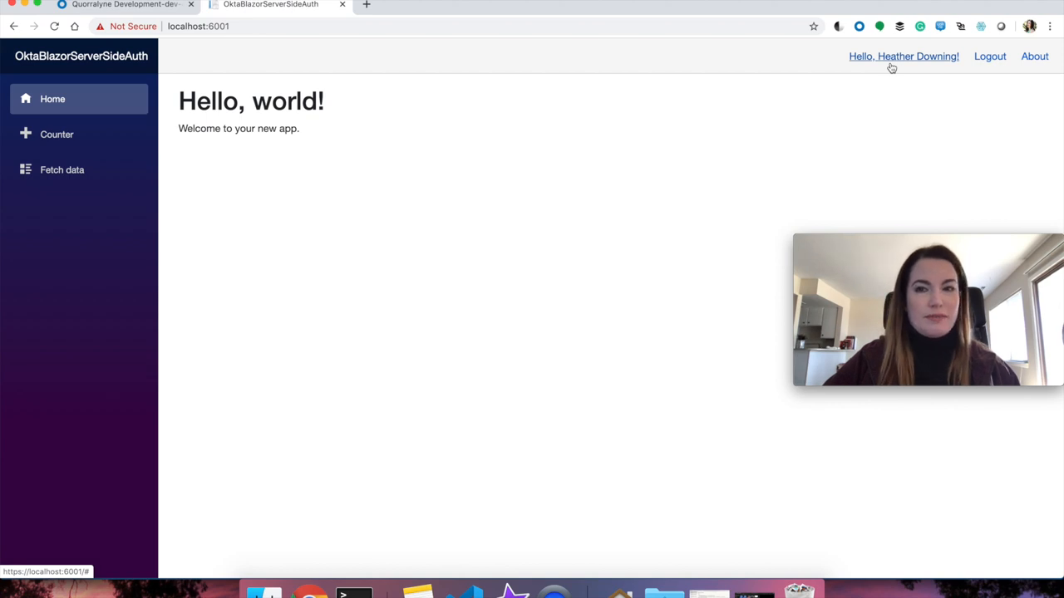
click(989, 57)
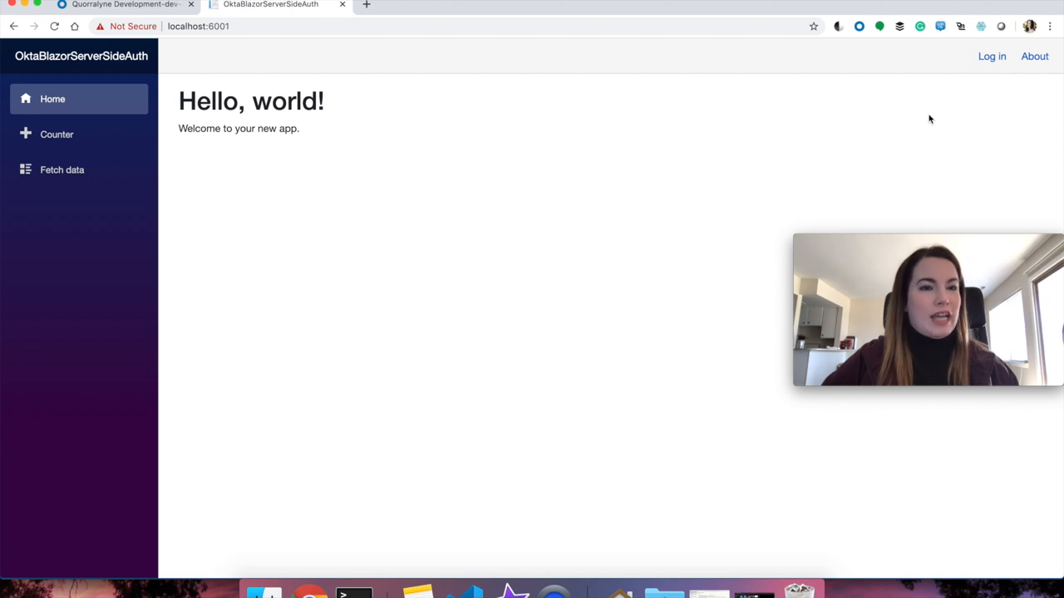
mouse_move(426, 25)
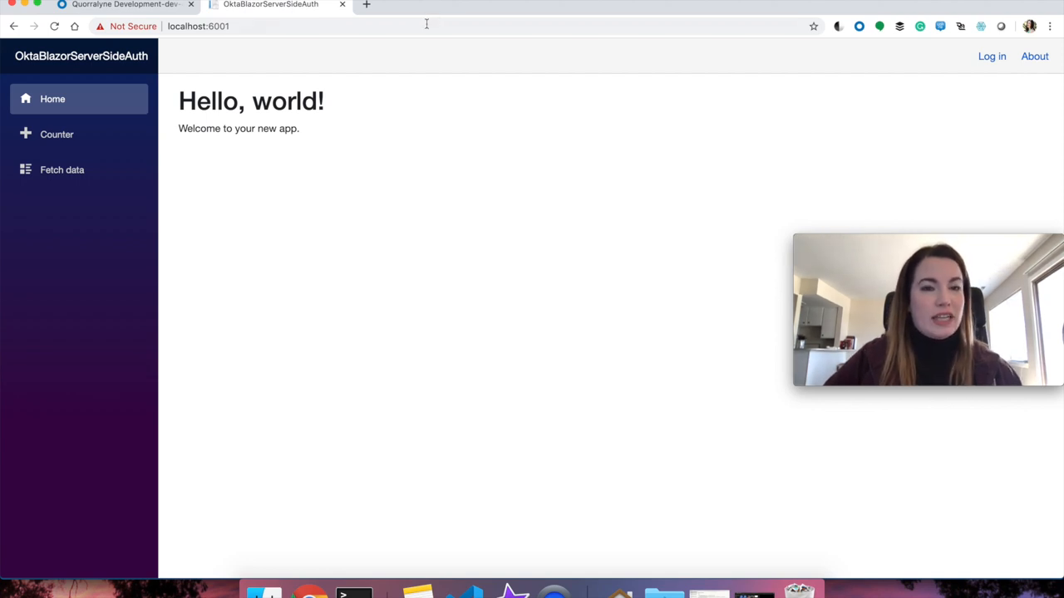
mouse_move(462, 131)
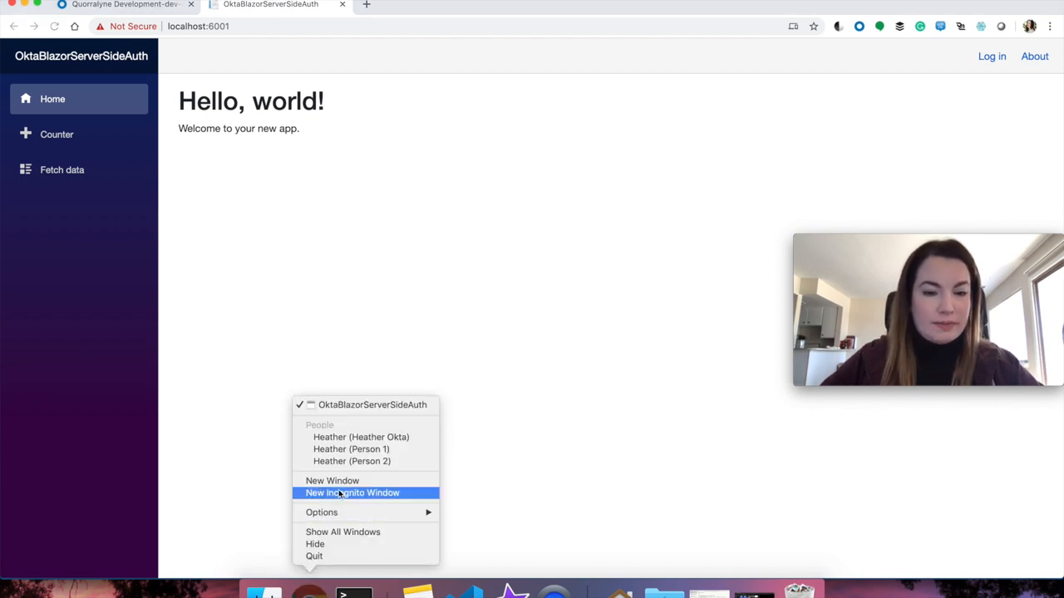
In an incognito window, sign in to the app as another Okta user, then sign out and back in
click(353, 492)
text(localhost:6001)
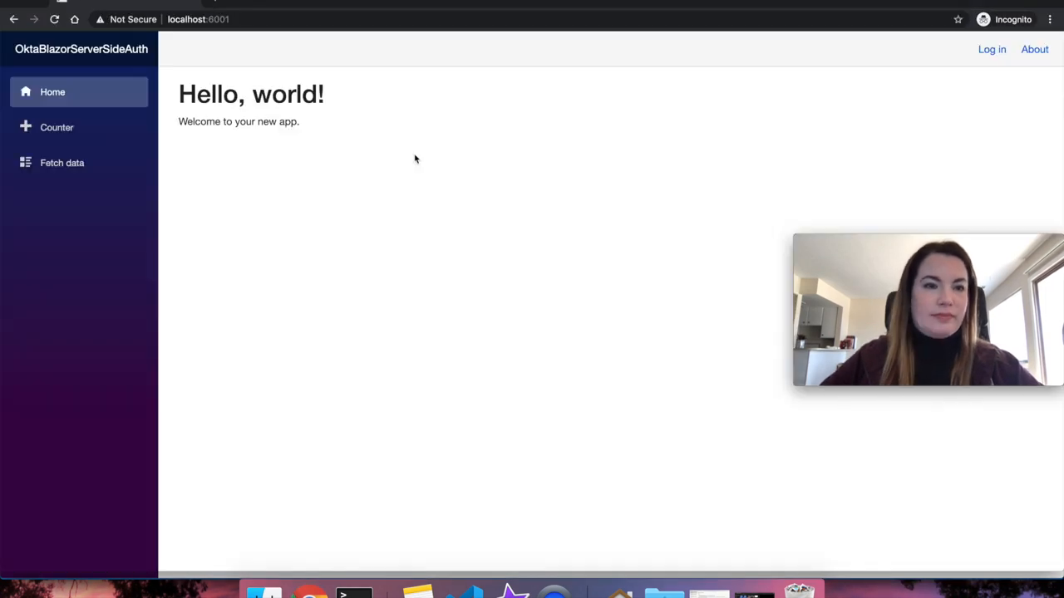
click(990, 50)
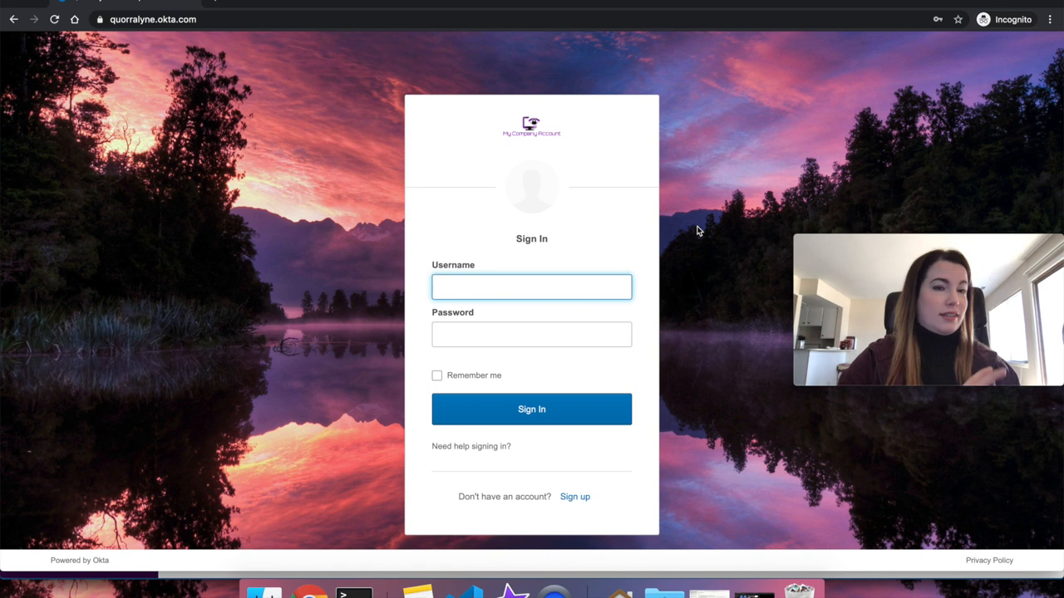
mouse_move(279, 279)
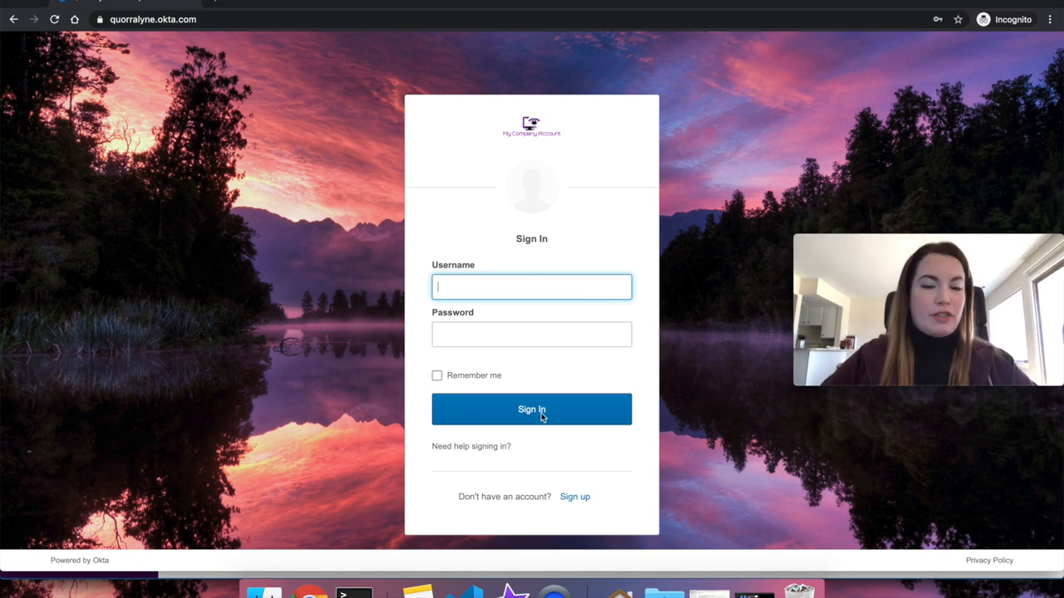
mouse_move(535, 286)
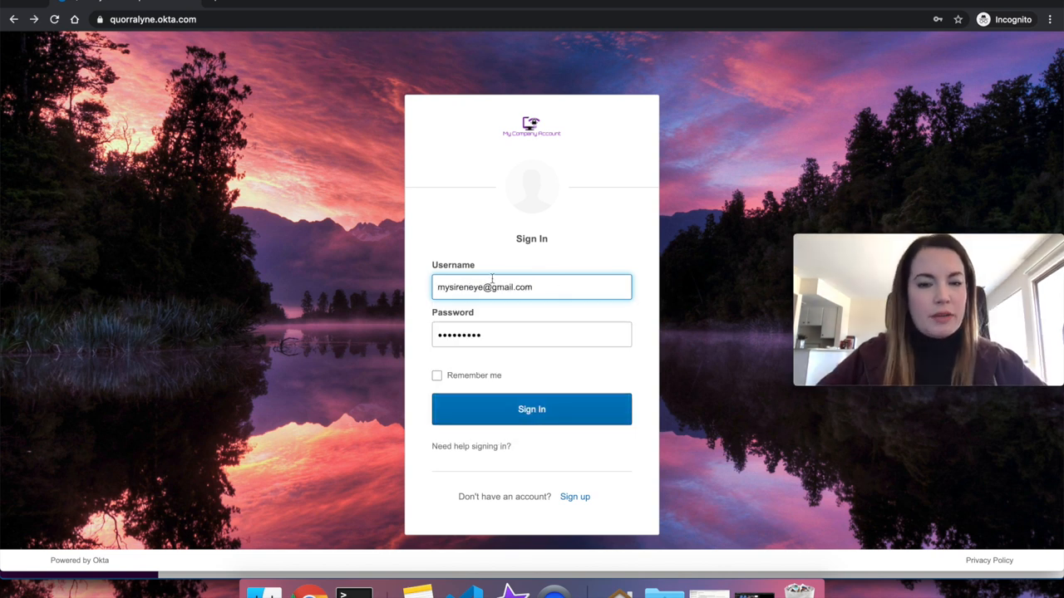
click(532, 409)
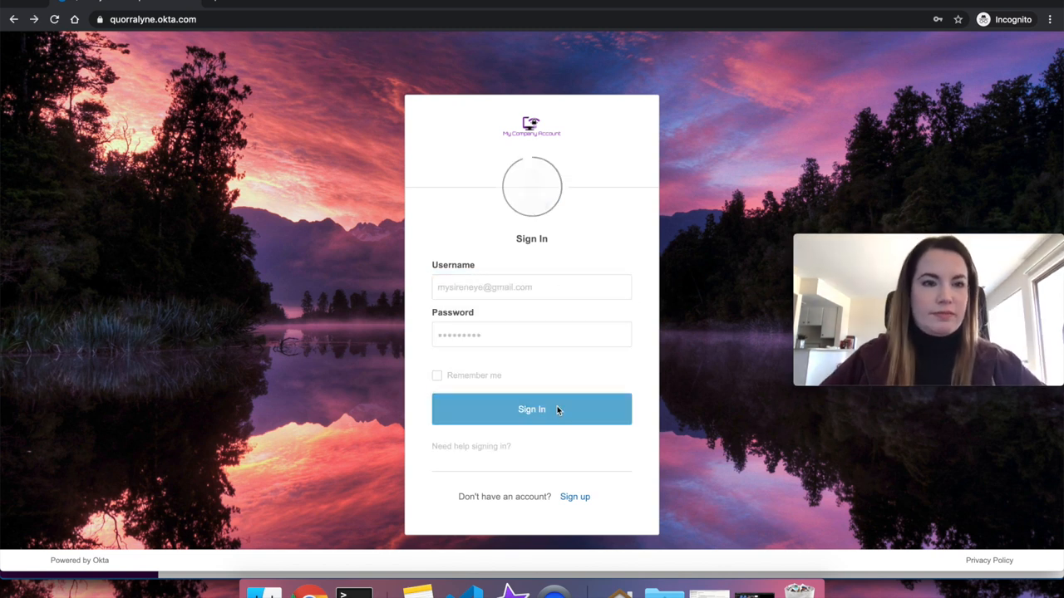
click(532, 409)
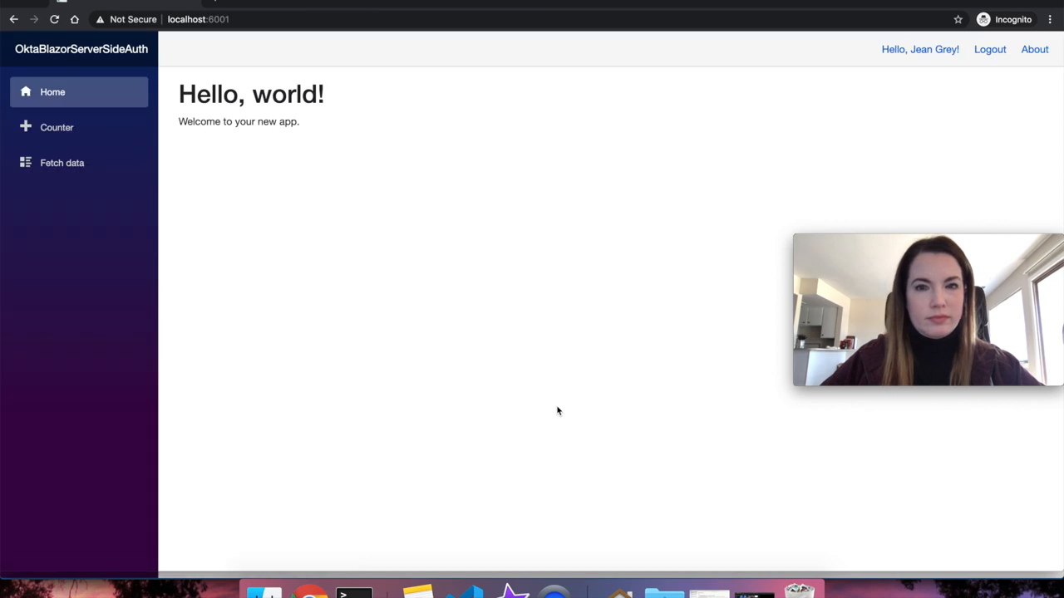
mouse_move(919, 50)
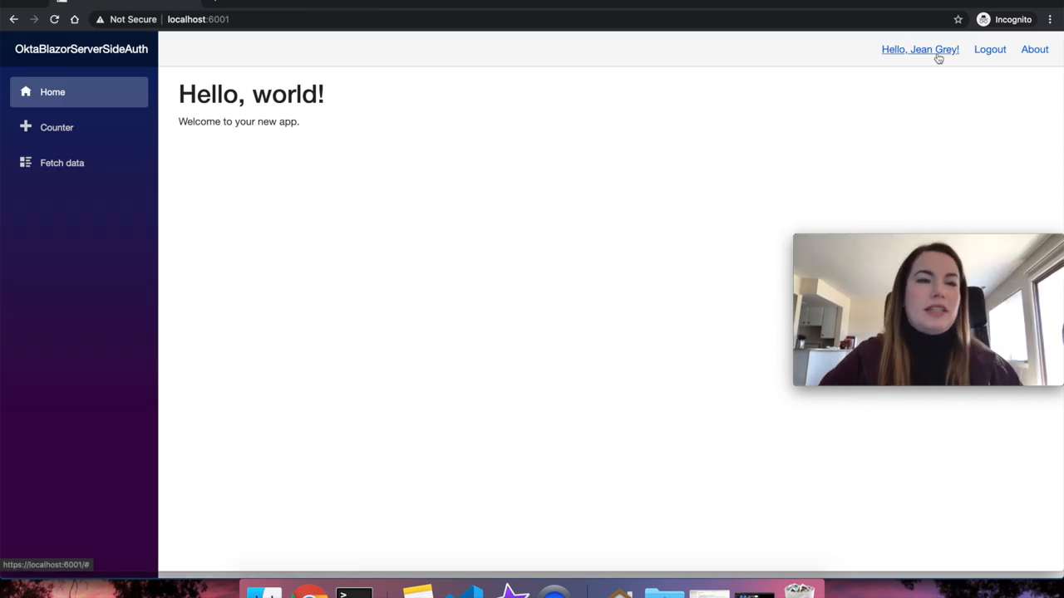
click(989, 50)
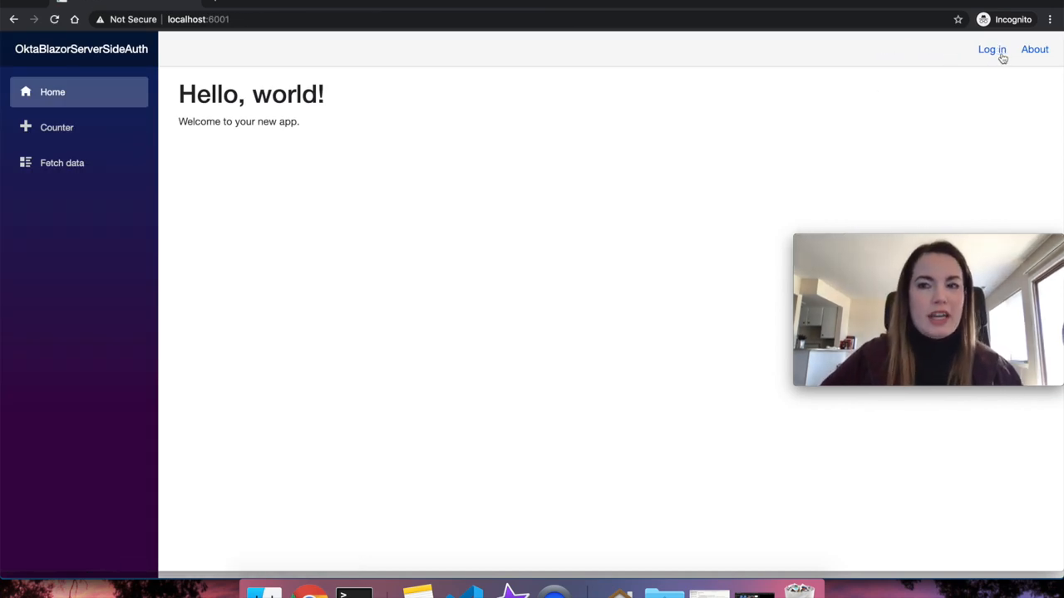
click(991, 50)
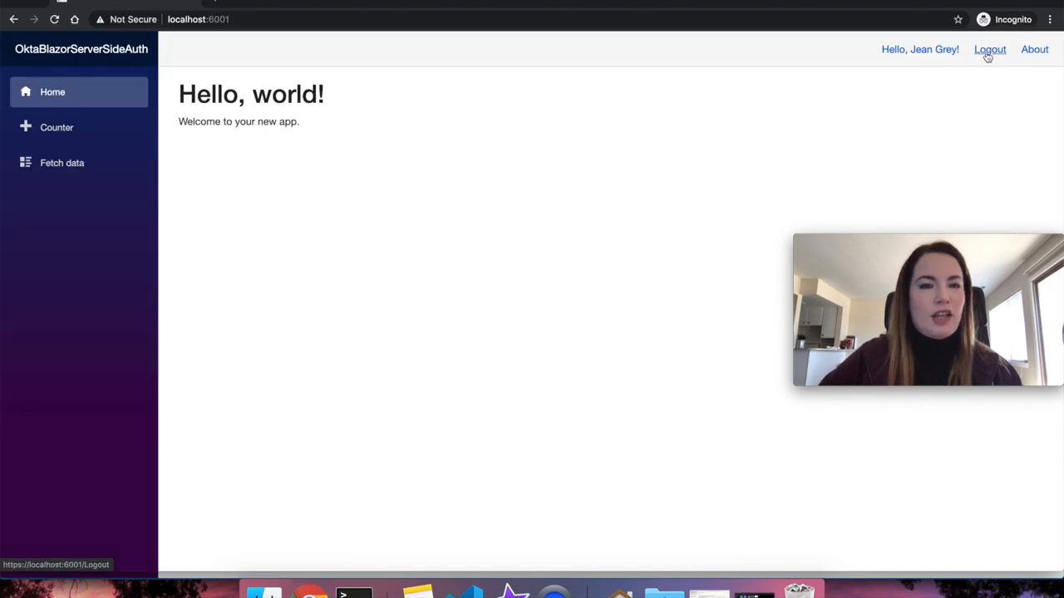